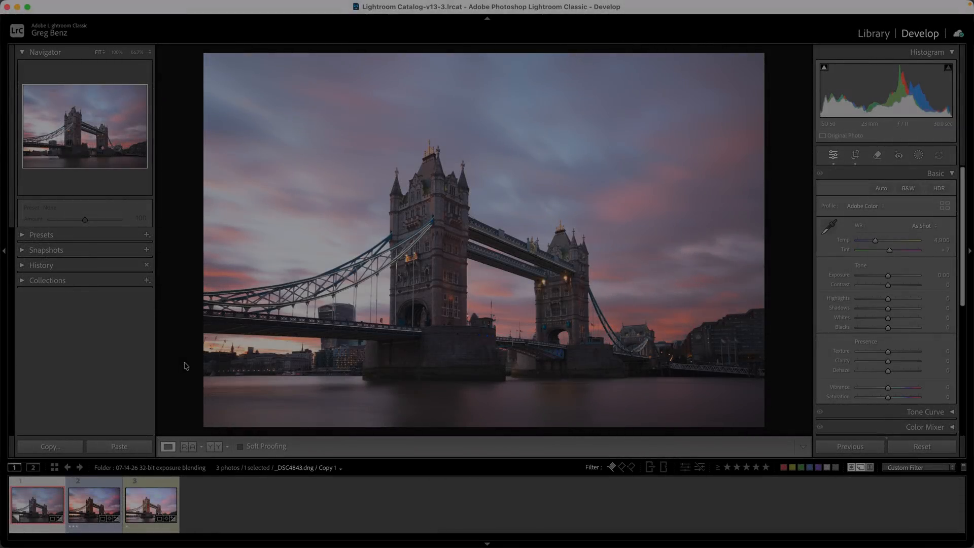
{"action": "mouse_move", "coordinate": [425, 336]}
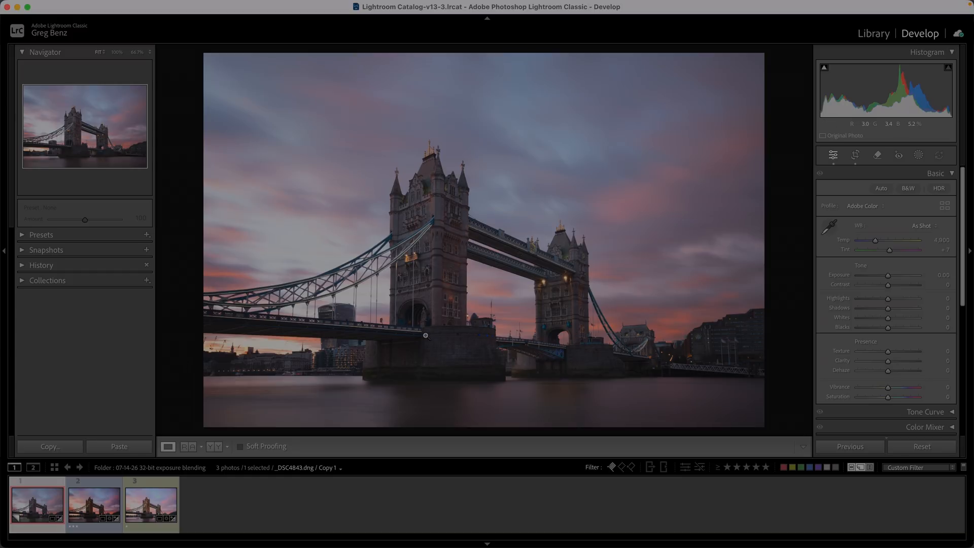
{"action": "mouse_move", "coordinate": [431, 340]}
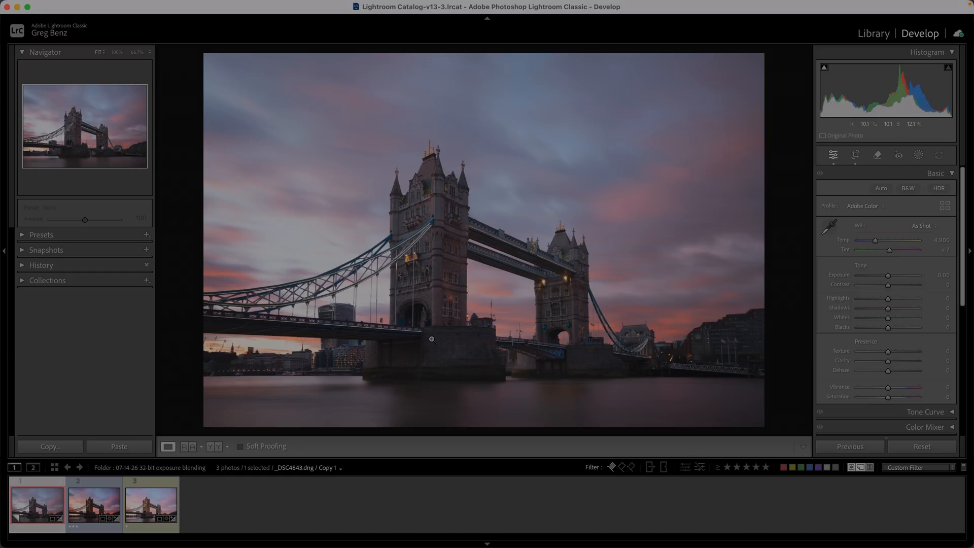
{"action": "mouse_move", "coordinate": [322, 239]}
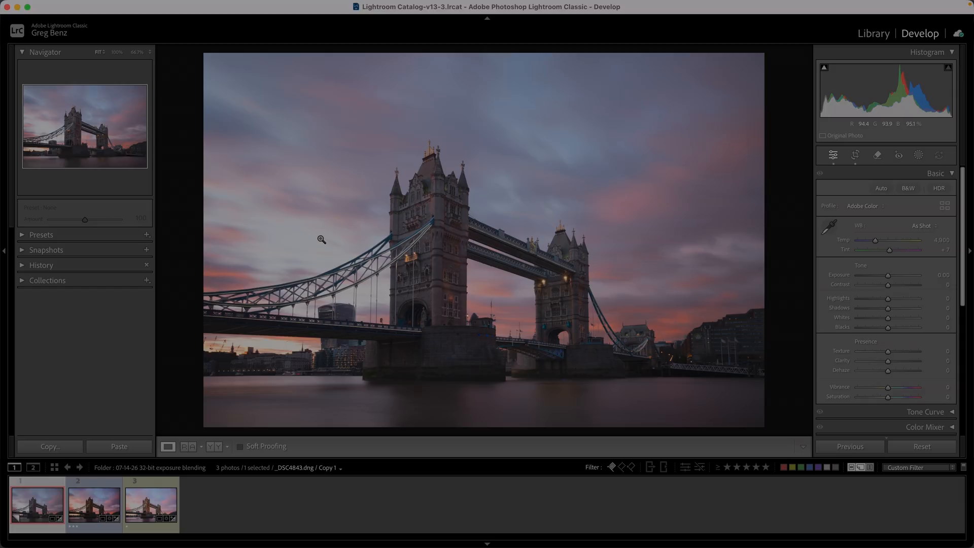
{"action": "mouse_move", "coordinate": [345, 226]}
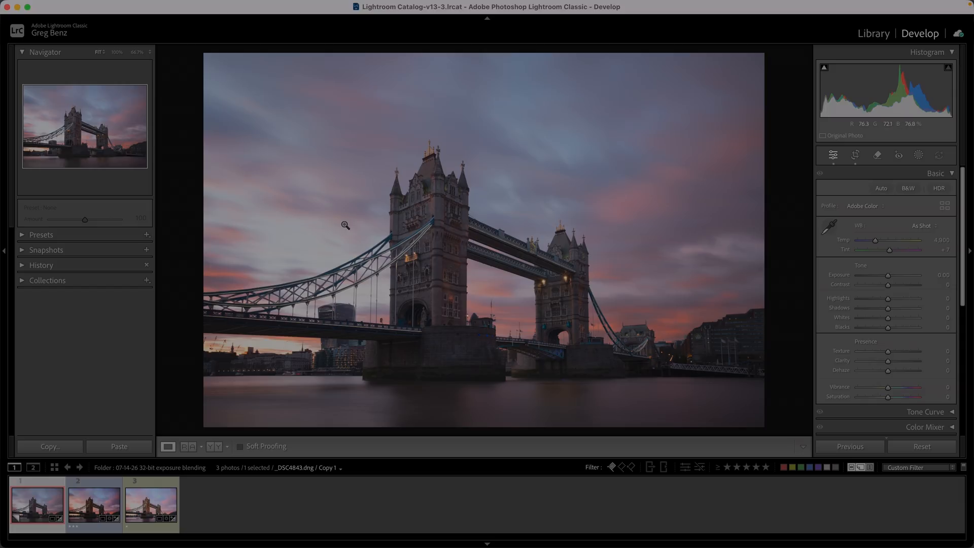
{"action": "mouse_move", "coordinate": [455, 238]}
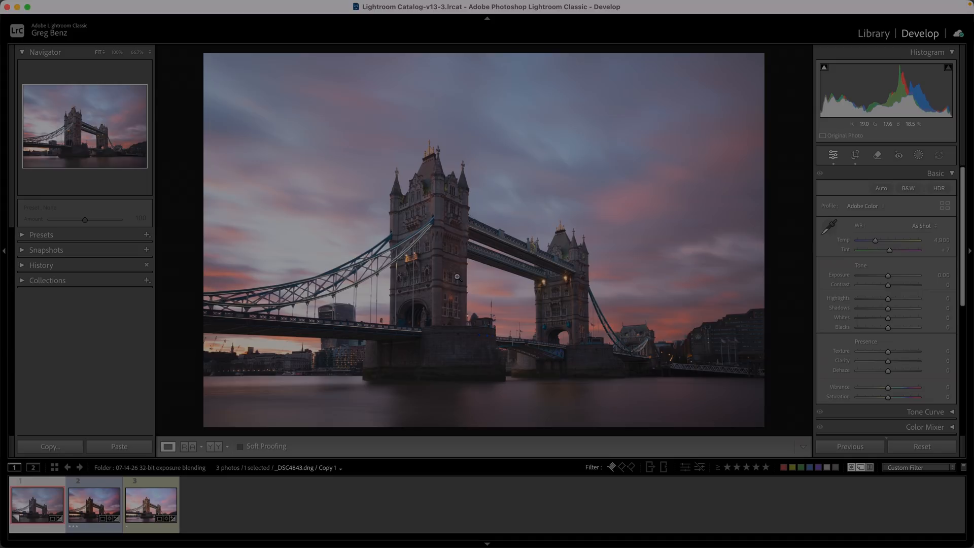
{"action": "mouse_move", "coordinate": [282, 202]}
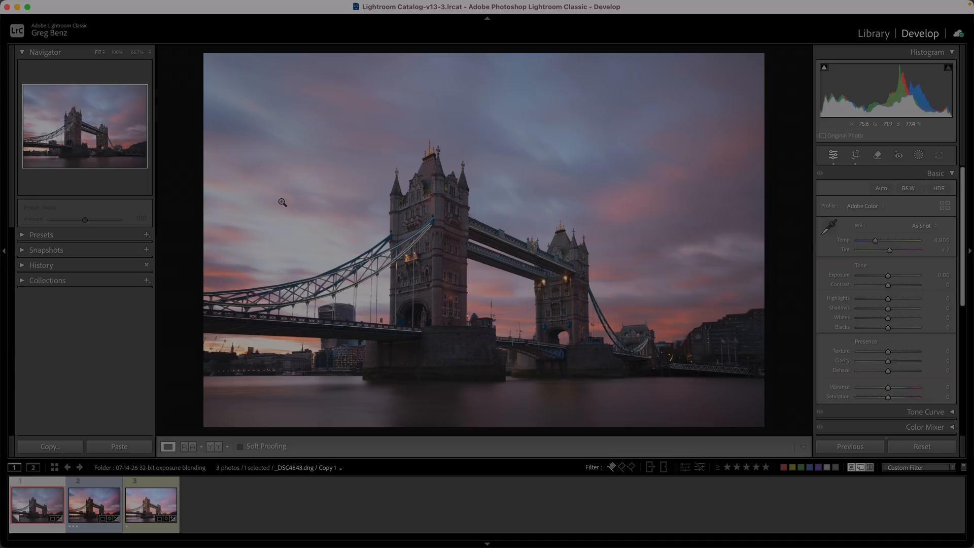
{"action": "mouse_move", "coordinate": [627, 160]}
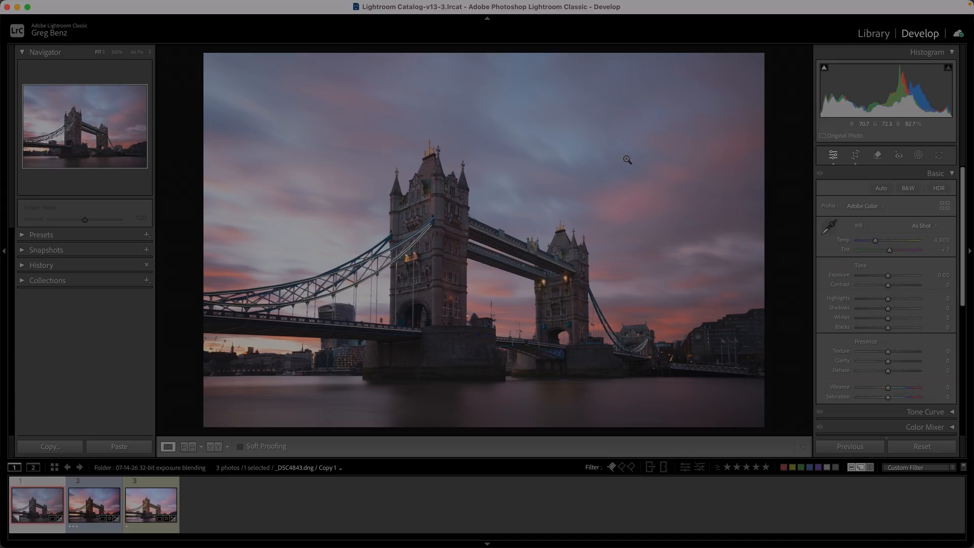
{"action": "mouse_move", "coordinate": [454, 257]}
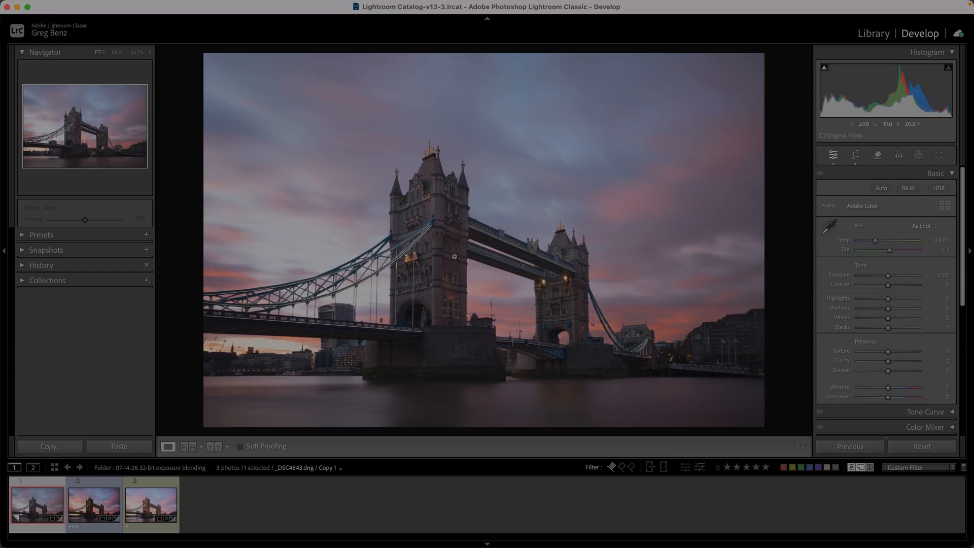
{"action": "mouse_move", "coordinate": [439, 248]}
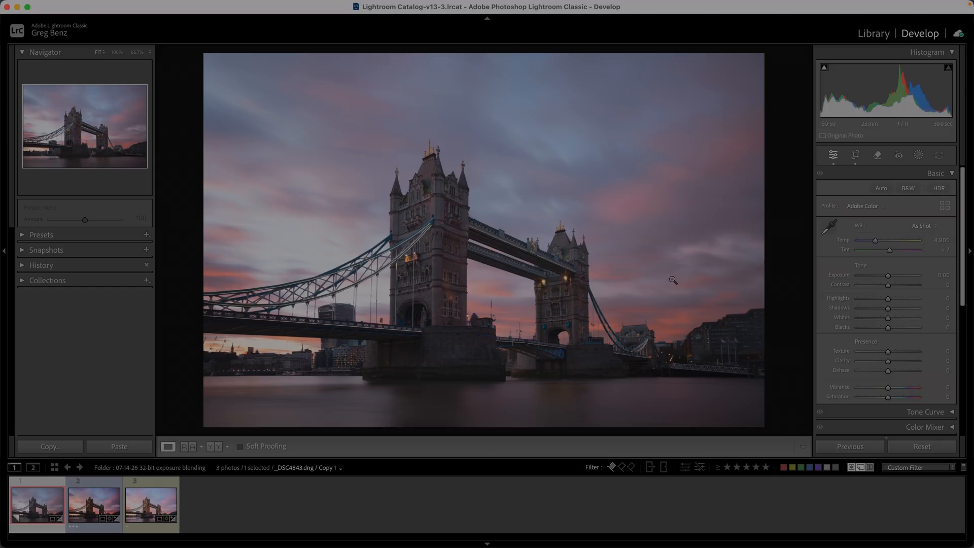
{"action": "mouse_move", "coordinate": [392, 293]}
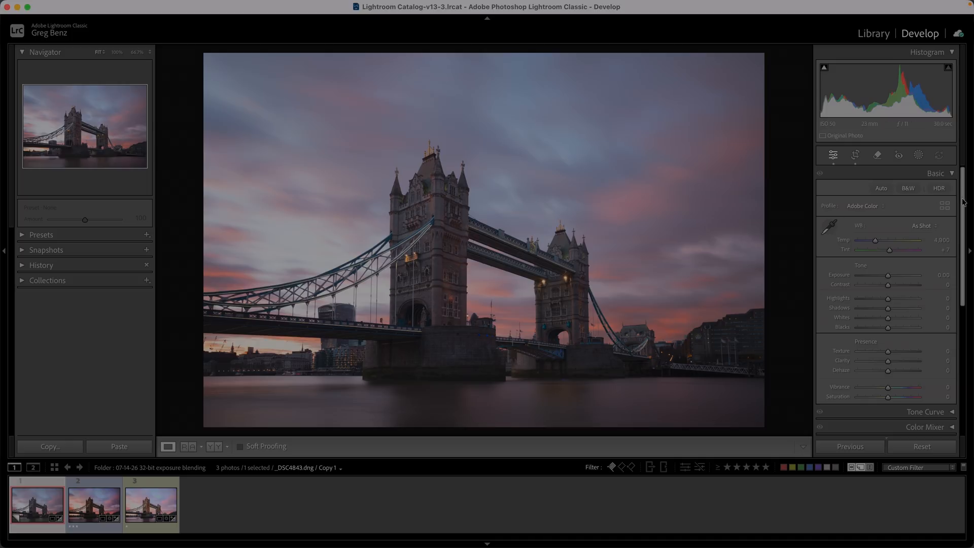
{"action": "mouse_move", "coordinate": [963, 201]}
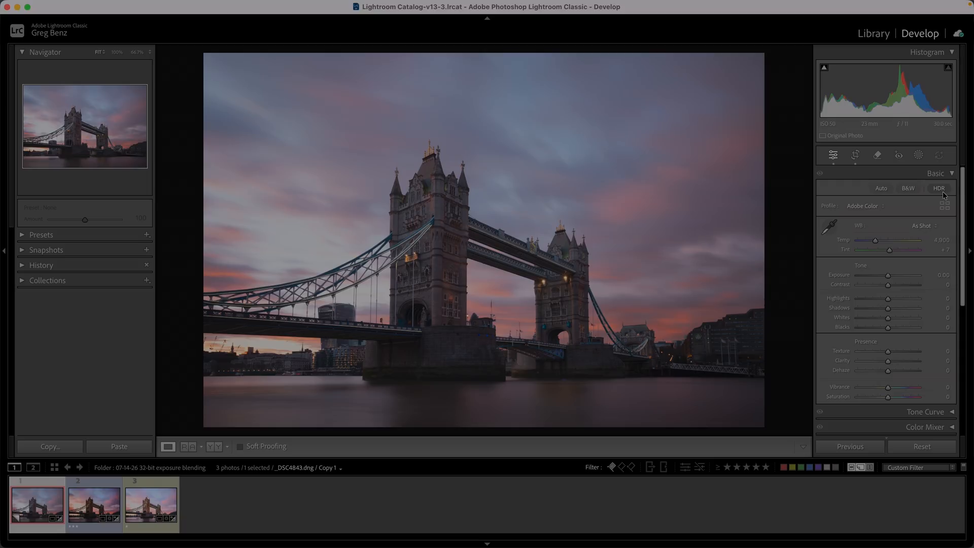
{"action": "mouse_move", "coordinate": [518, 306]}
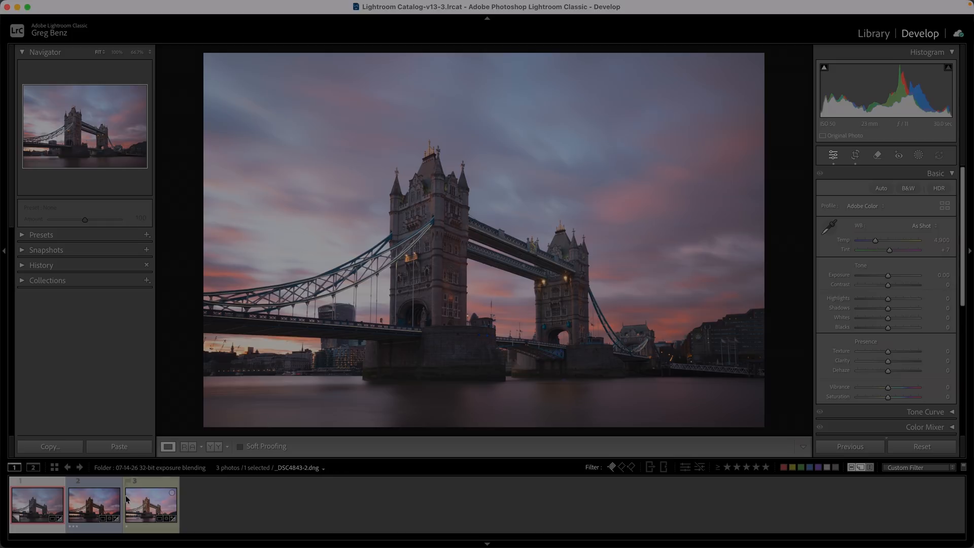
- Select the HDR-edited DNG and leave its HDR Limit at 3 Stops
{"action": "left_click", "coordinate": [938, 189]}
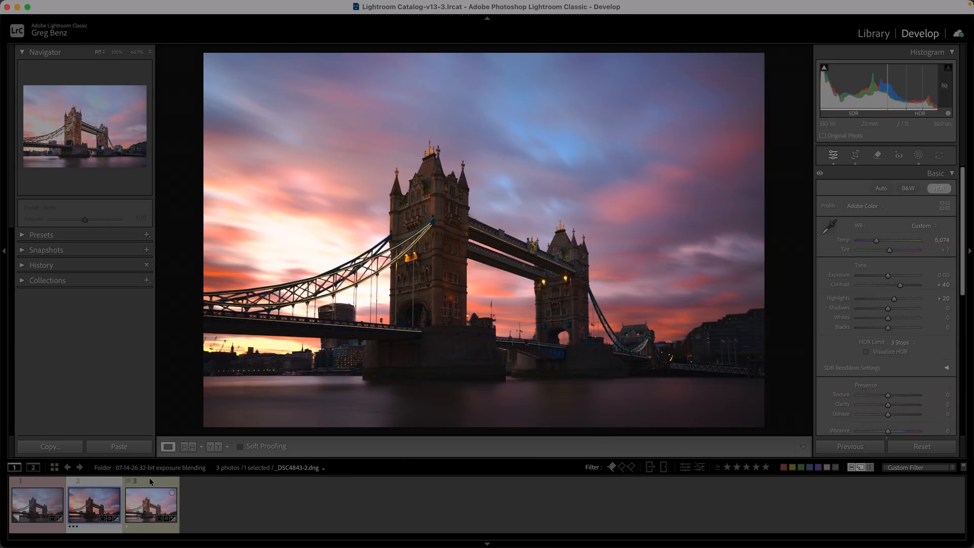
{"action": "mouse_move", "coordinate": [351, 190]}
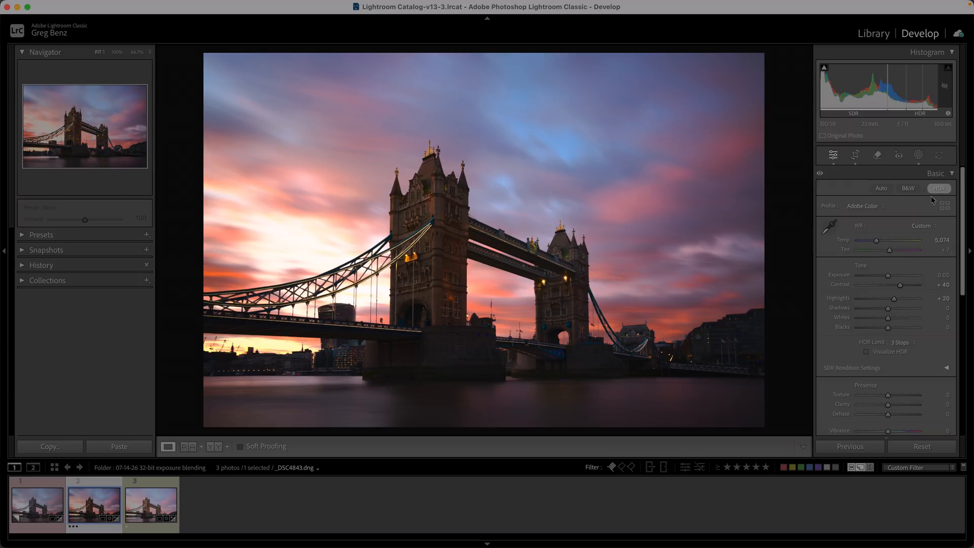
{"action": "mouse_move", "coordinate": [892, 294]}
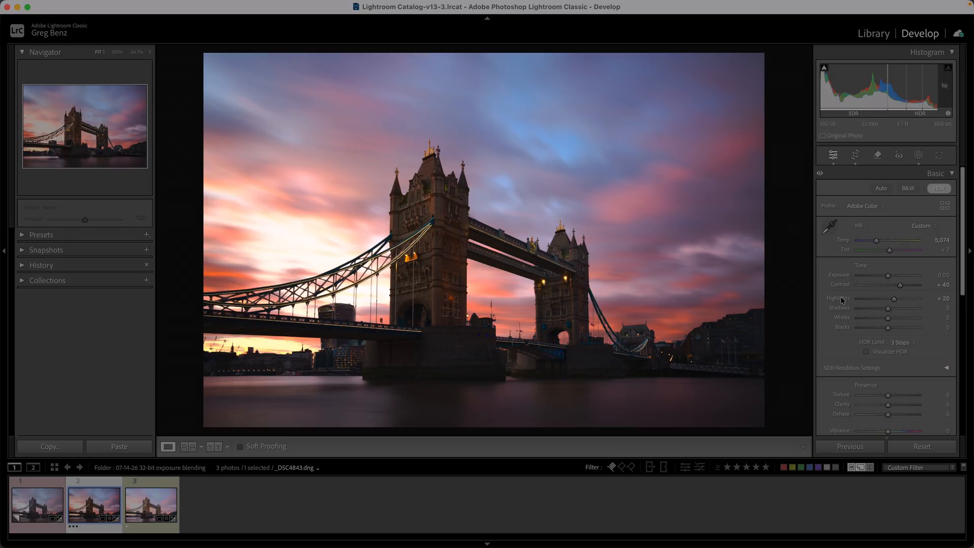
{"action": "mouse_move", "coordinate": [843, 300]}
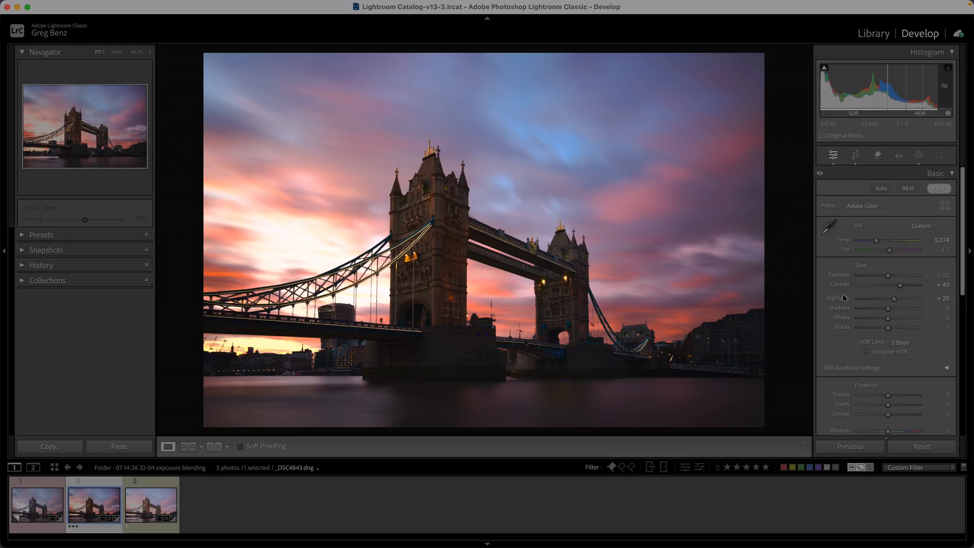
{"action": "mouse_move", "coordinate": [872, 347]}
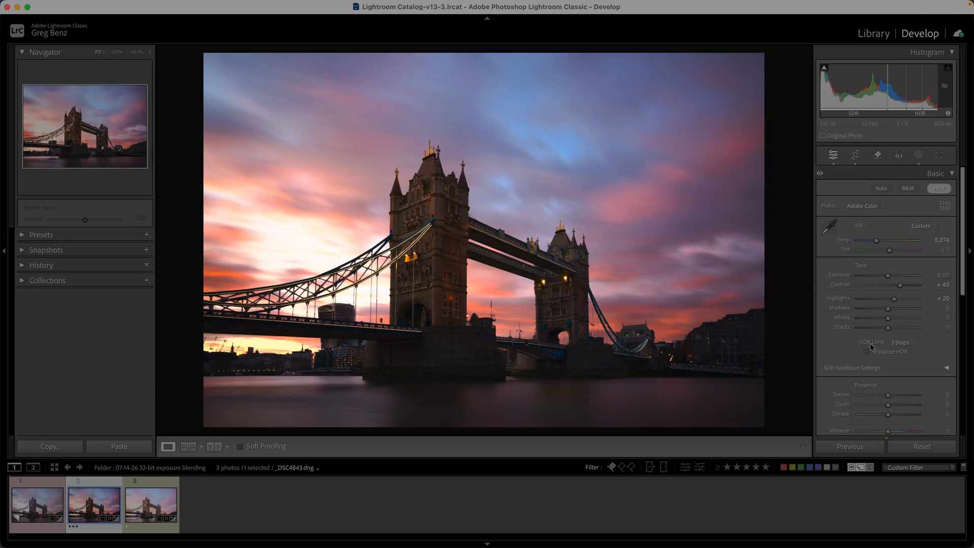
{"action": "left_click", "coordinate": [900, 342]}
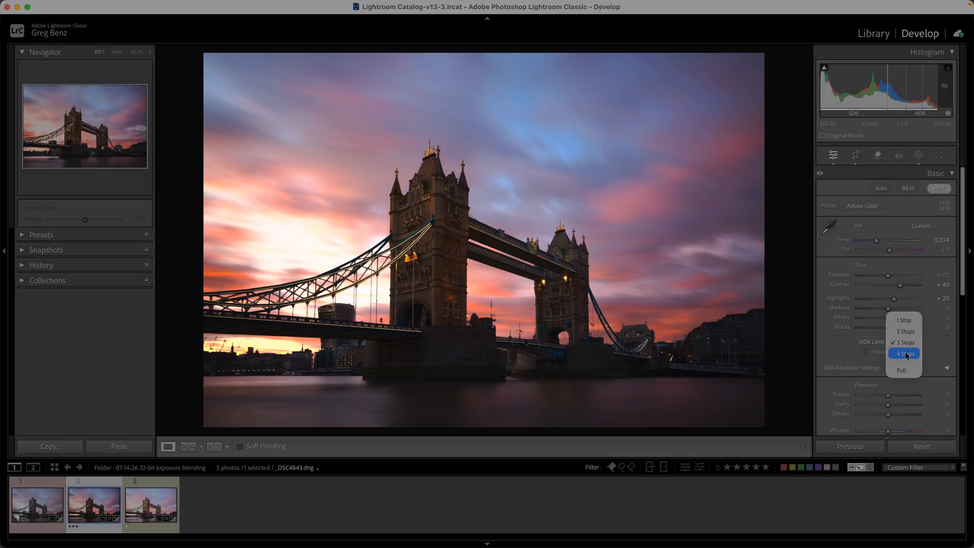
{"action": "left_click", "coordinate": [901, 342]}
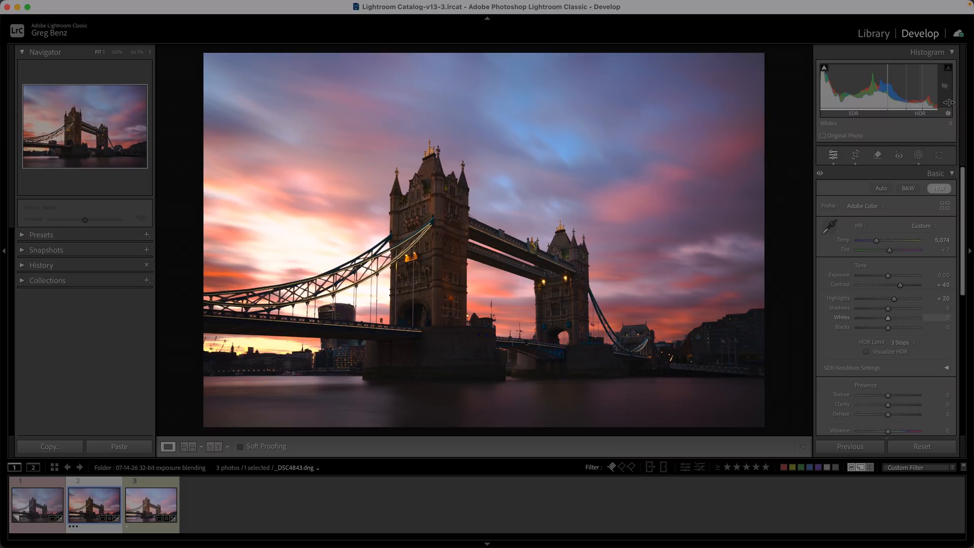
{"action": "mouse_move", "coordinate": [560, 132]}
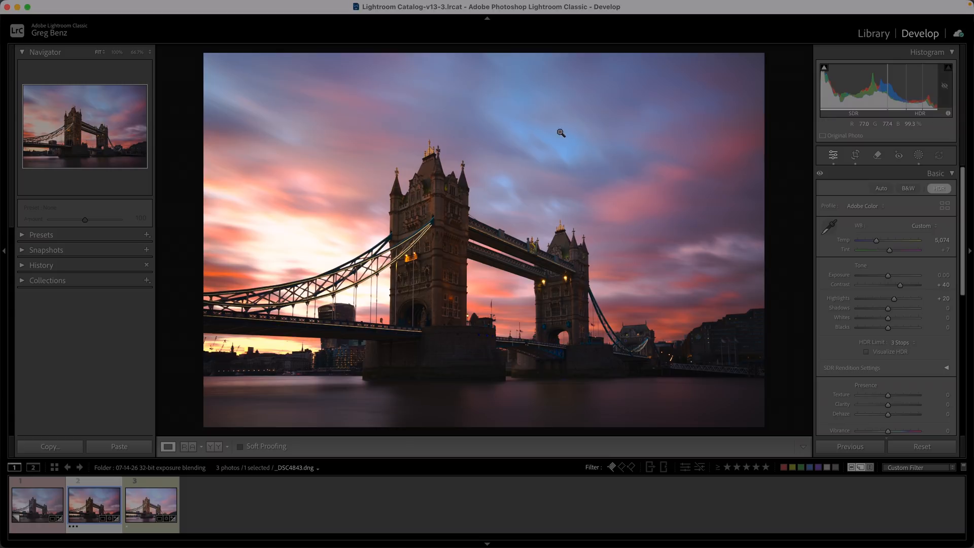
{"action": "mouse_move", "coordinate": [560, 132]}
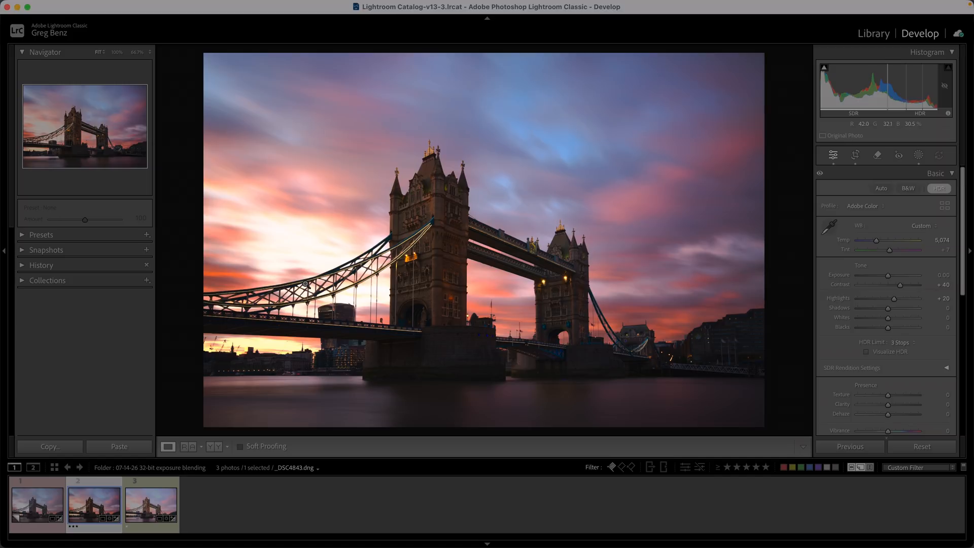
{"action": "mouse_move", "coordinate": [301, 254]}
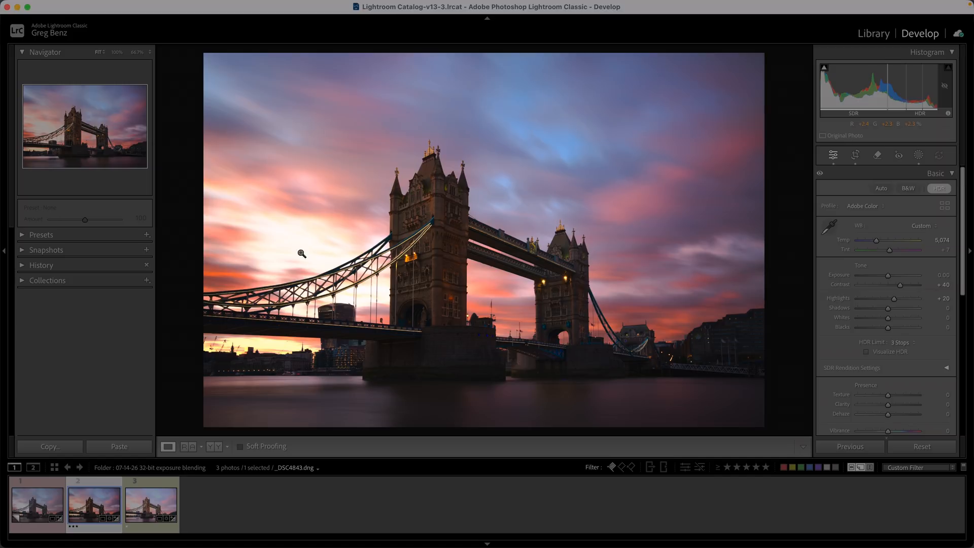
{"action": "mouse_move", "coordinate": [312, 245]}
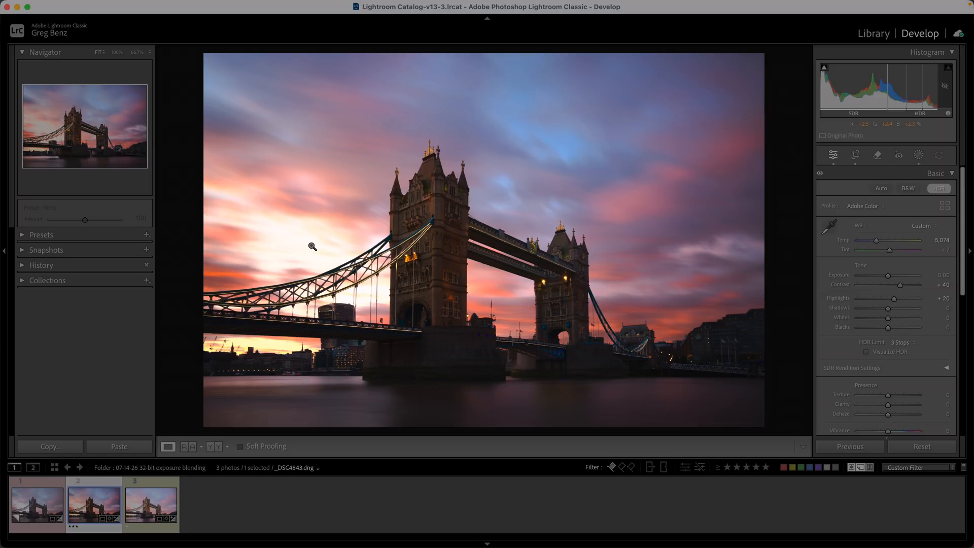
{"action": "mouse_move", "coordinate": [456, 232]}
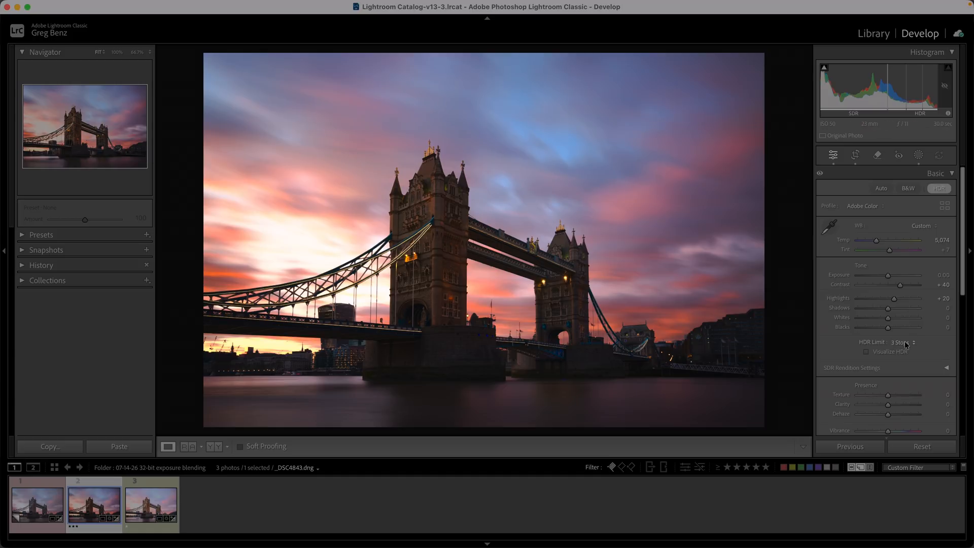
{"action": "mouse_move", "coordinate": [506, 109]}
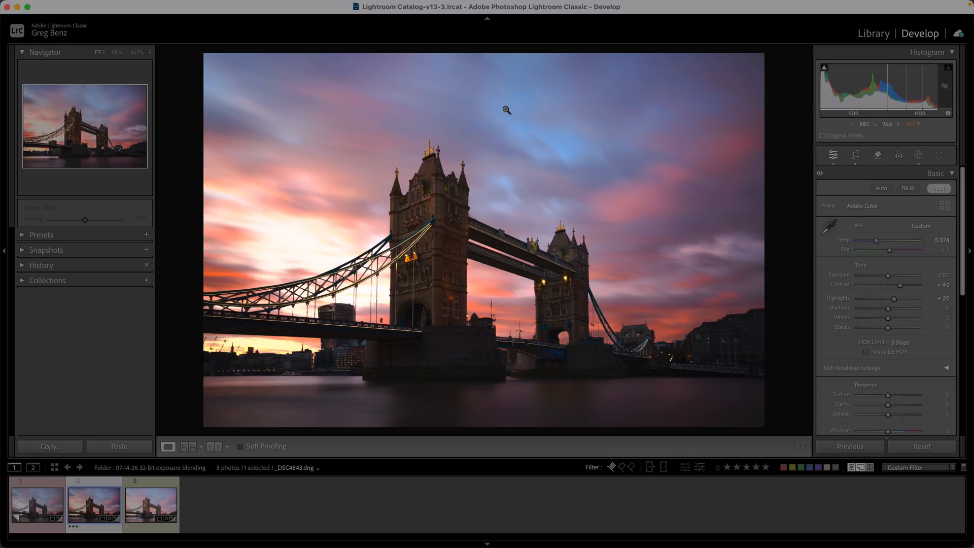
{"action": "mouse_move", "coordinate": [459, 384]}
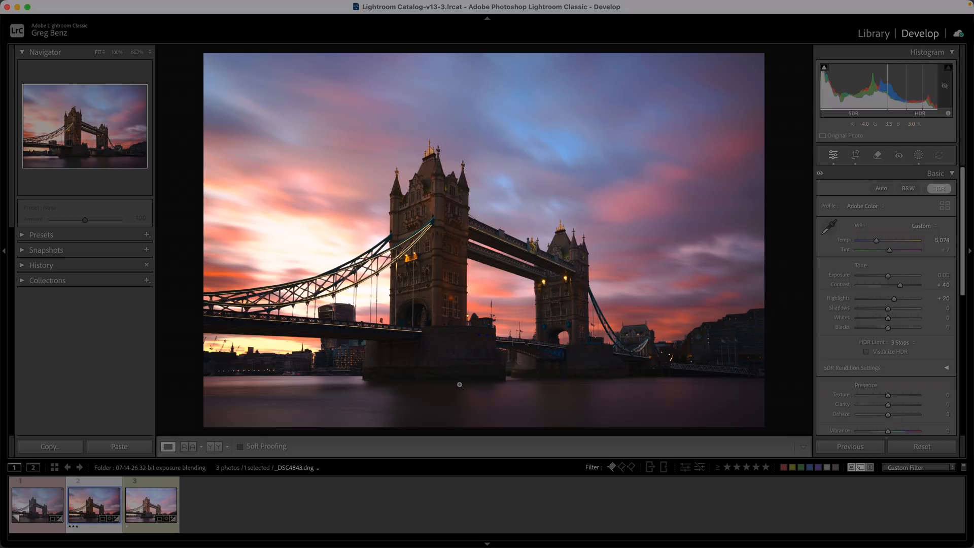
{"action": "mouse_move", "coordinate": [442, 347]}
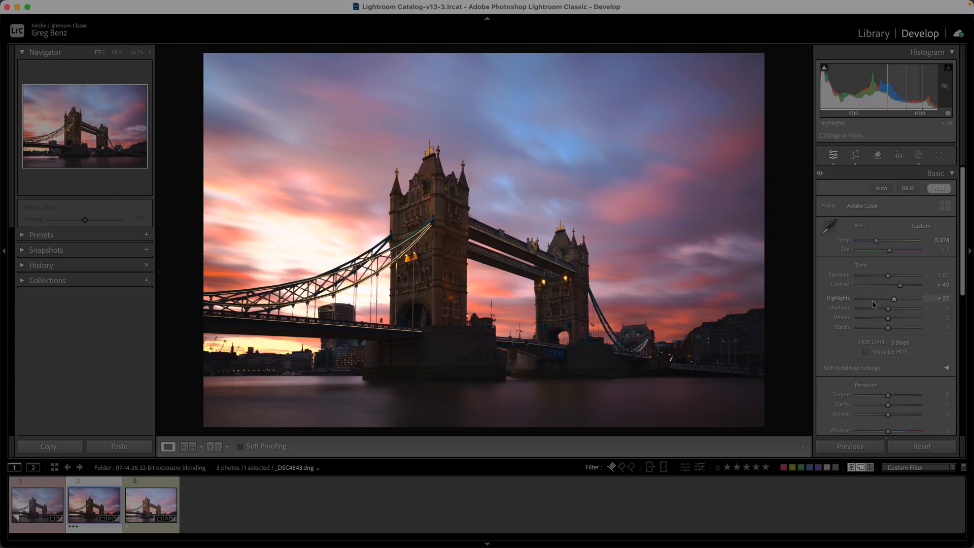
{"action": "mouse_move", "coordinate": [399, 321]}
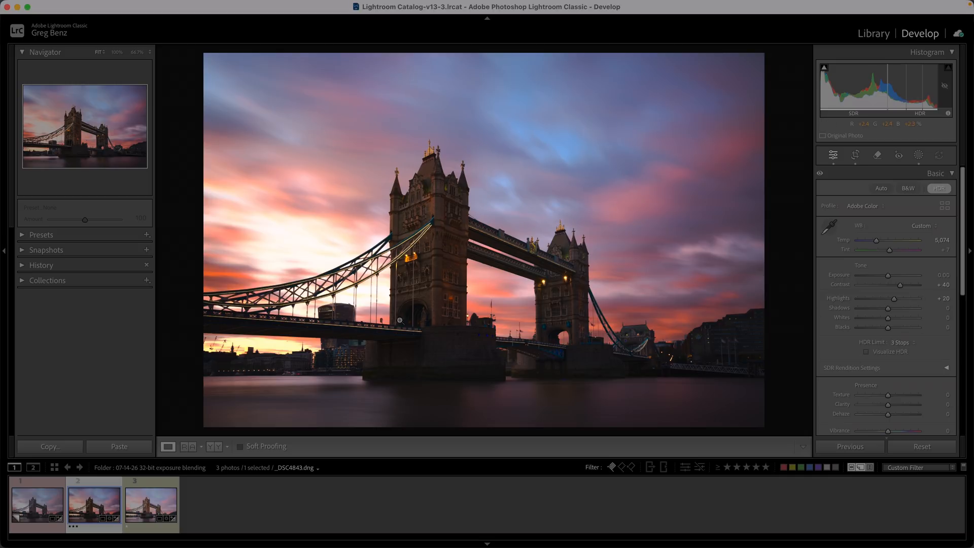
{"action": "mouse_move", "coordinate": [431, 295]}
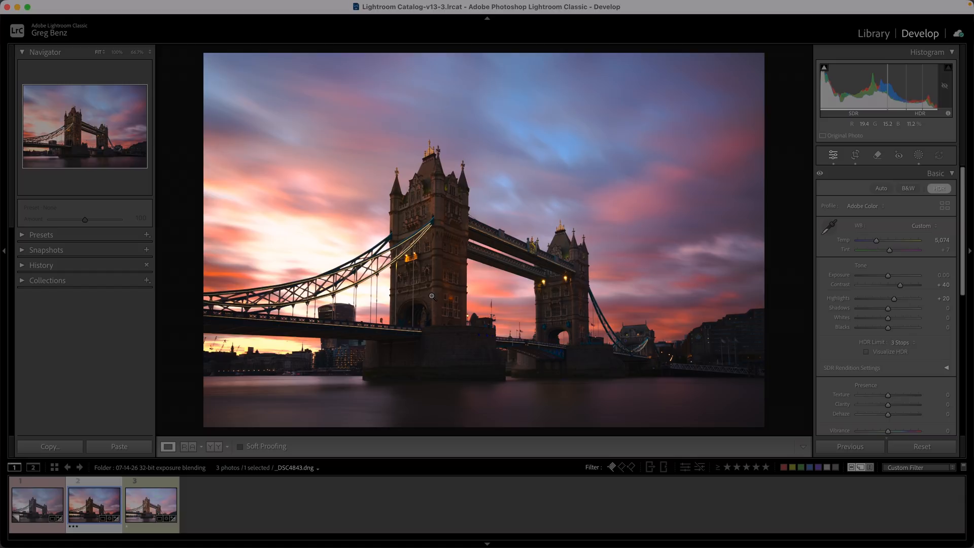
{"action": "mouse_move", "coordinate": [331, 216]}
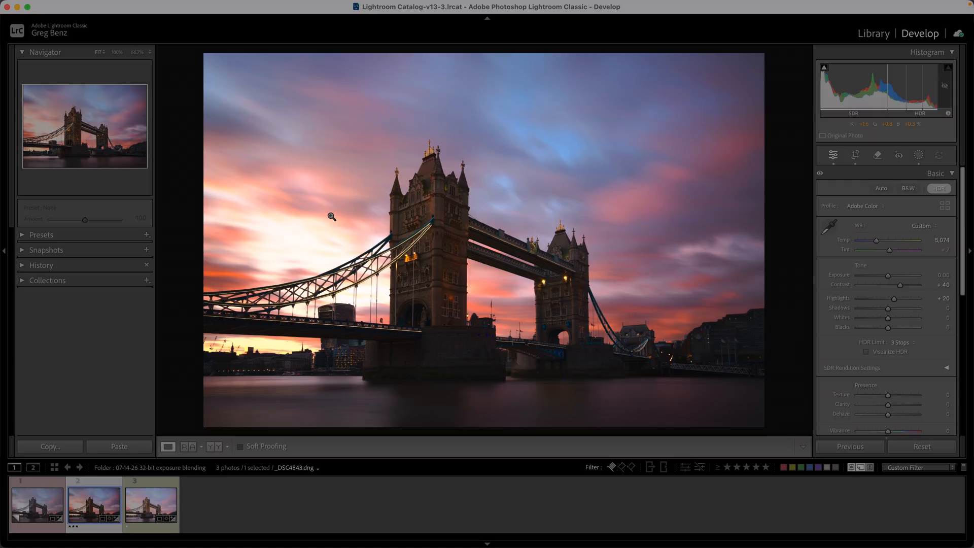
- View the darker sky exposure, then its virtual Copy 1 in Develop
{"action": "left_click", "coordinate": [150, 504]}
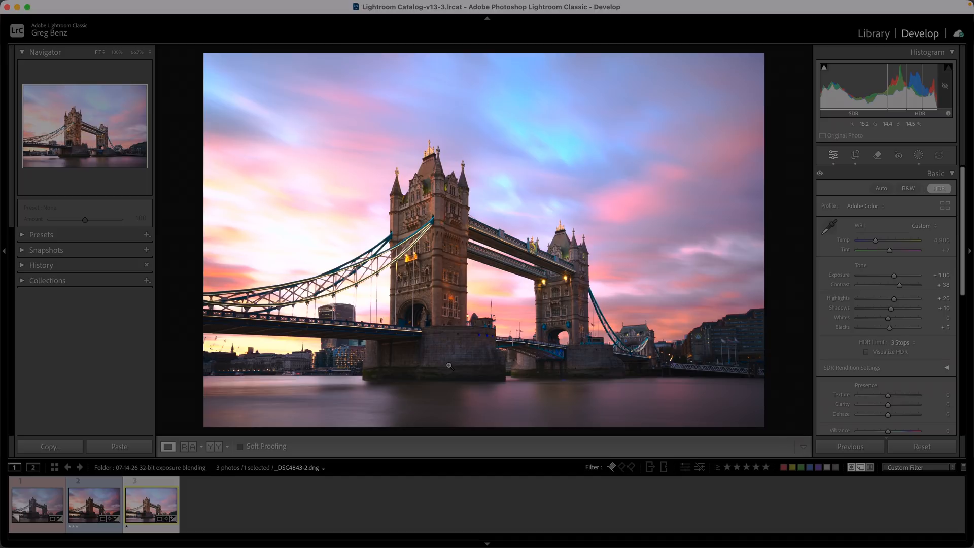
{"action": "mouse_move", "coordinate": [340, 218]}
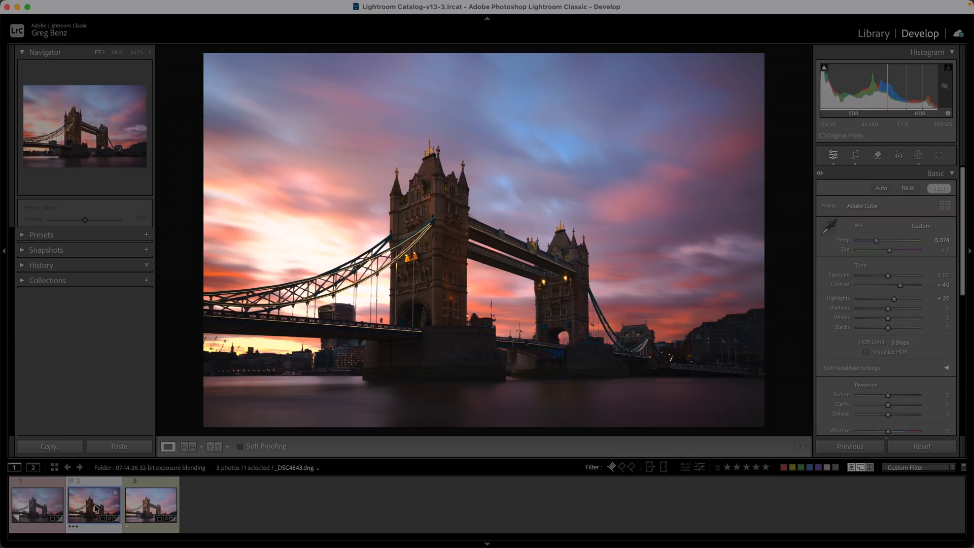
{"action": "left_click", "coordinate": [37, 504]}
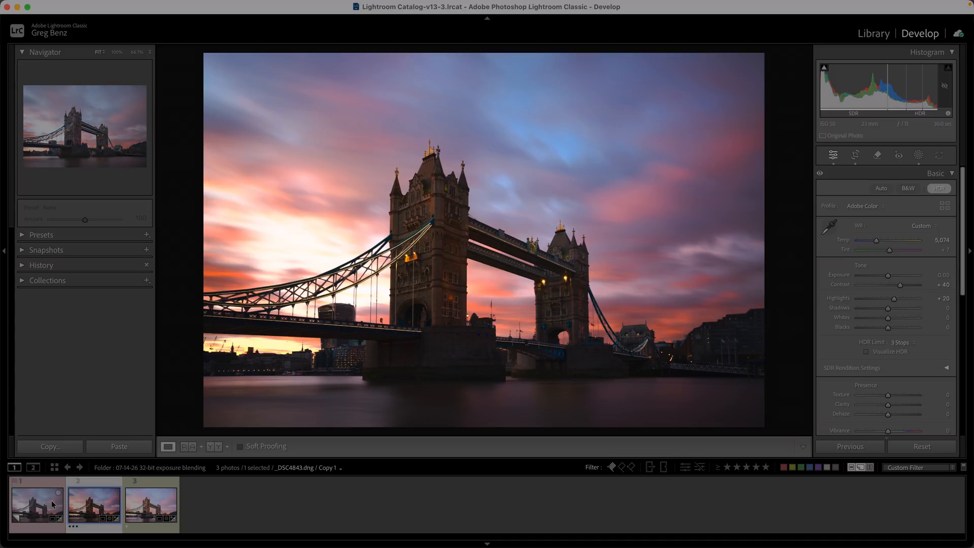
- Select all three exposures and bring up their external editing options
{"action": "left_click", "coordinate": [150, 503]}
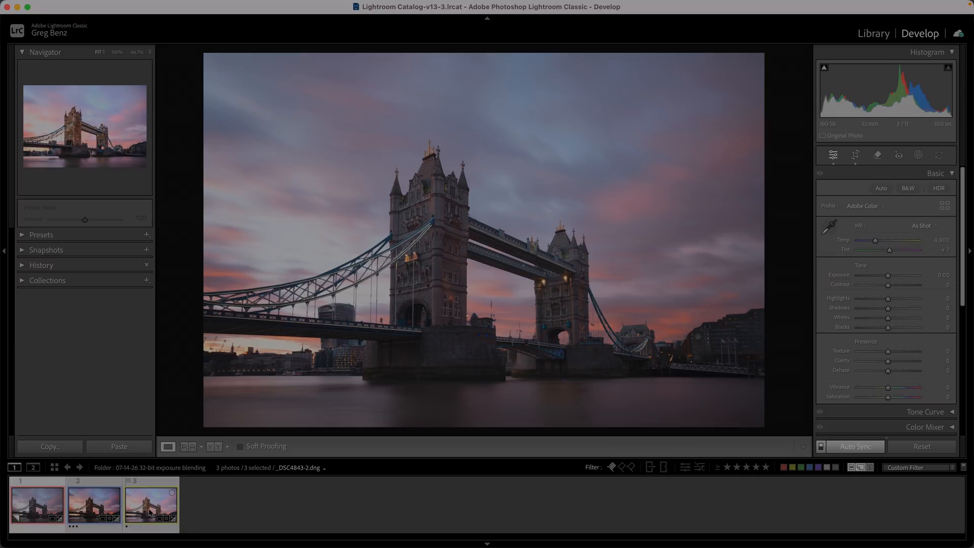
{"action": "right_click", "coordinate": [149, 503]}
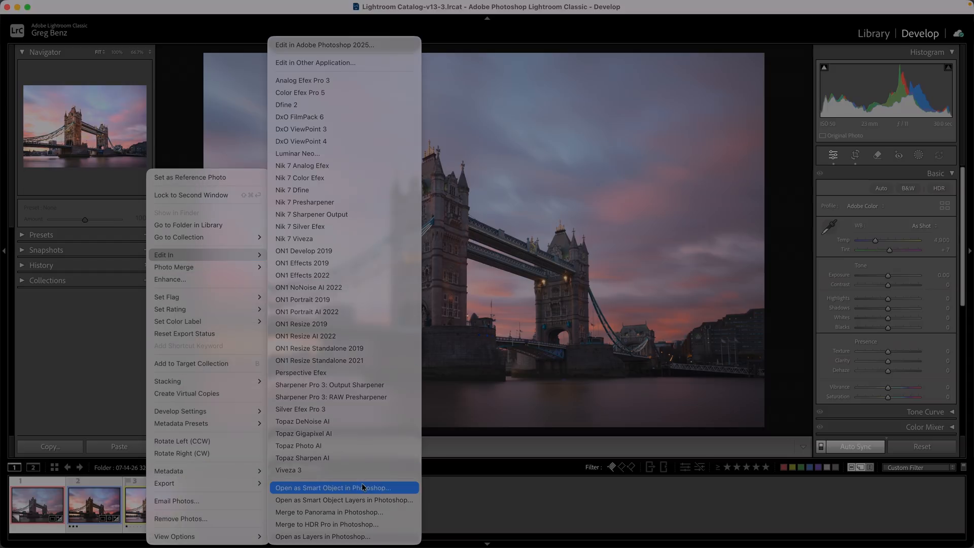
{"action": "mouse_move", "coordinate": [344, 499]}
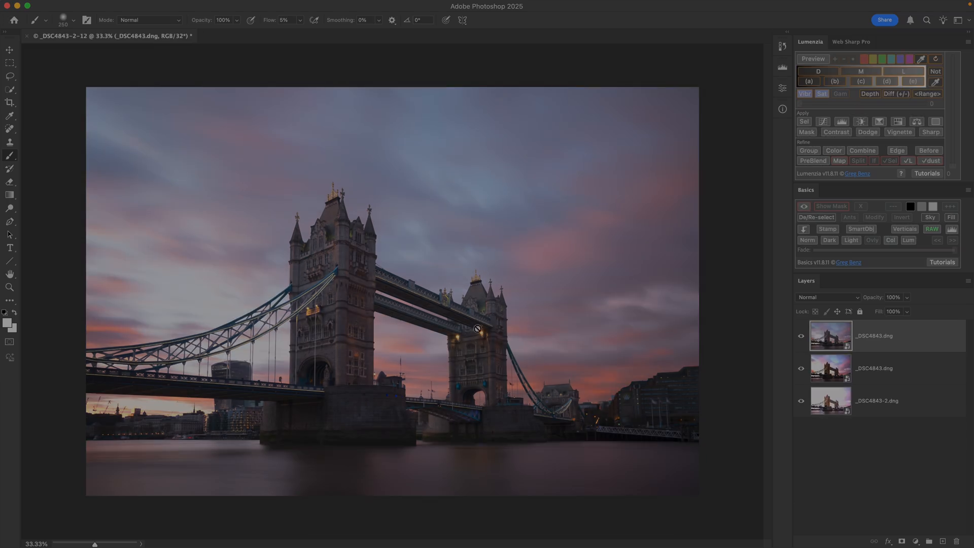
{"action": "mouse_move", "coordinate": [872, 345]}
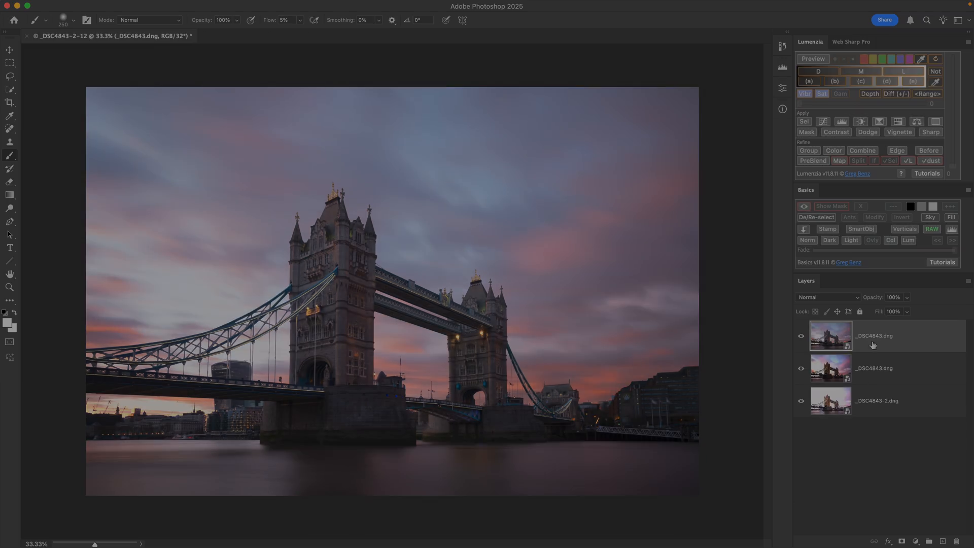
- Rename the top layer to original and the middle layer to SKY _DSC4843.dng
{"action": "double_click", "coordinate": [874, 335]}
{"action": "type", "text": "original"}
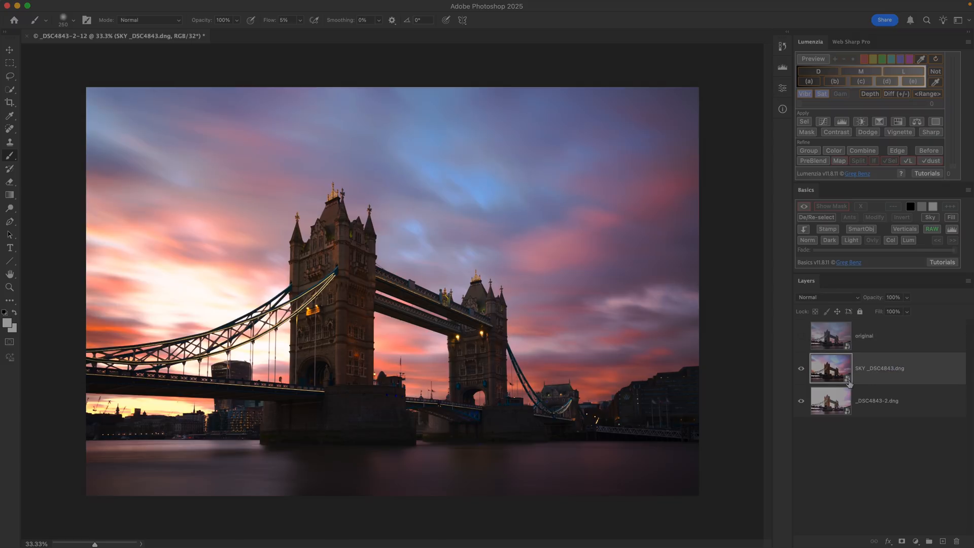
{"action": "double_click", "coordinate": [877, 400]}
{"action": "type", "text": "dETAILS "}
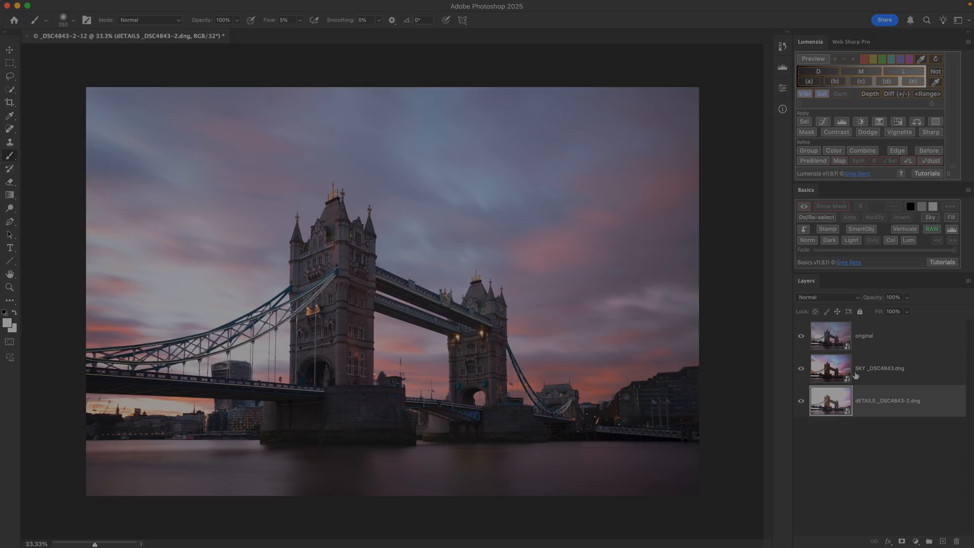
{"action": "mouse_move", "coordinate": [873, 365]}
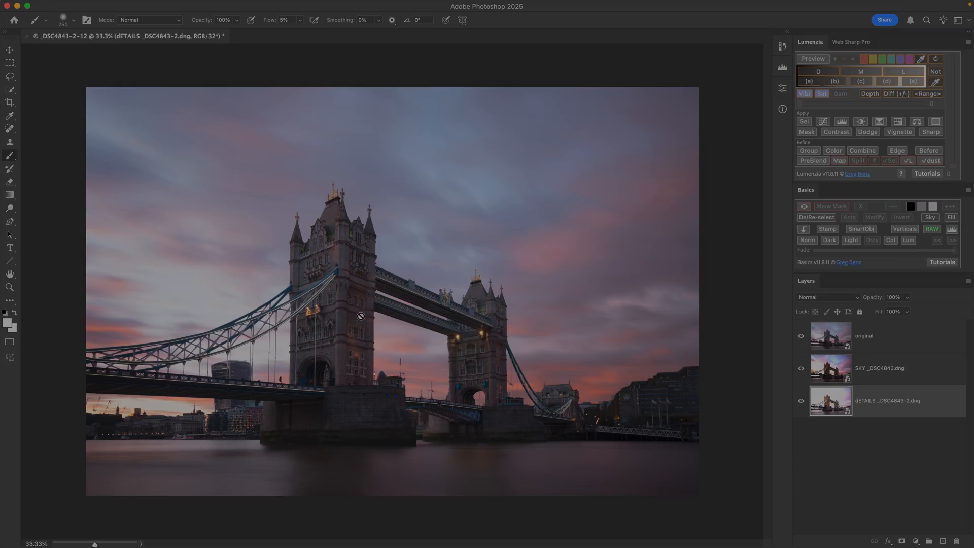
{"action": "mouse_move", "coordinate": [375, 339]}
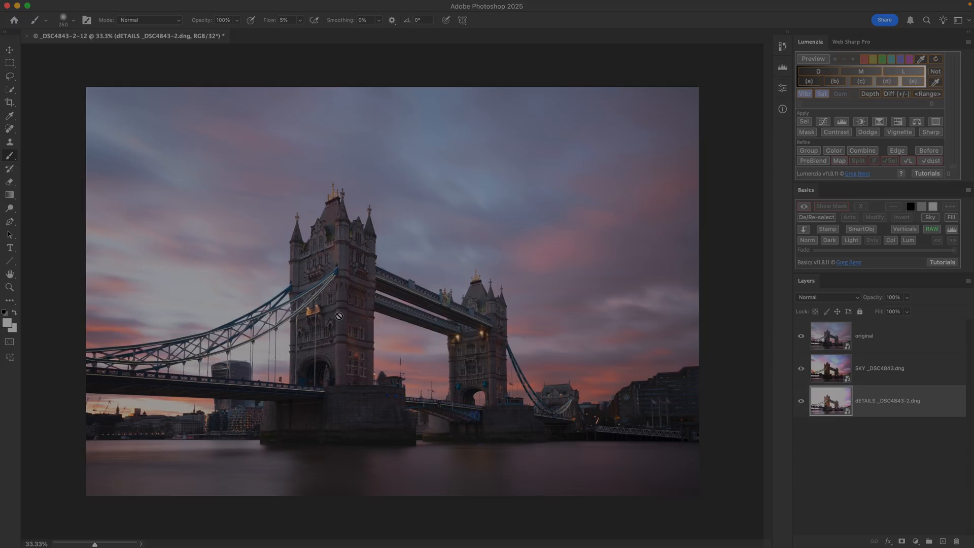
{"action": "mouse_move", "coordinate": [385, 295]}
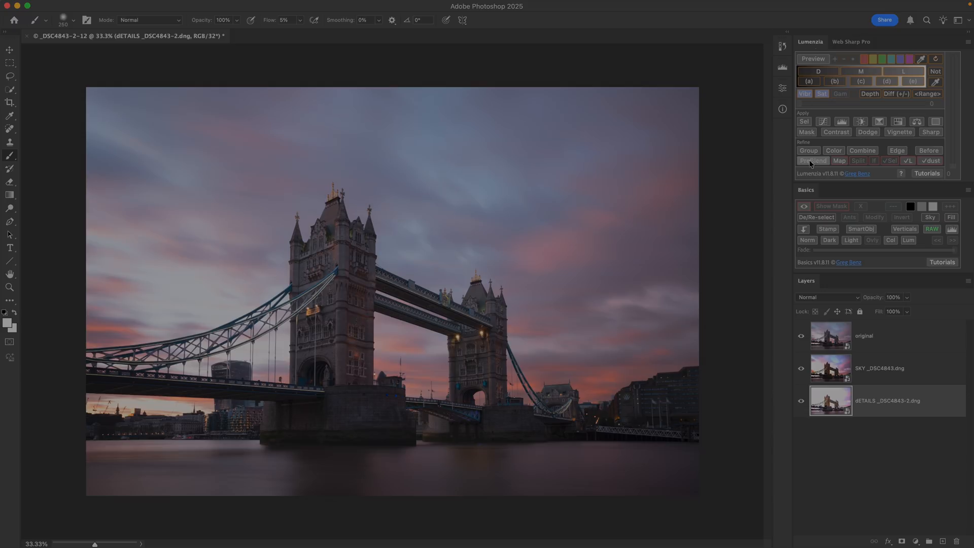
- Run Lumenzia PreBlend on the current document's layers, adding black masks
{"action": "left_click", "coordinate": [812, 161]}
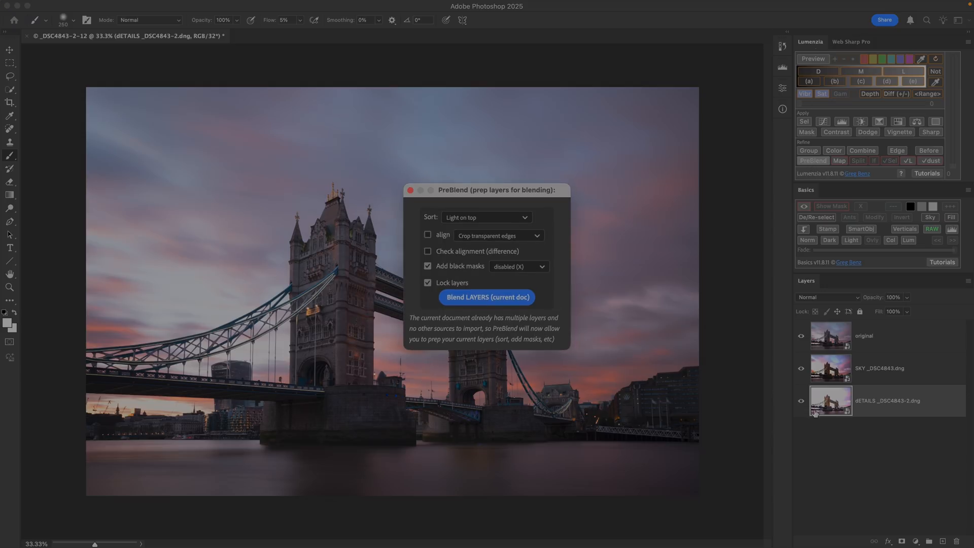
{"action": "mouse_move", "coordinate": [869, 389]}
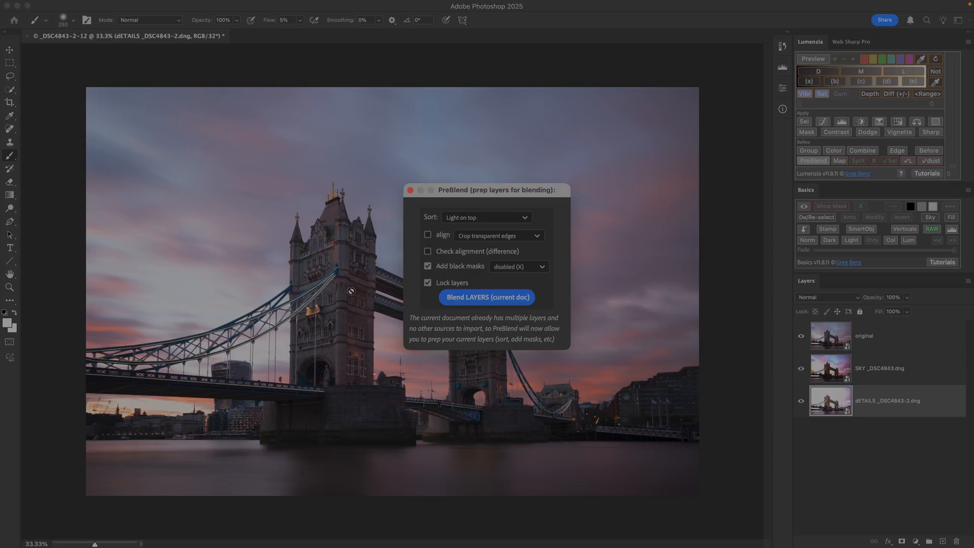
{"action": "mouse_move", "coordinate": [456, 277]}
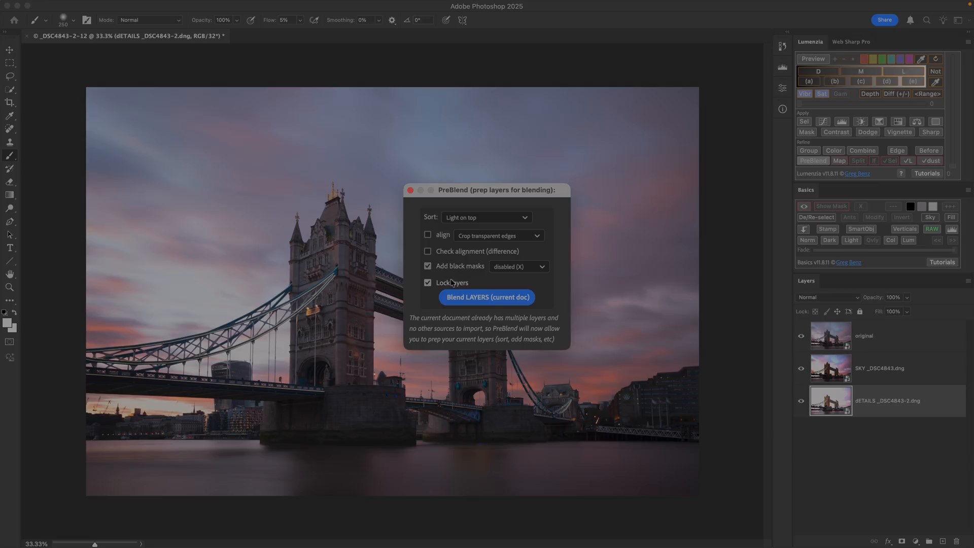
{"action": "mouse_move", "coordinate": [865, 389]}
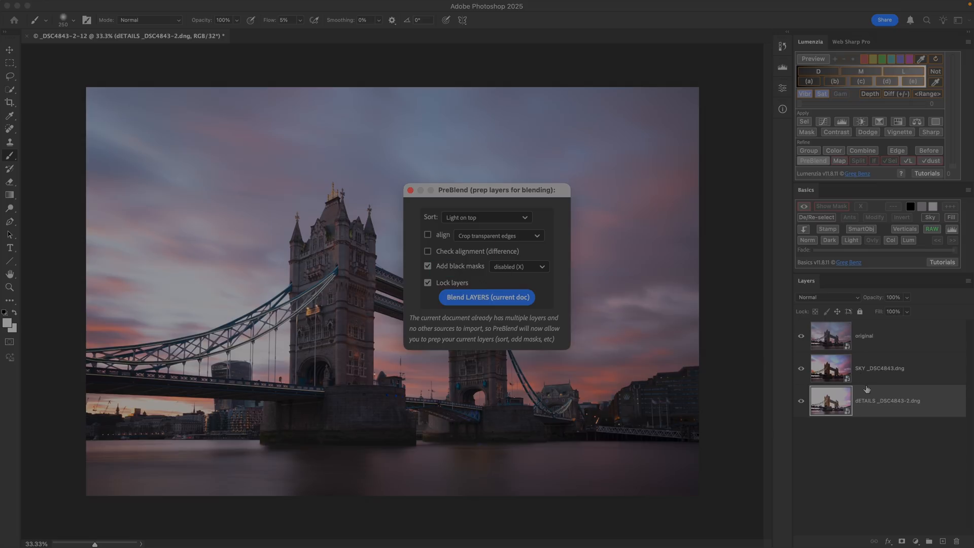
{"action": "mouse_move", "coordinate": [441, 284]}
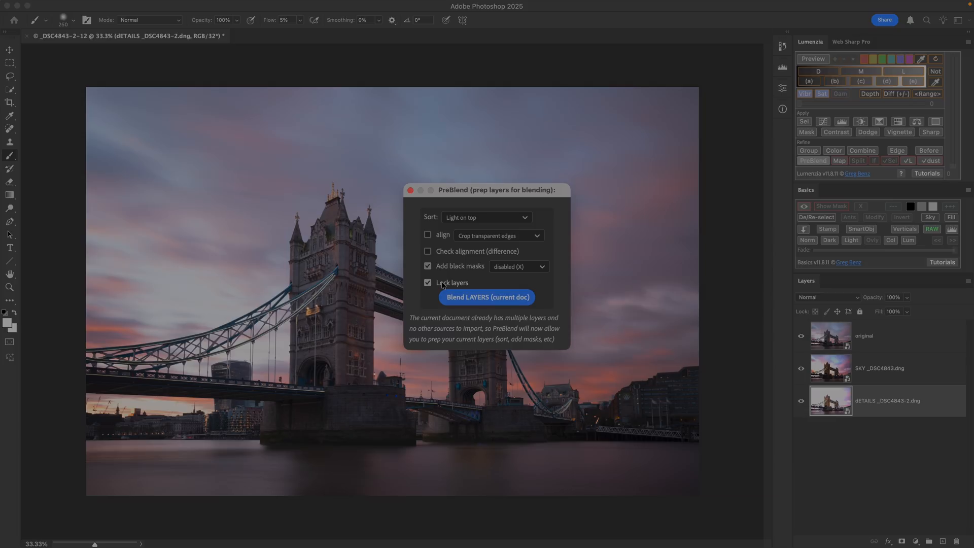
{"action": "mouse_move", "coordinate": [450, 283]}
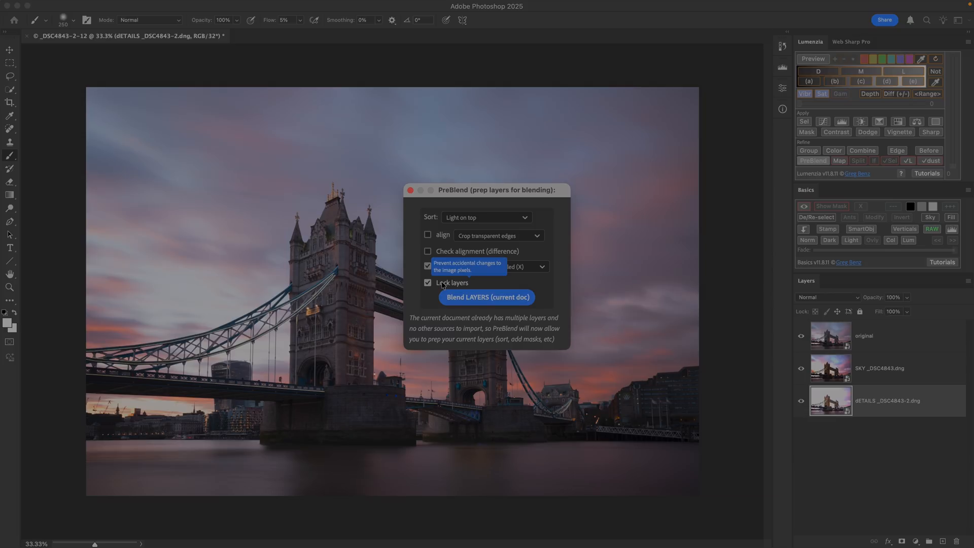
{"action": "mouse_move", "coordinate": [487, 298]}
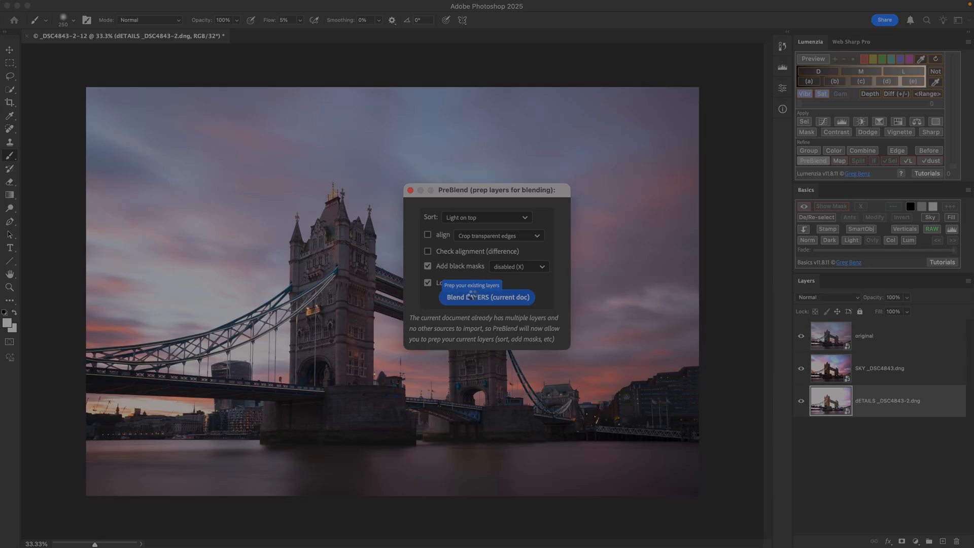
{"action": "left_click", "coordinate": [487, 297]}
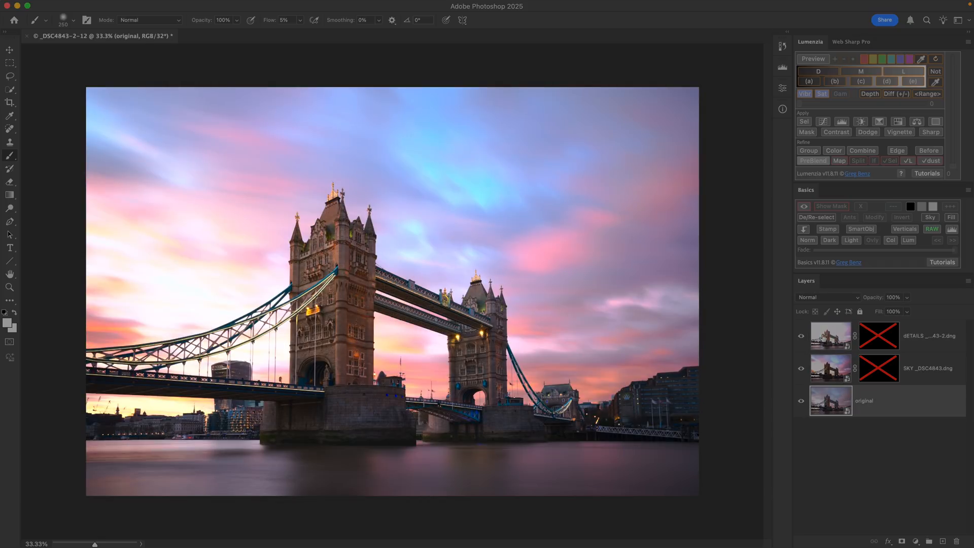
{"action": "left_click", "coordinate": [800, 337]}
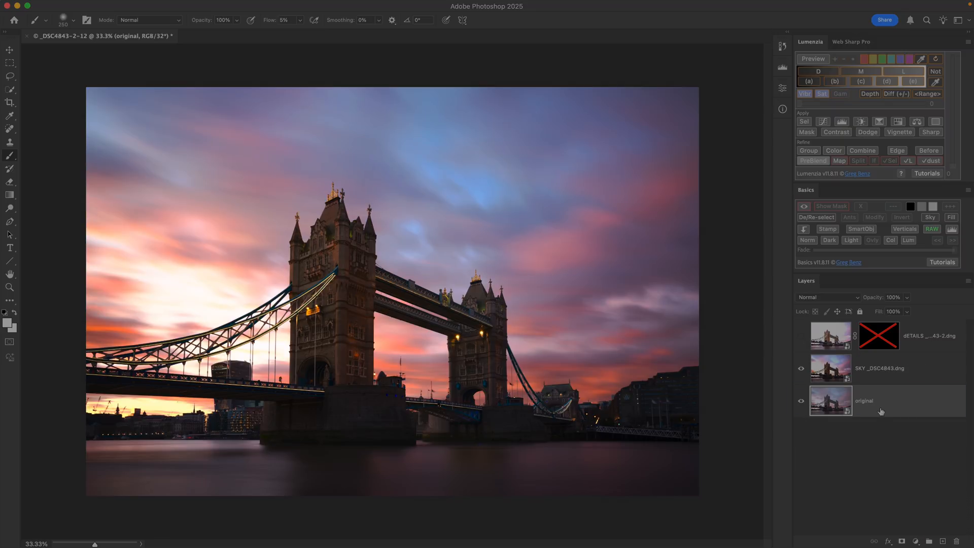
{"action": "mouse_move", "coordinate": [881, 411]}
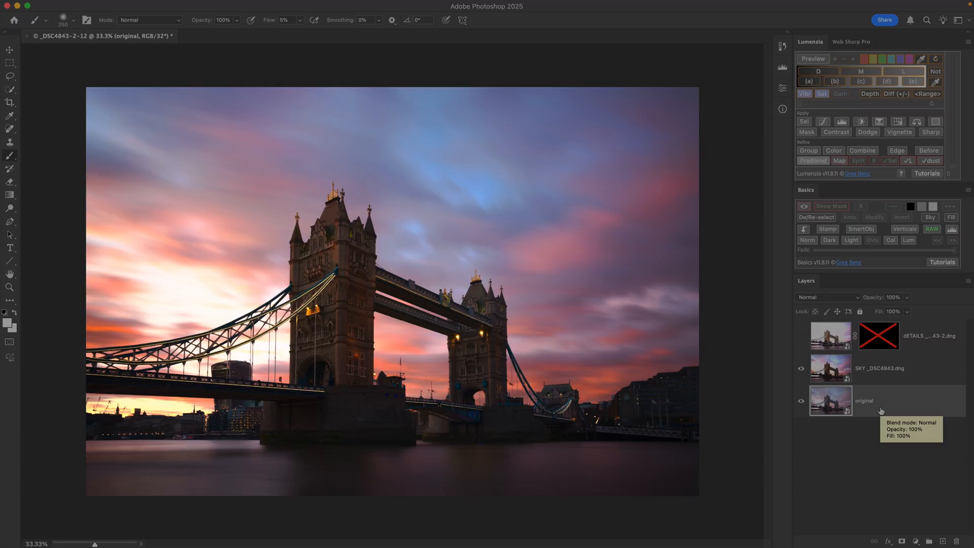
- Tag the bottom original layer with a red colour
{"action": "right_click", "coordinate": [863, 401]}
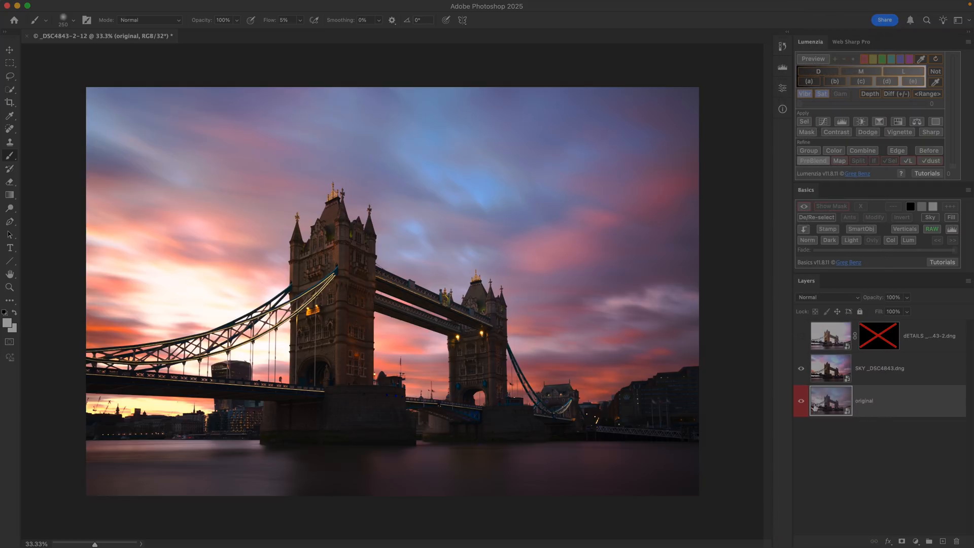
{"action": "left_click", "coordinate": [802, 401]}
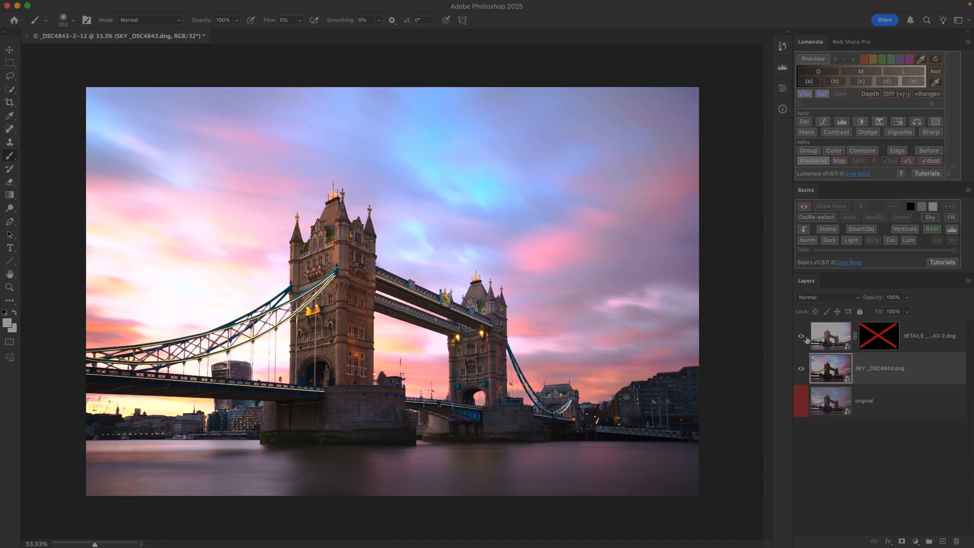
- Hide the dETAILS layer and tighten the darks mask preview to D4
{"action": "left_click", "coordinate": [801, 336]}
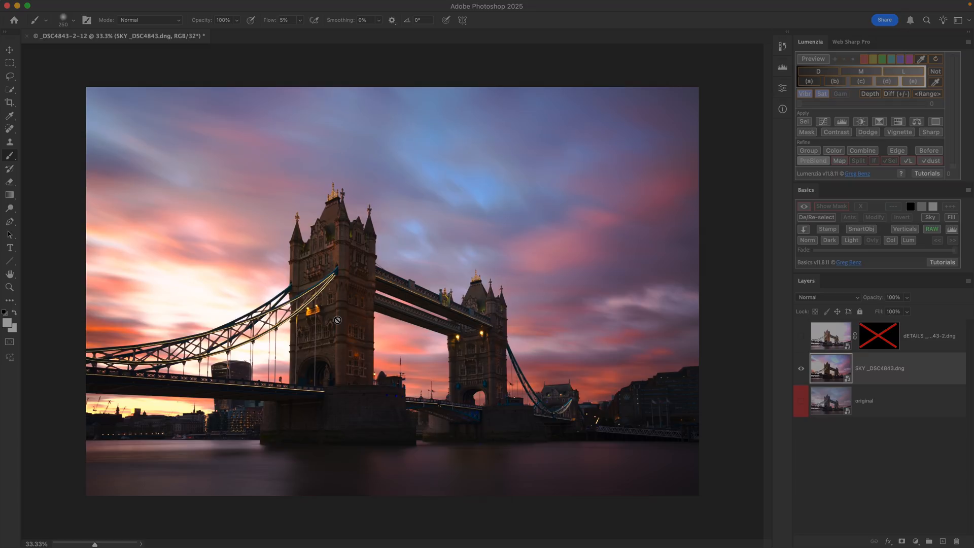
{"action": "mouse_move", "coordinate": [826, 65]}
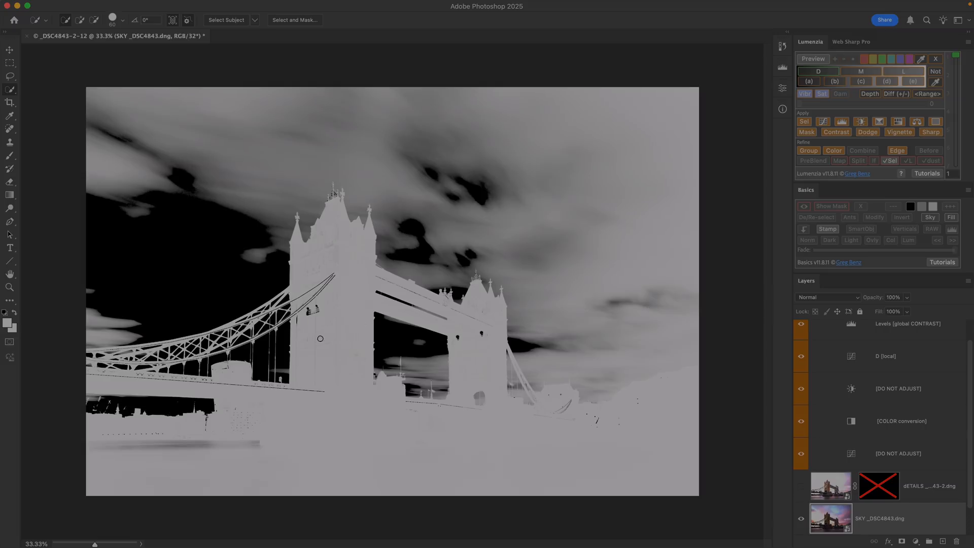
{"action": "mouse_move", "coordinate": [201, 292]}
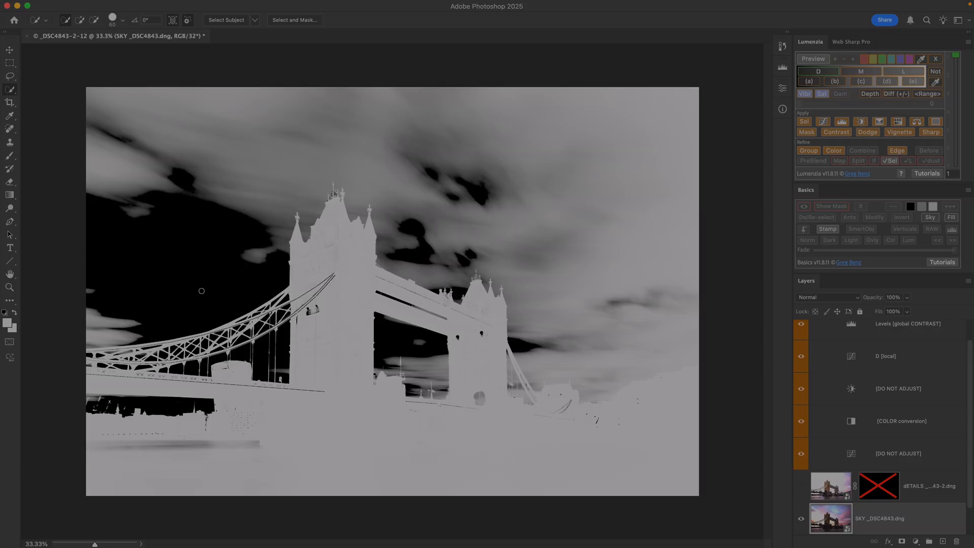
{"action": "mouse_move", "coordinate": [517, 268]}
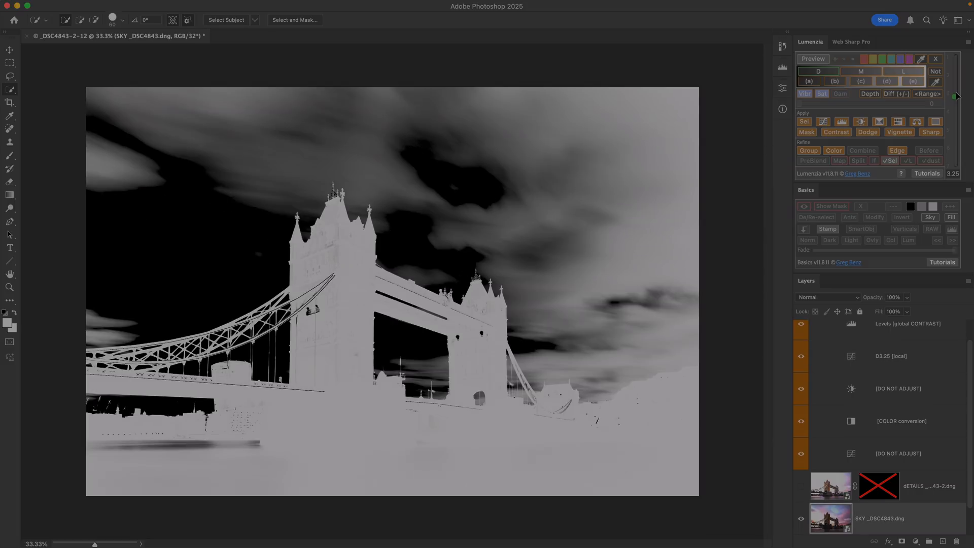
{"action": "mouse_move", "coordinate": [468, 318]}
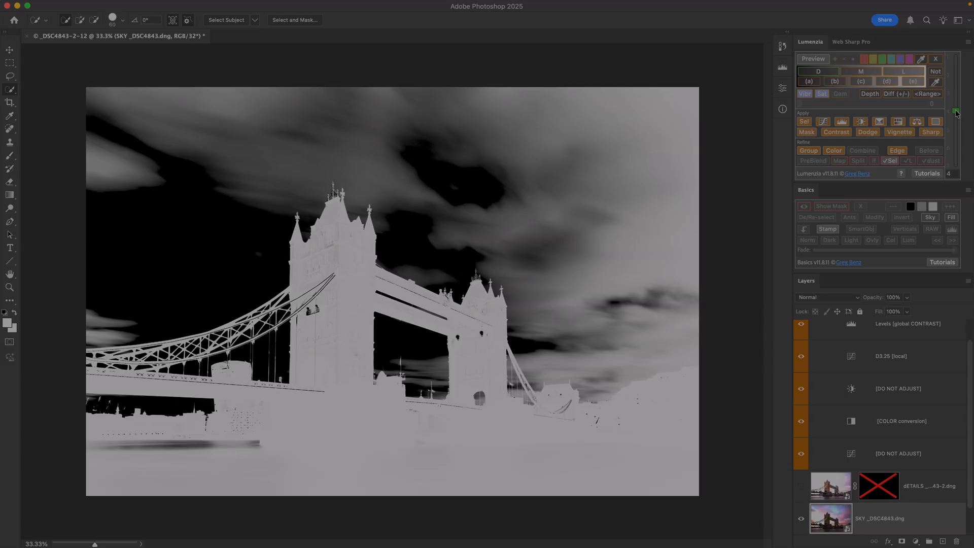
{"action": "left_click", "coordinate": [956, 111]}
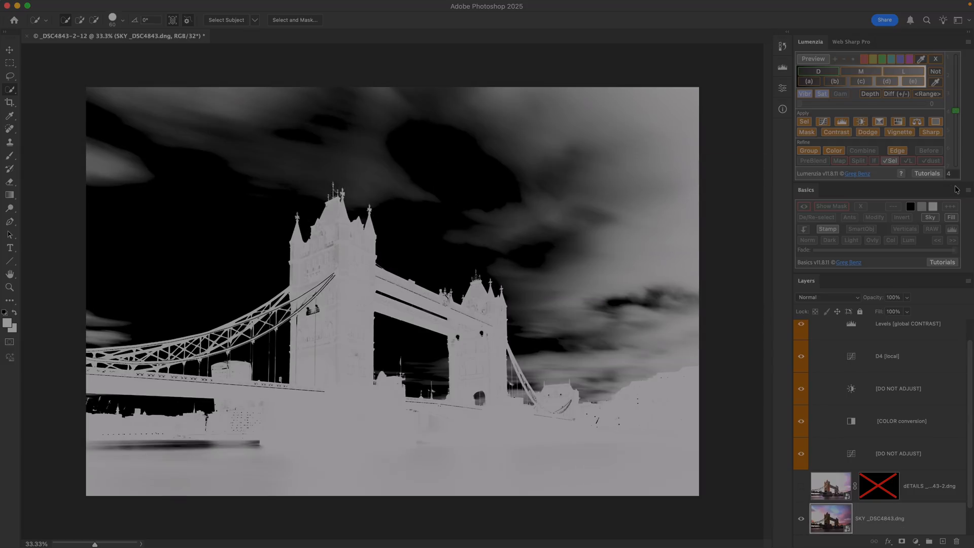
{"action": "mouse_move", "coordinate": [598, 203]}
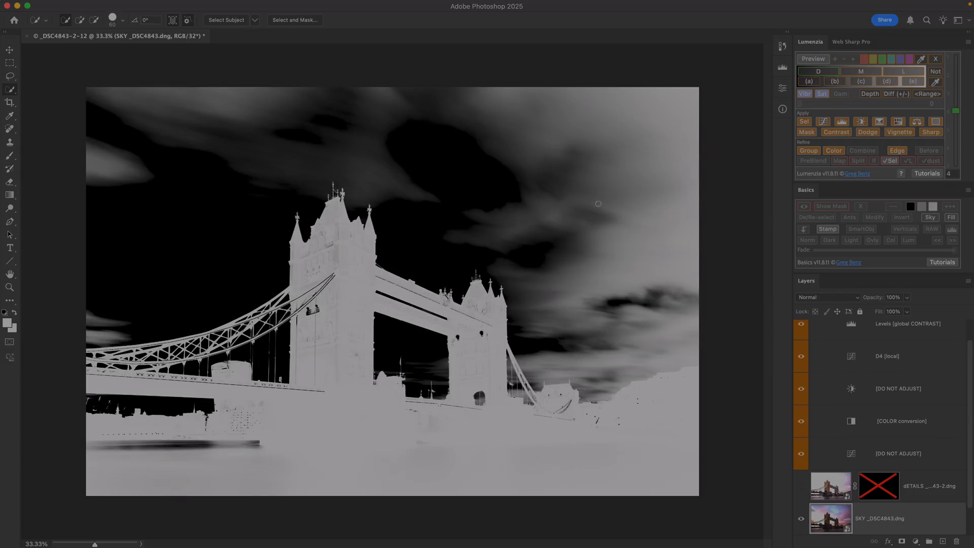
{"action": "mouse_move", "coordinate": [670, 346]}
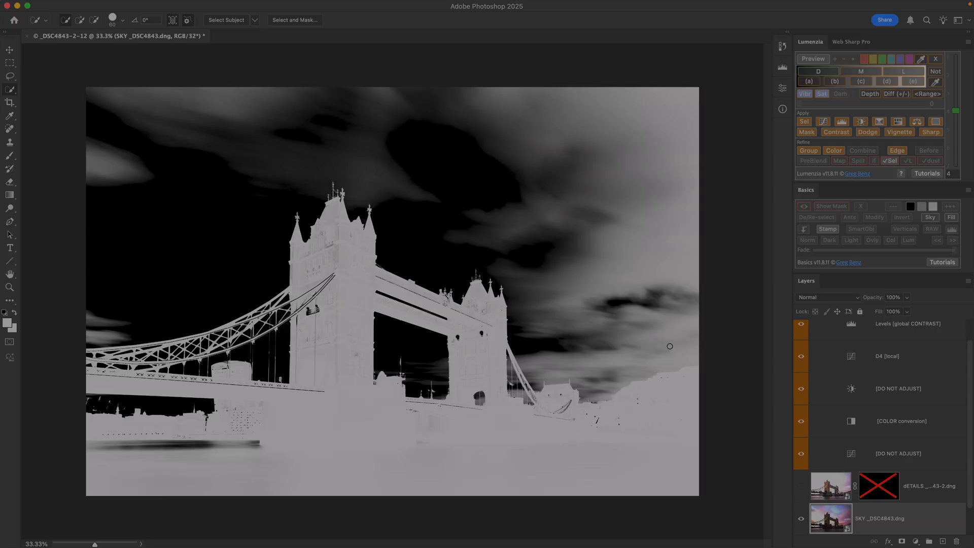
{"action": "mouse_move", "coordinate": [962, 166]}
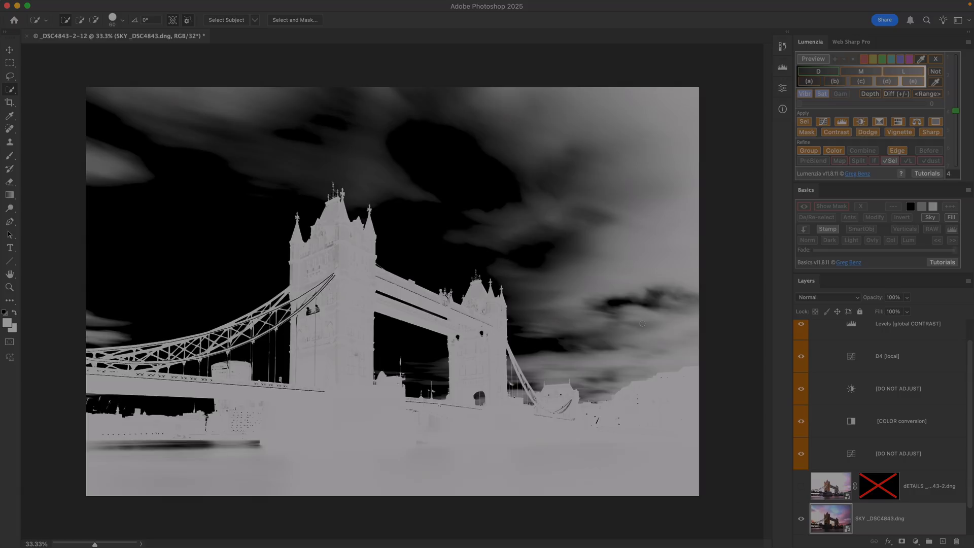
{"action": "mouse_move", "coordinate": [56, 105]}
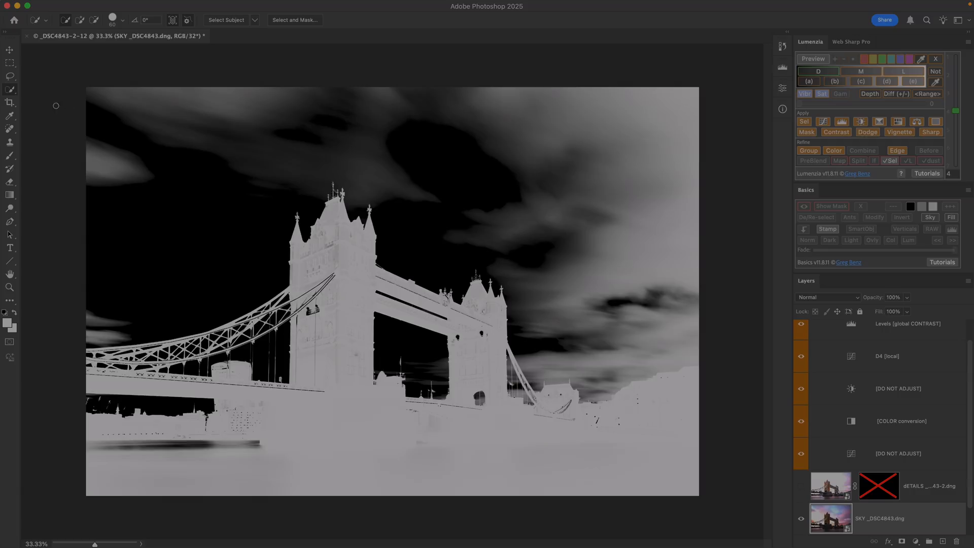
{"action": "mouse_move", "coordinate": [629, 326]}
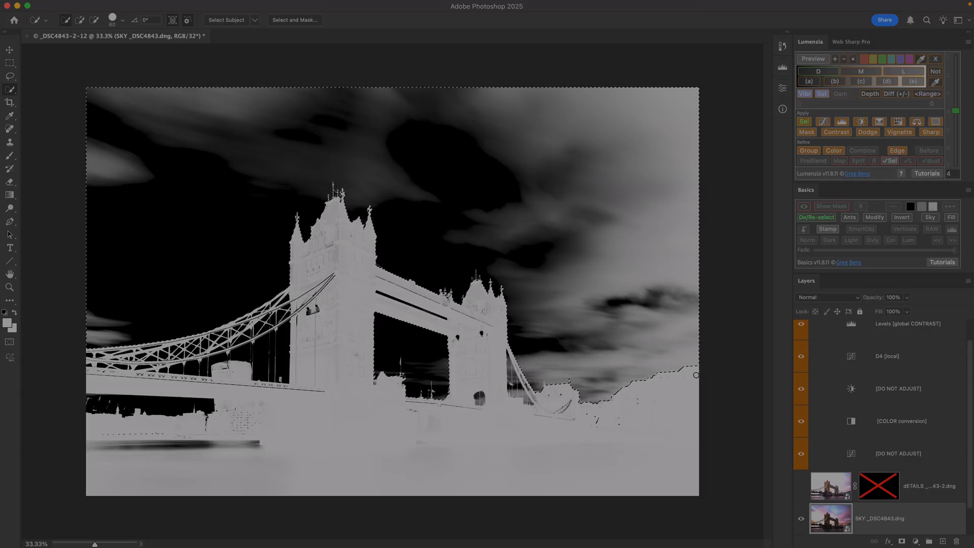
{"action": "mouse_move", "coordinate": [624, 363]}
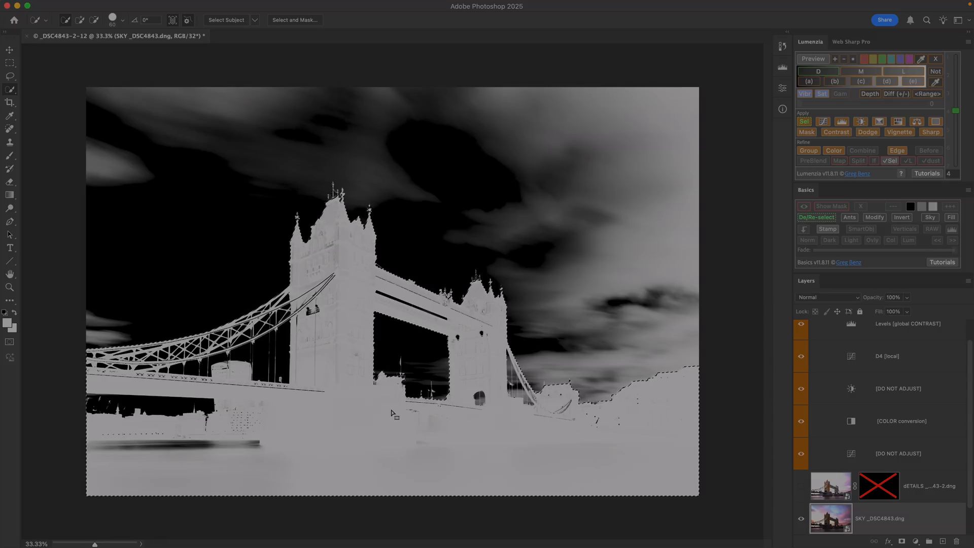
{"action": "mouse_move", "coordinate": [494, 427]}
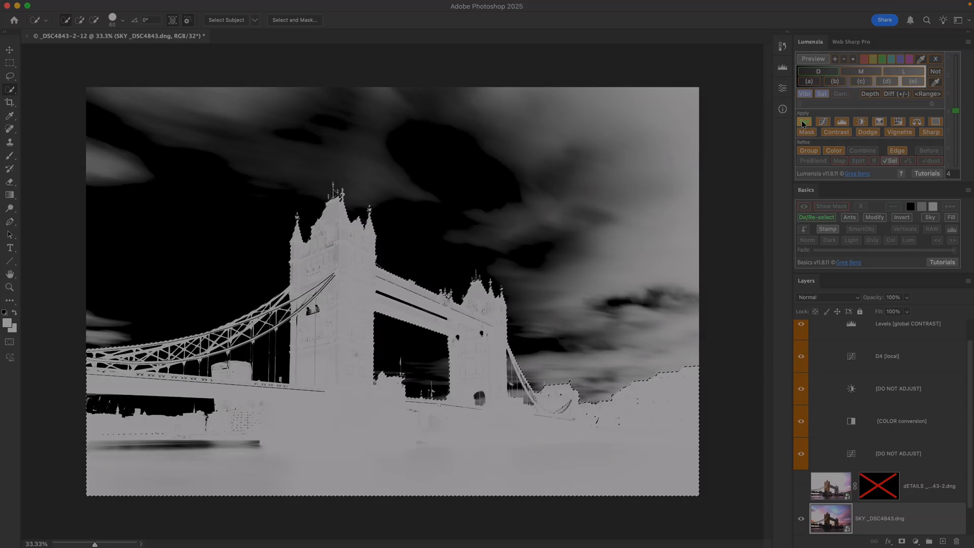
- Load the mask as a selection with Expand/Contract 0 and feather 1
{"action": "left_click", "coordinate": [803, 120]}
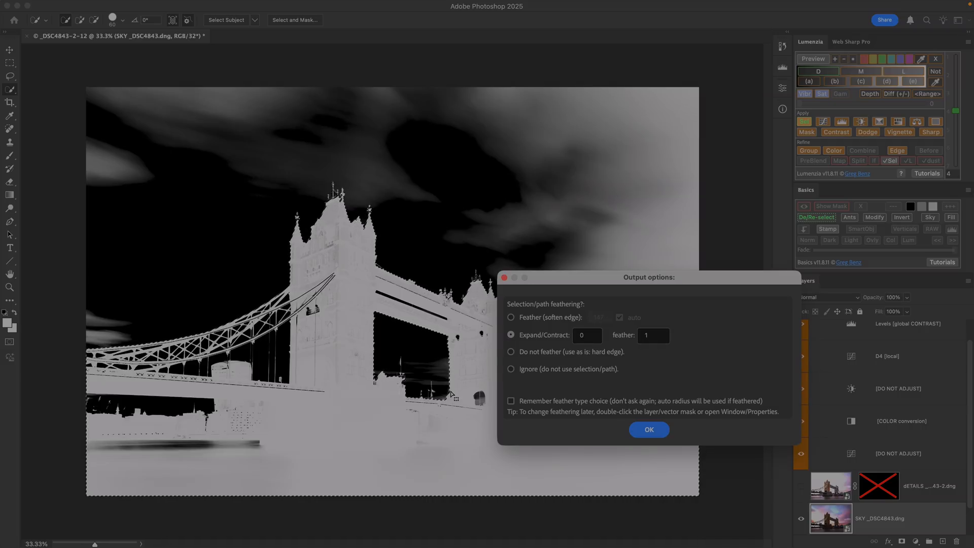
{"action": "left_click", "coordinate": [649, 430]}
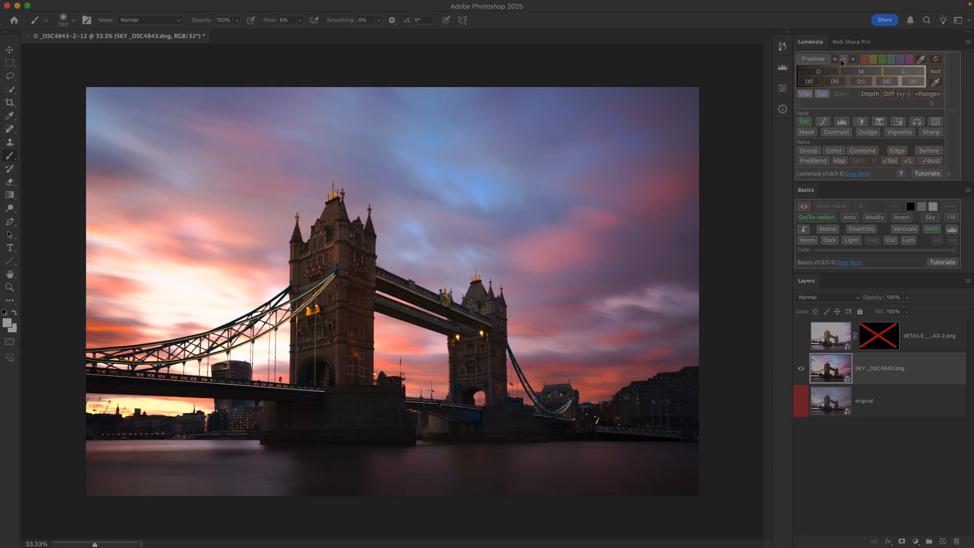
{"action": "mouse_move", "coordinate": [895, 123]}
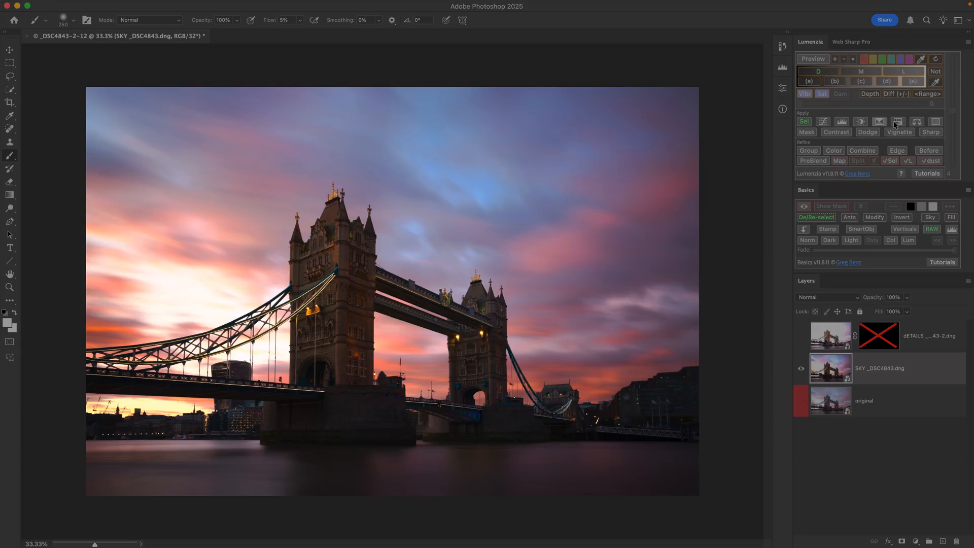
{"action": "mouse_move", "coordinate": [953, 159]}
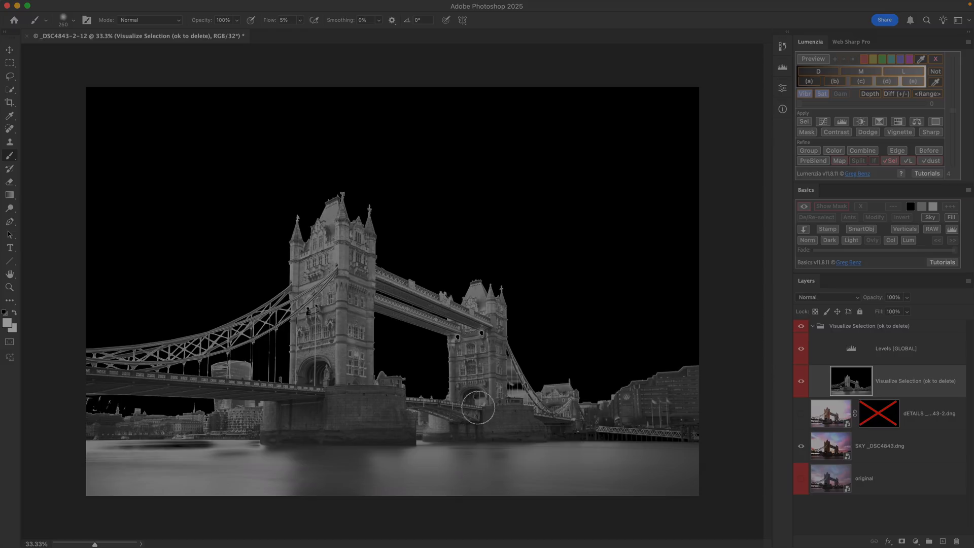
{"action": "mouse_move", "coordinate": [221, 147]}
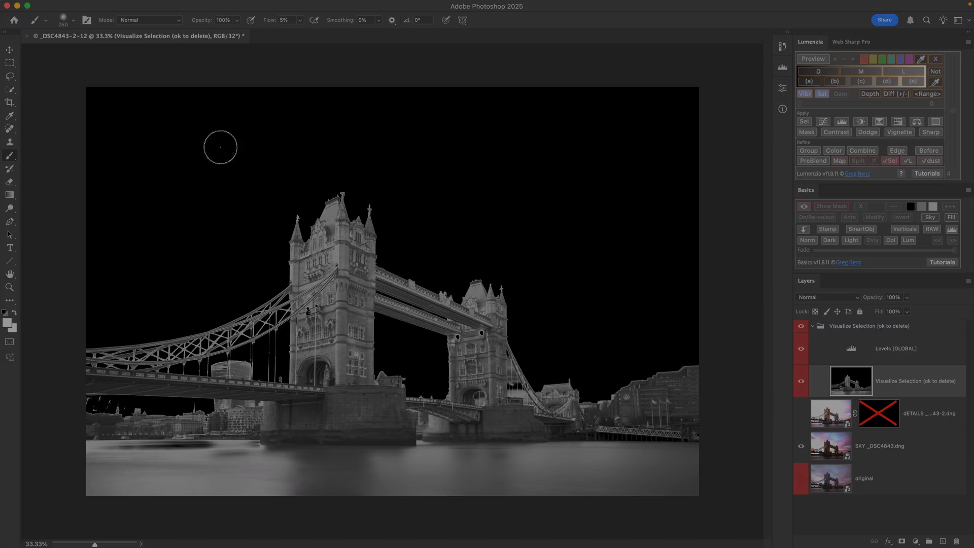
{"action": "mouse_move", "coordinate": [664, 284]}
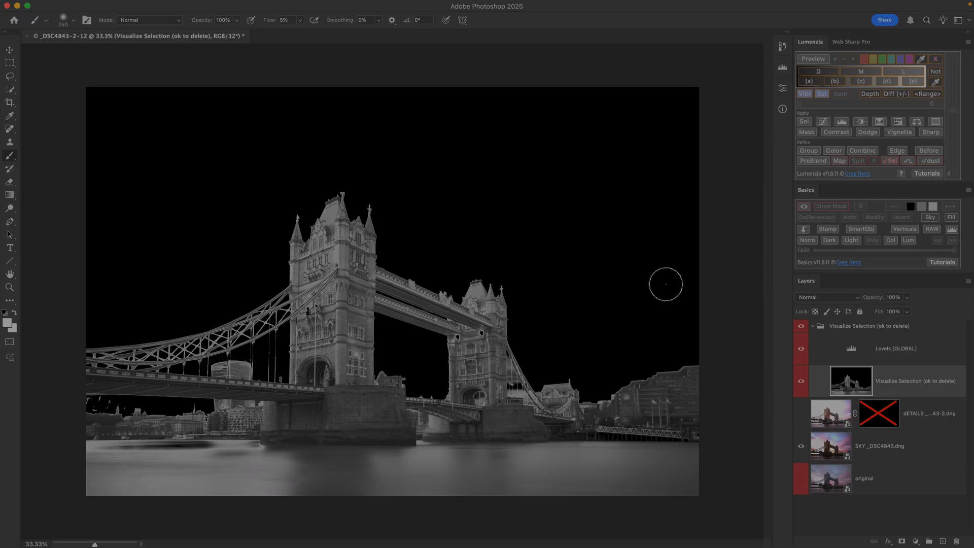
{"action": "mouse_move", "coordinate": [348, 349]}
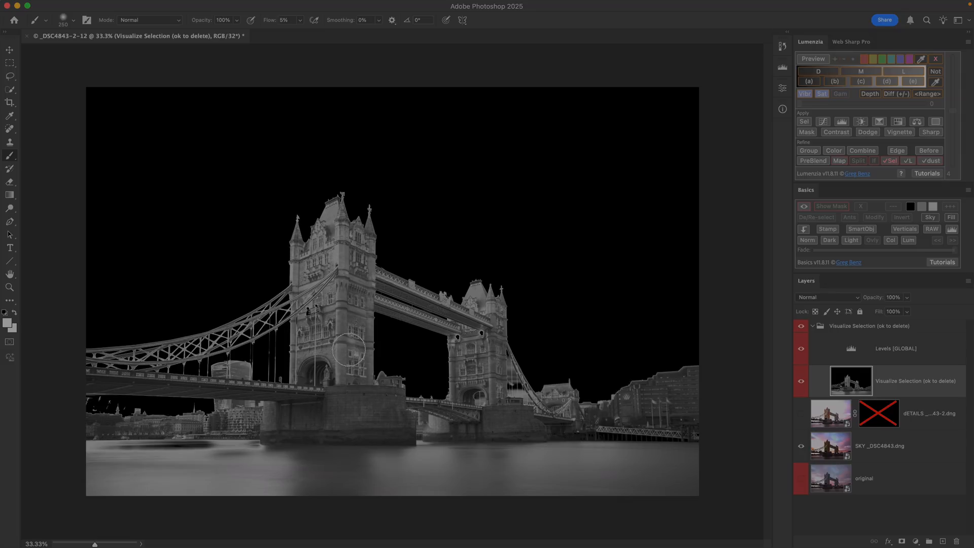
{"action": "mouse_move", "coordinate": [382, 428]}
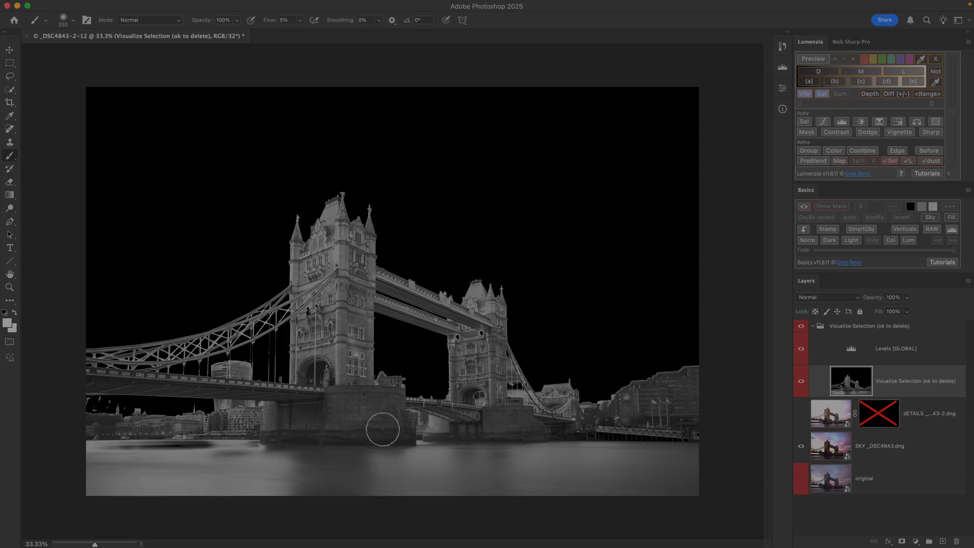
{"action": "mouse_move", "coordinate": [326, 302]}
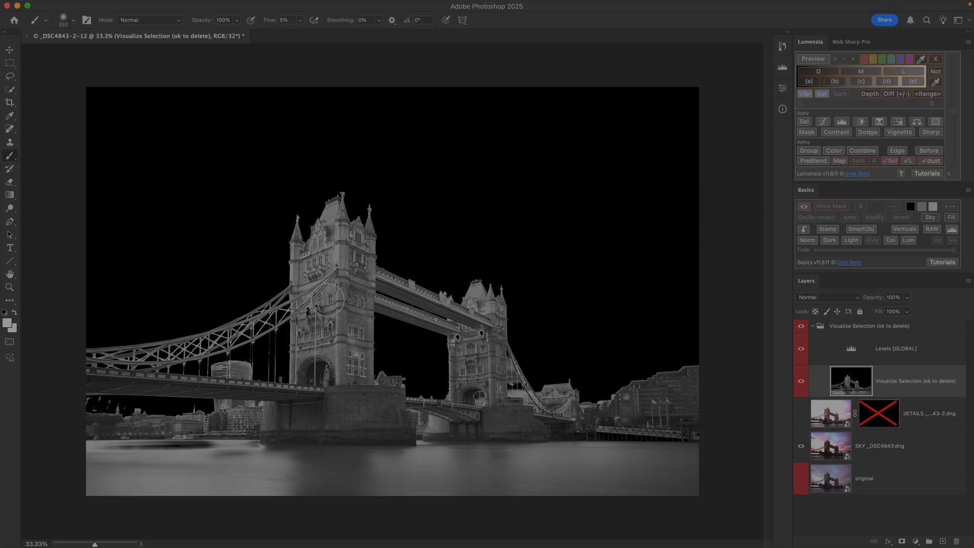
{"action": "mouse_move", "coordinate": [313, 416]}
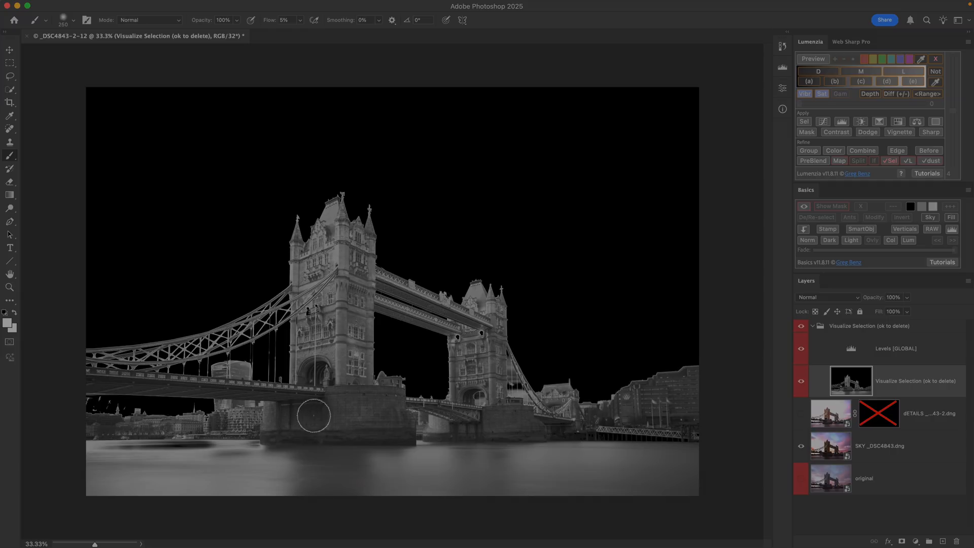
{"action": "mouse_move", "coordinate": [299, 407]}
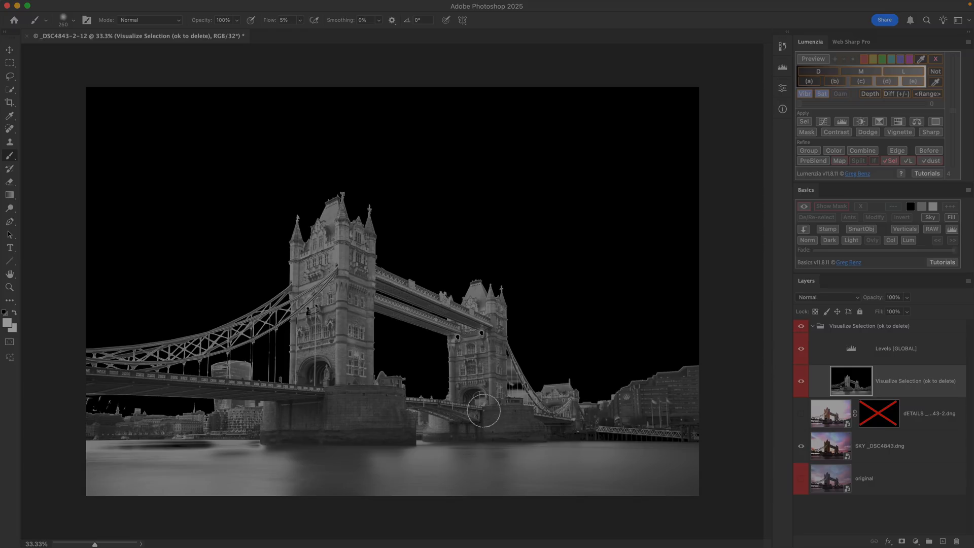
{"action": "mouse_move", "coordinate": [873, 203]}
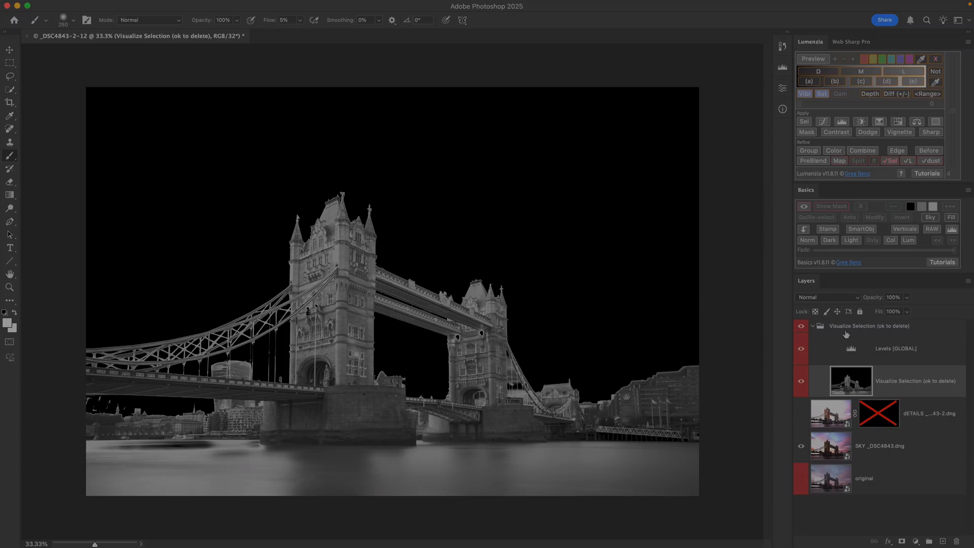
{"action": "mouse_move", "coordinate": [854, 350]}
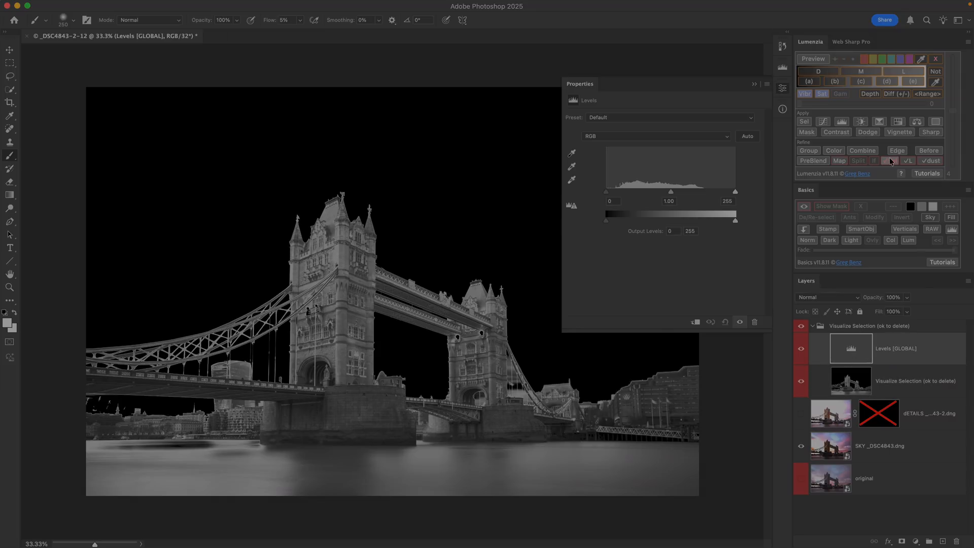
{"action": "left_click", "coordinate": [890, 160]}
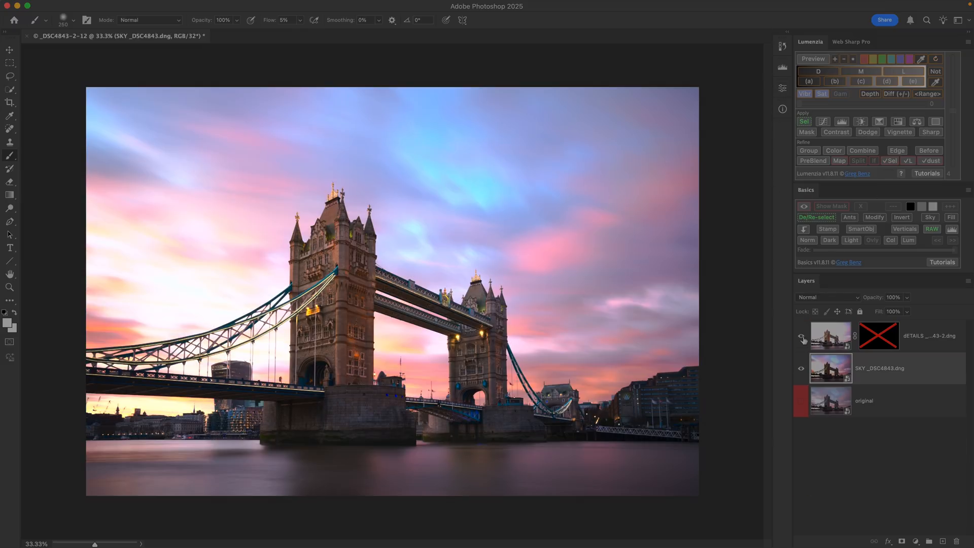
- Re-enable the DETAILS layer mask and reload the foreground selection for painting
{"action": "left_click", "coordinate": [878, 336]}
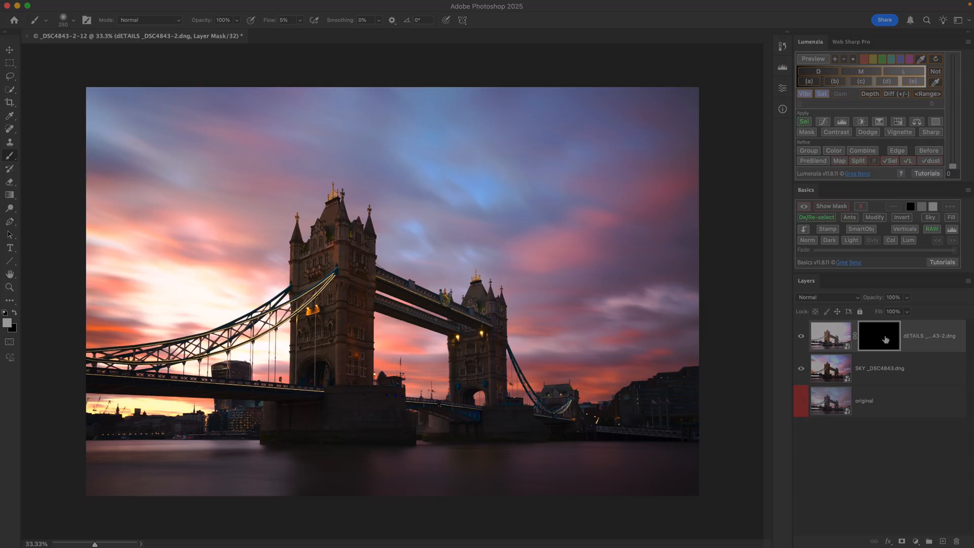
{"action": "mouse_move", "coordinate": [885, 340]}
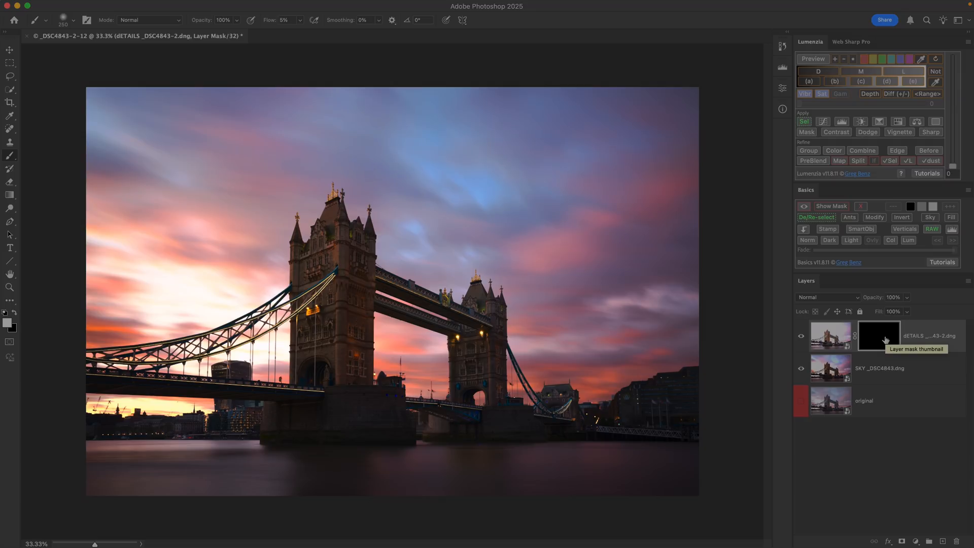
{"action": "mouse_move", "coordinate": [52, 181]}
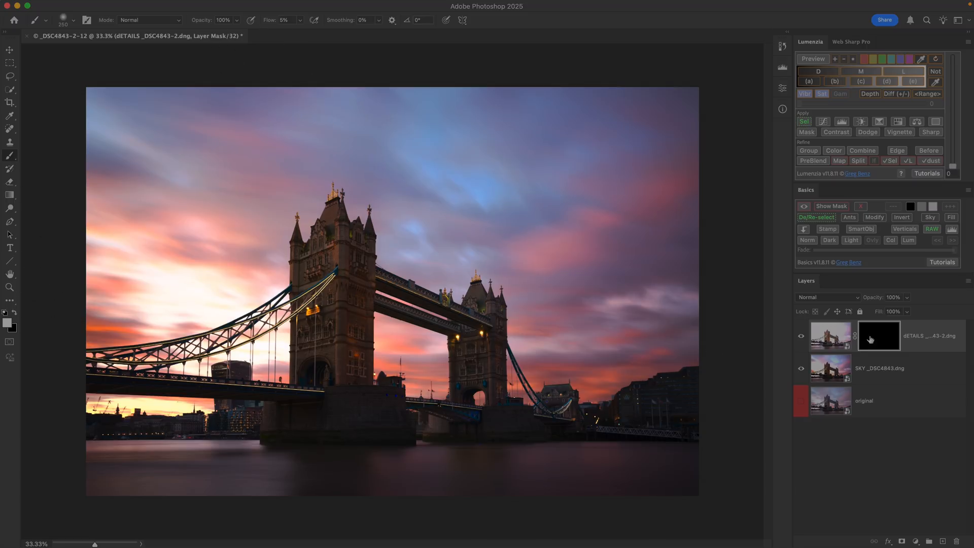
{"action": "mouse_move", "coordinate": [878, 335]}
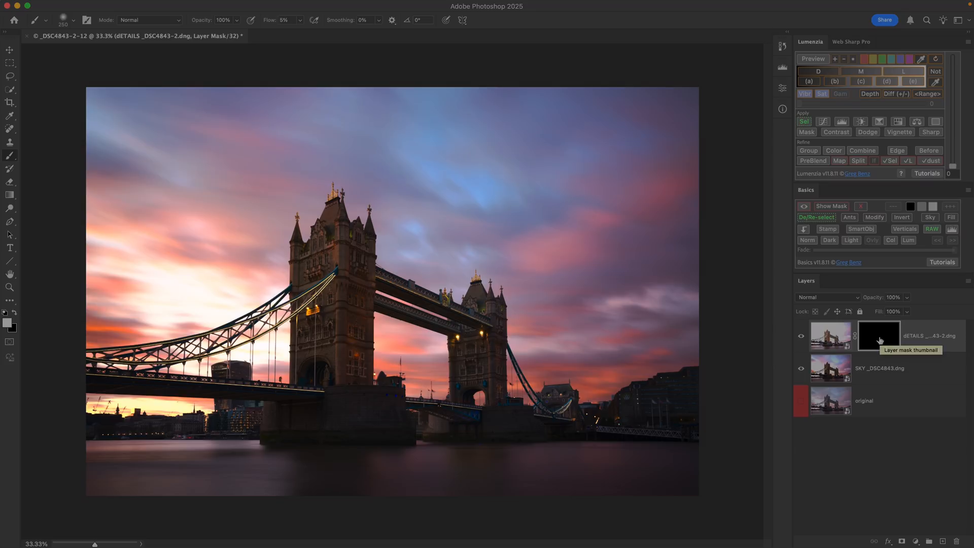
{"action": "mouse_move", "coordinate": [830, 333]}
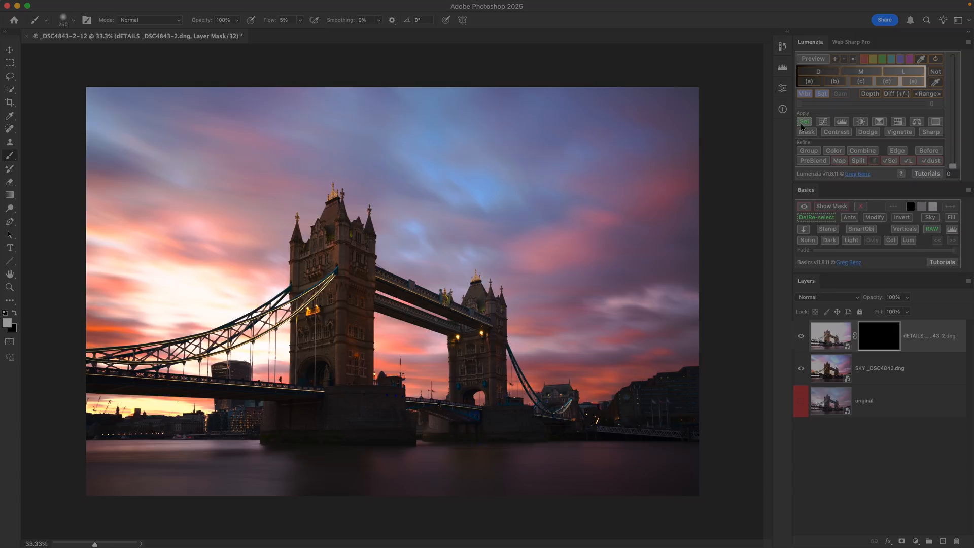
{"action": "left_click", "coordinate": [804, 121]}
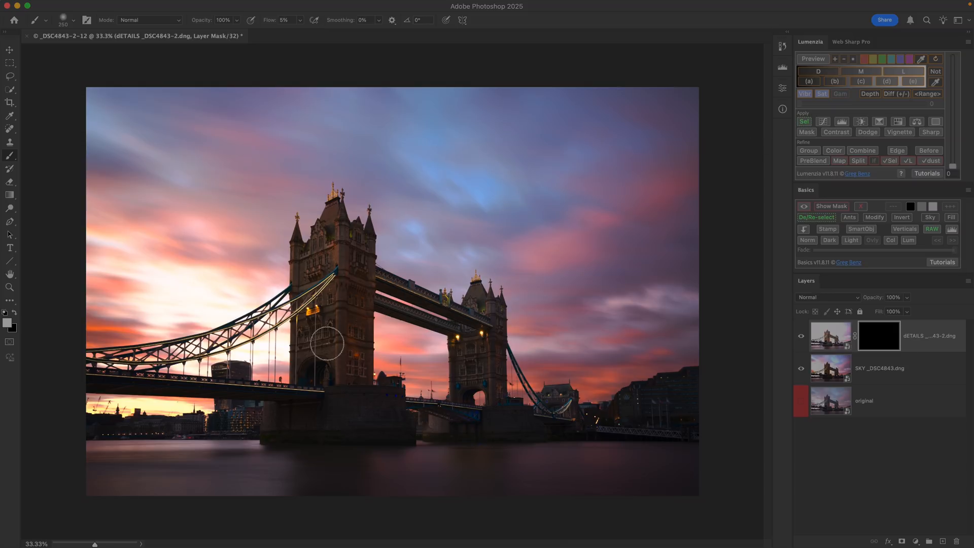
{"action": "mouse_move", "coordinate": [329, 328]}
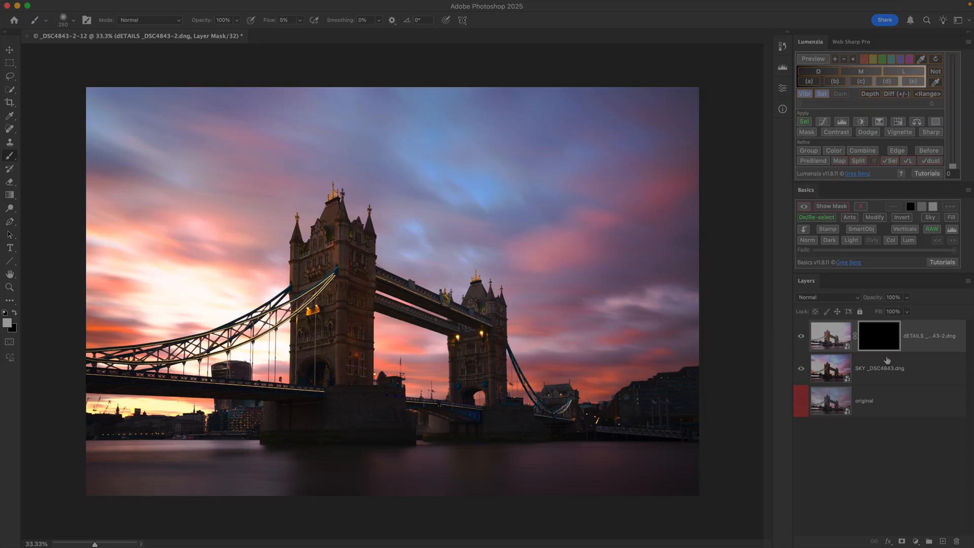
{"action": "mouse_move", "coordinate": [853, 341]}
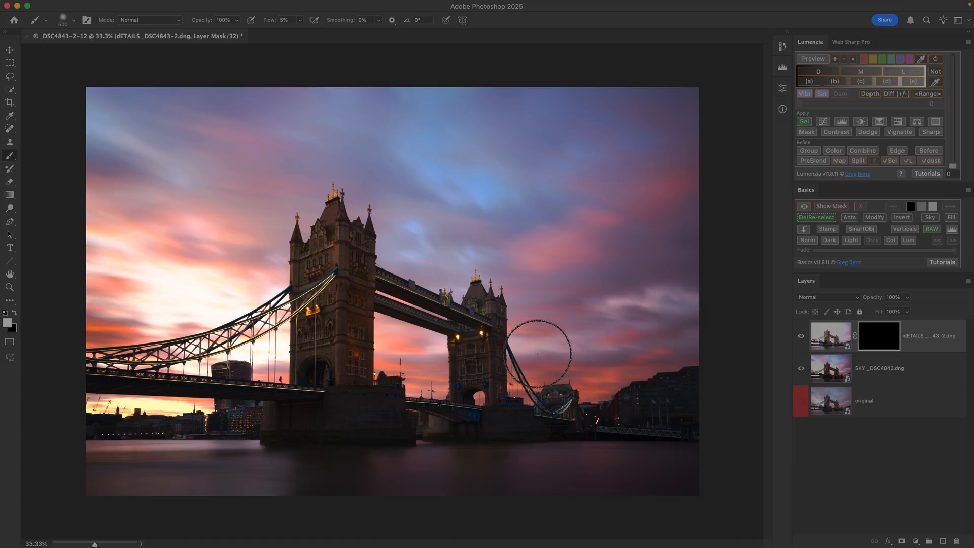
{"action": "mouse_move", "coordinate": [320, 369]}
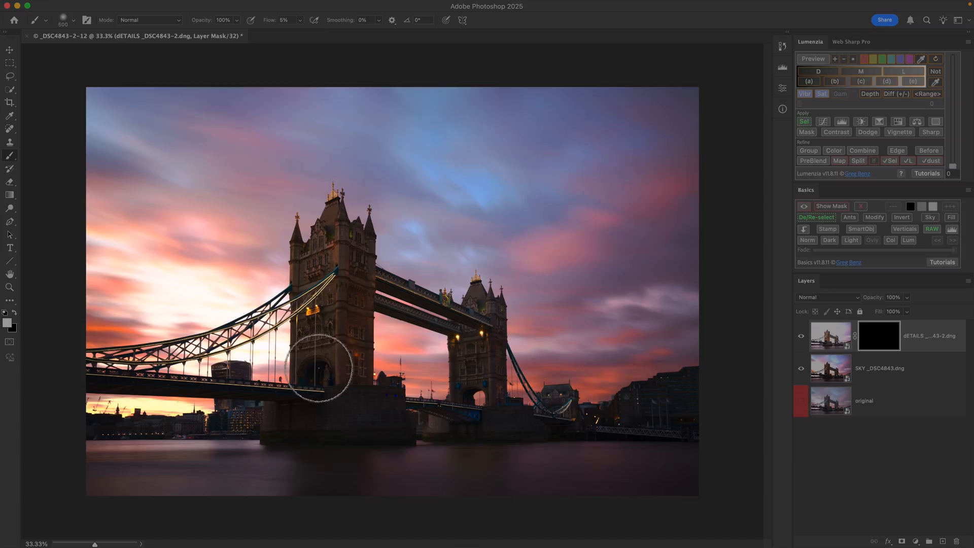
{"action": "mouse_move", "coordinate": [301, 251]}
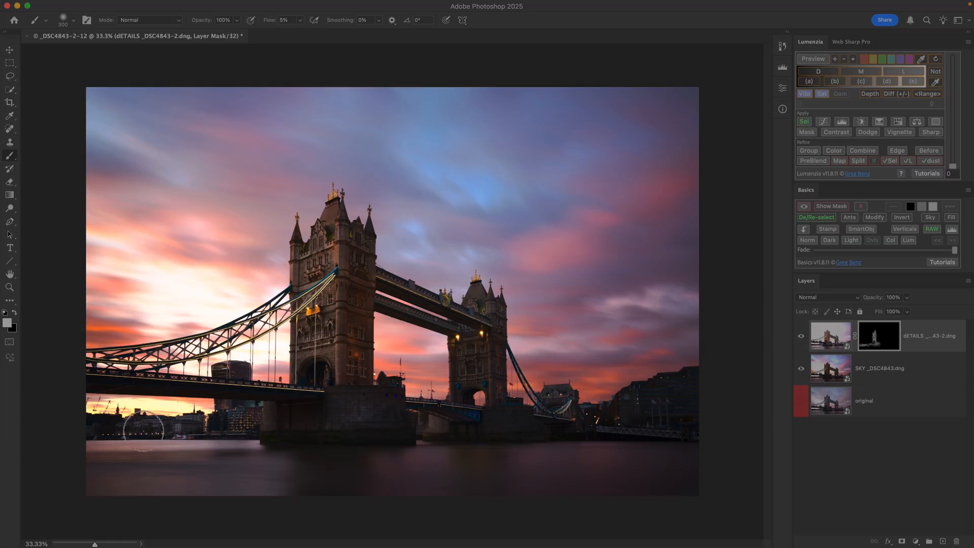
{"action": "mouse_move", "coordinate": [466, 392]}
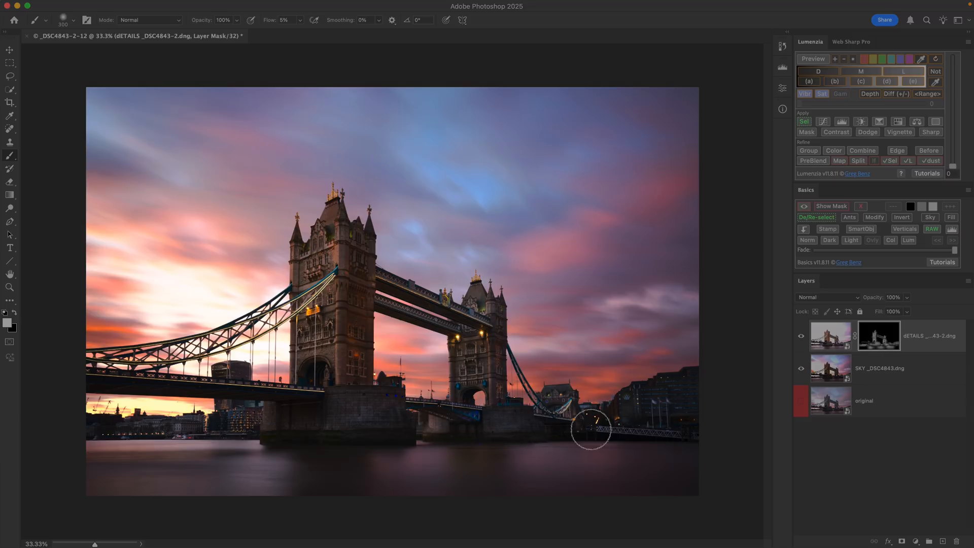
{"action": "mouse_move", "coordinate": [366, 393]}
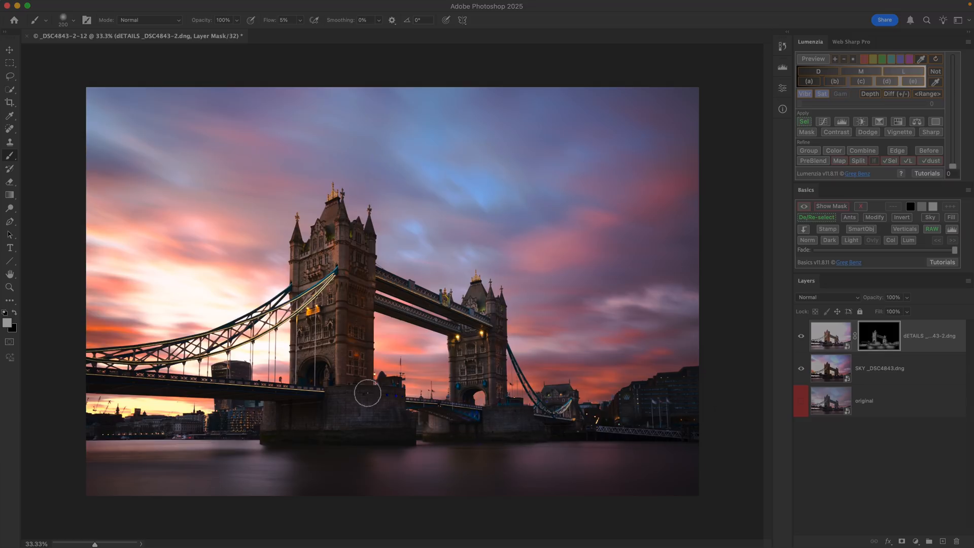
{"action": "mouse_move", "coordinate": [325, 425]}
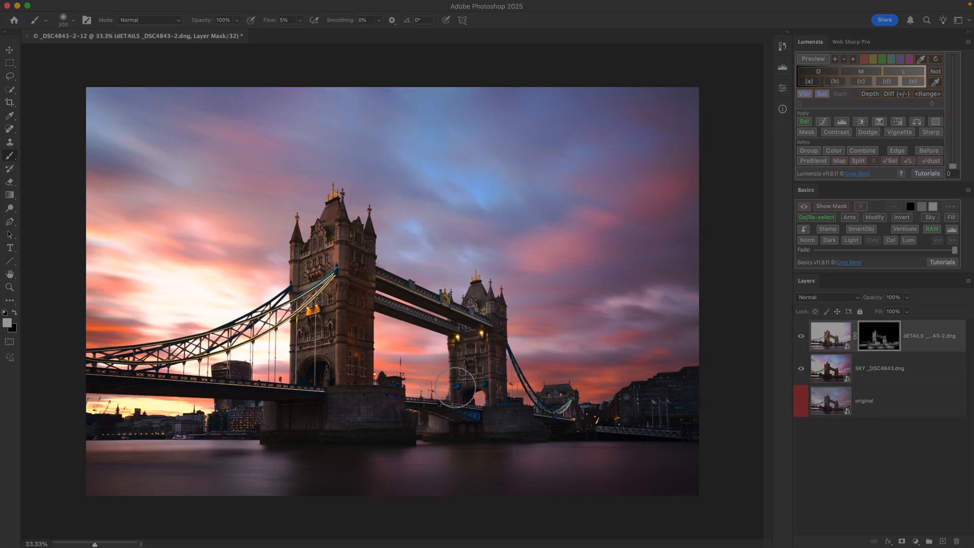
- Toggle the DETAILS layer and its mask to compare painted towers against the base
{"action": "left_click", "coordinate": [801, 337]}
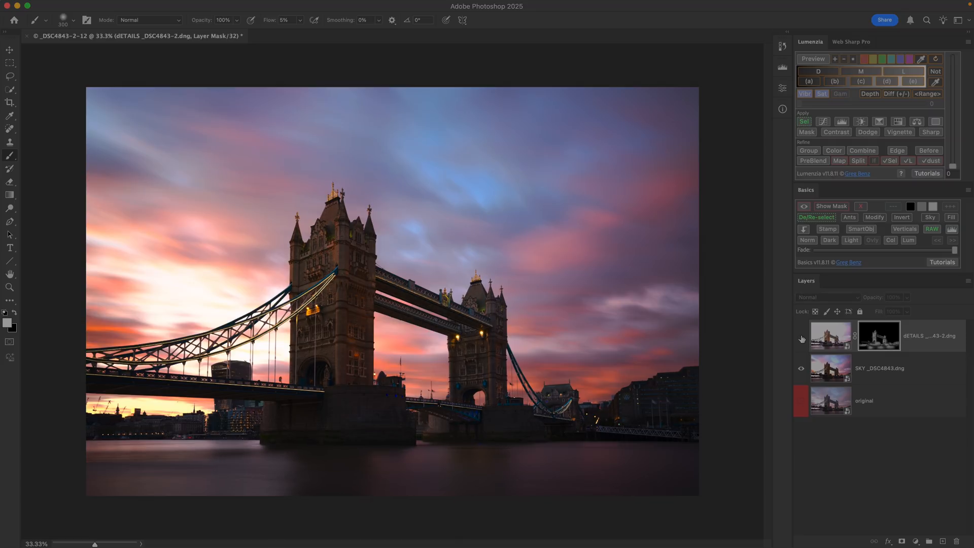
{"action": "left_click", "coordinate": [801, 339]}
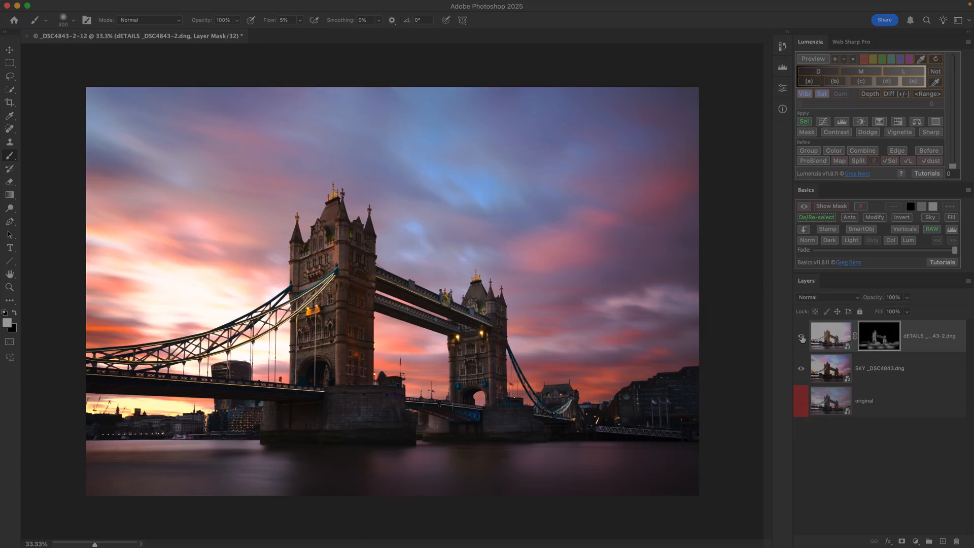
{"action": "left_click", "coordinate": [876, 335]}
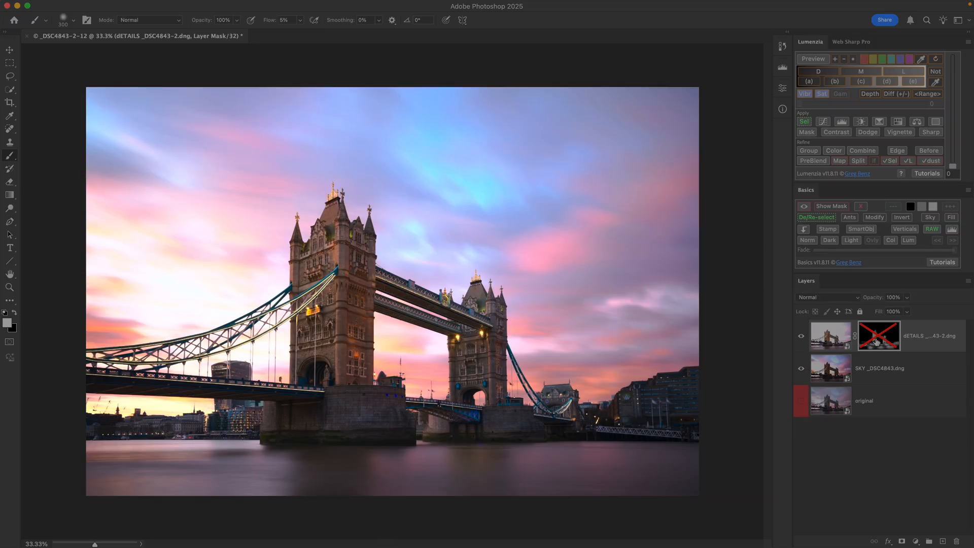
{"action": "left_click", "coordinate": [878, 335]}
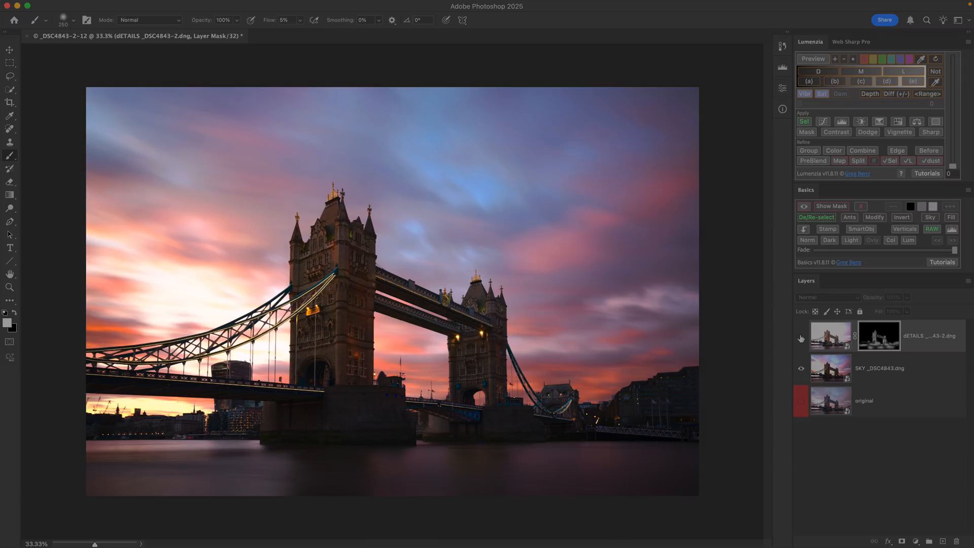
{"action": "left_click", "coordinate": [801, 338]}
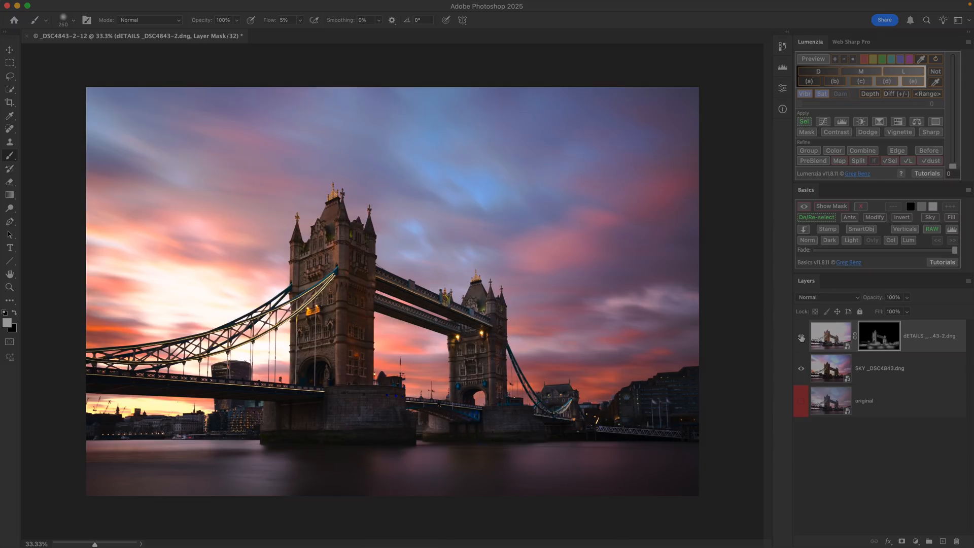
{"action": "mouse_move", "coordinate": [801, 336]}
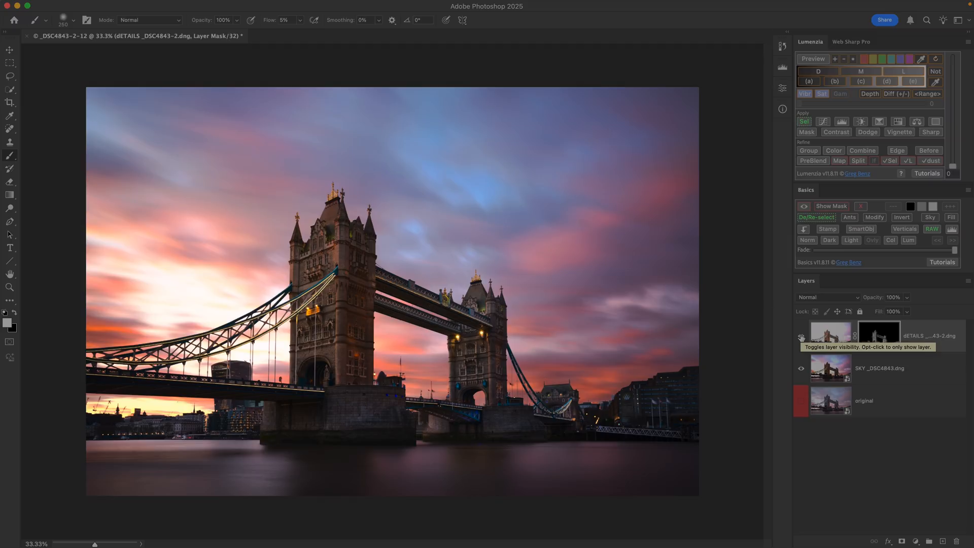
{"action": "mouse_move", "coordinate": [878, 336]}
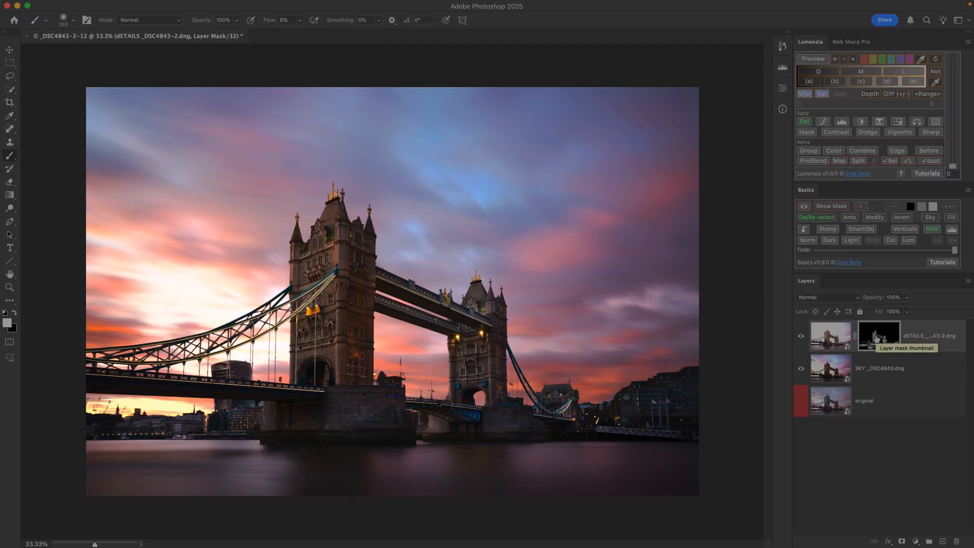
- Select the DETAILS layer mask to refine the outer spans and embankment
{"action": "left_click", "coordinate": [877, 335]}
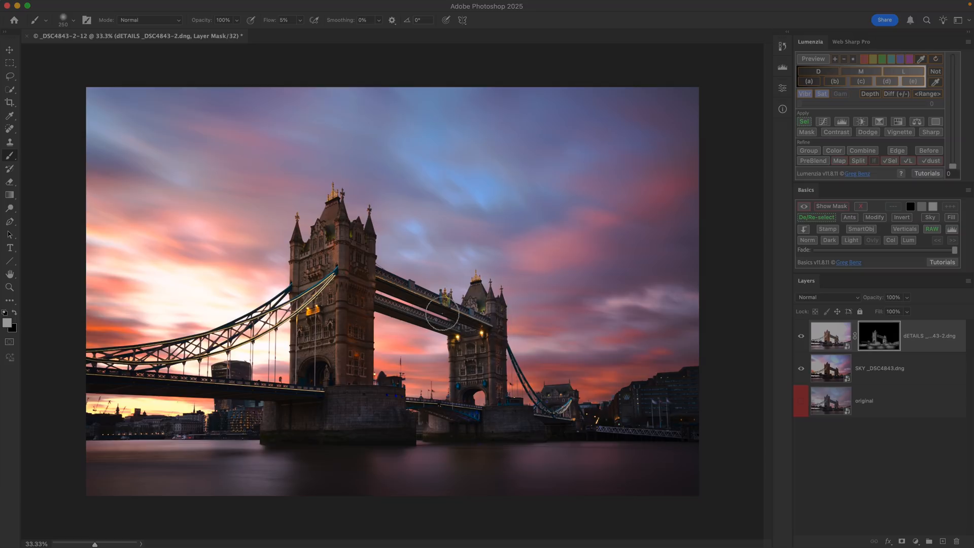
{"action": "mouse_move", "coordinate": [74, 379]}
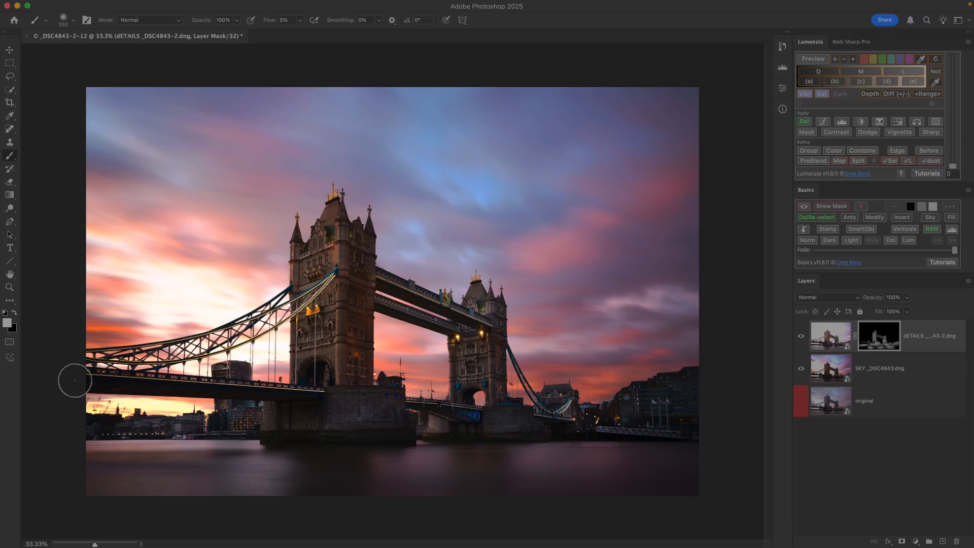
{"action": "mouse_move", "coordinate": [387, 404]}
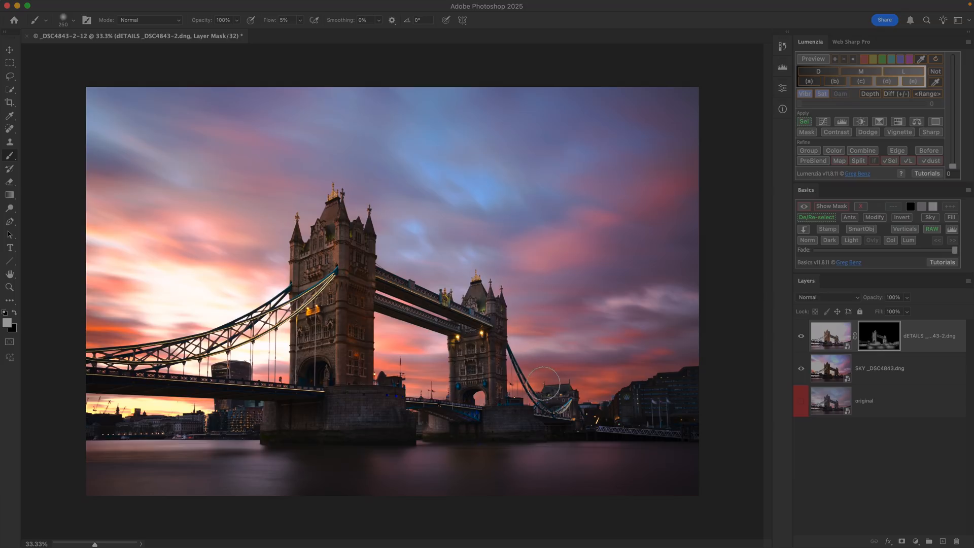
{"action": "mouse_move", "coordinate": [680, 435]}
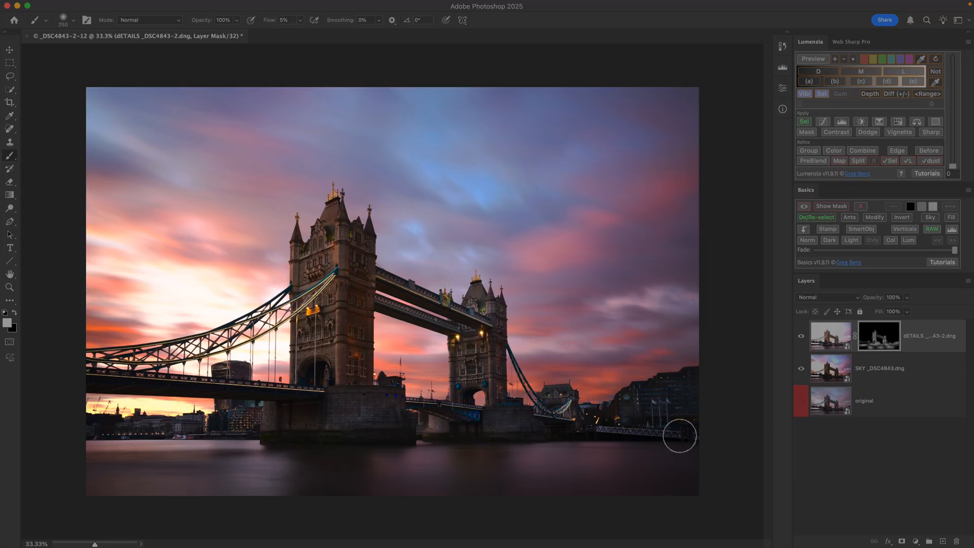
{"action": "mouse_move", "coordinate": [571, 391]}
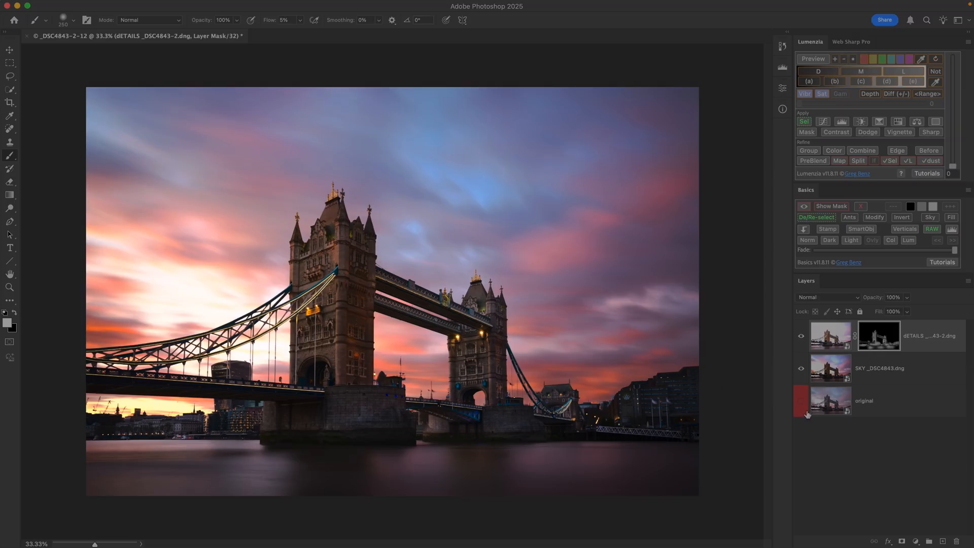
{"action": "left_click", "coordinate": [801, 404]}
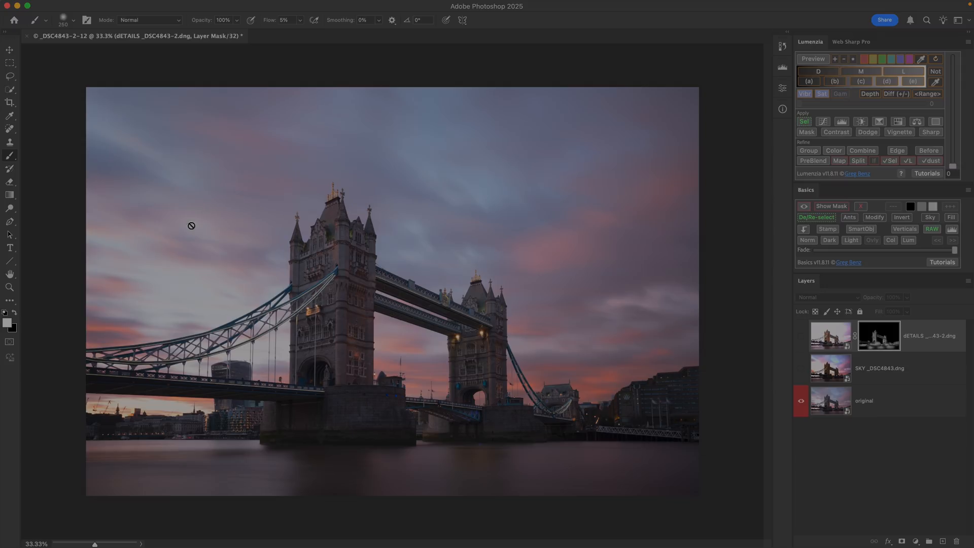
{"action": "mouse_move", "coordinate": [811, 414]}
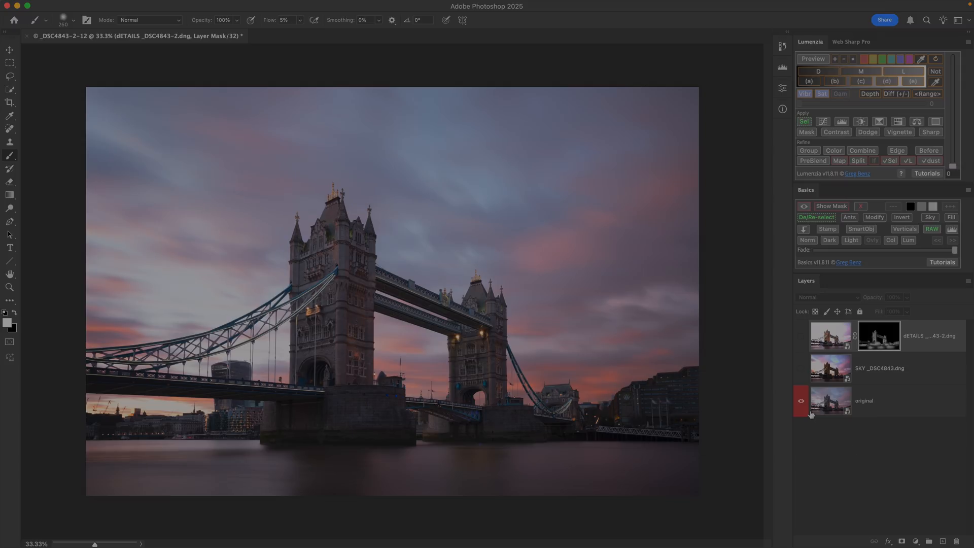
{"action": "left_click", "coordinate": [801, 403]}
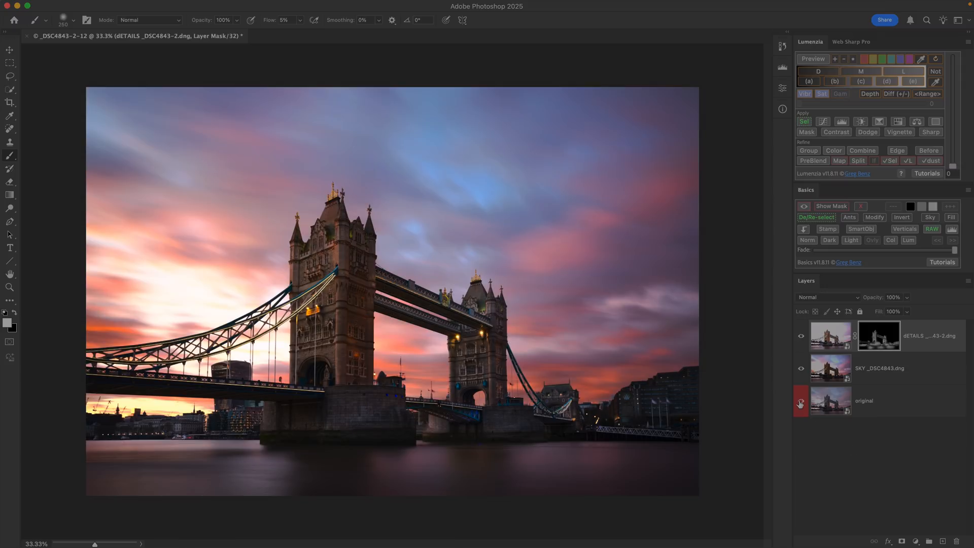
{"action": "left_click", "coordinate": [801, 336]}
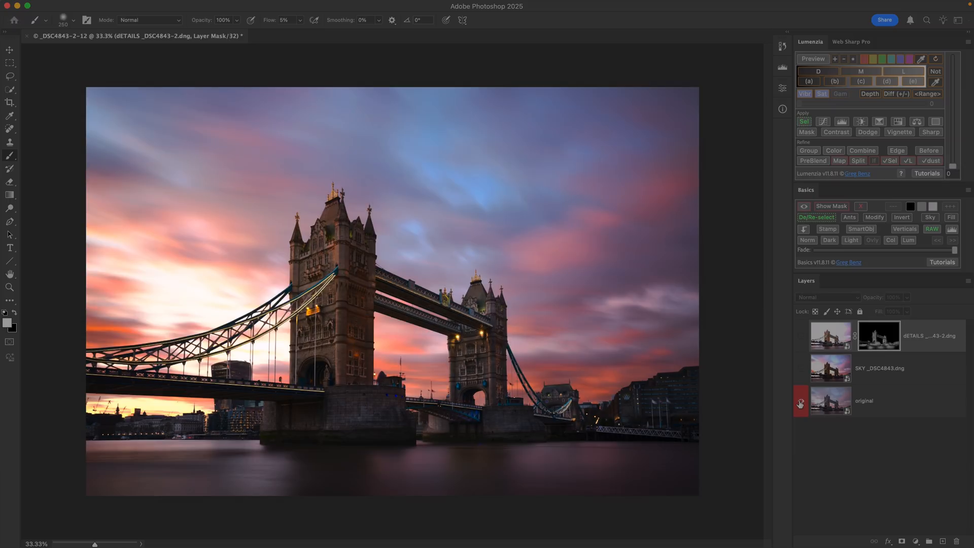
{"action": "left_click", "coordinate": [801, 402]}
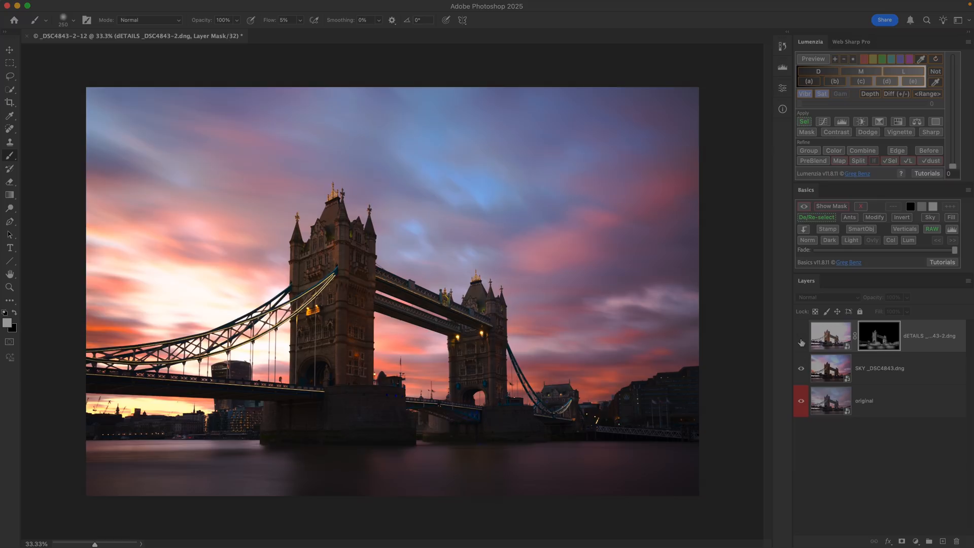
{"action": "left_click", "coordinate": [800, 335]}
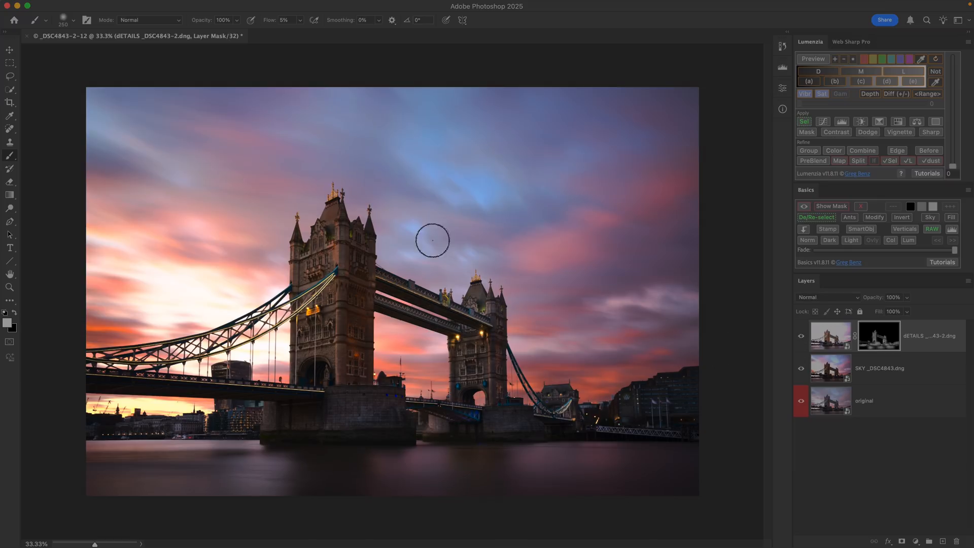
{"action": "mouse_move", "coordinate": [543, 452]}
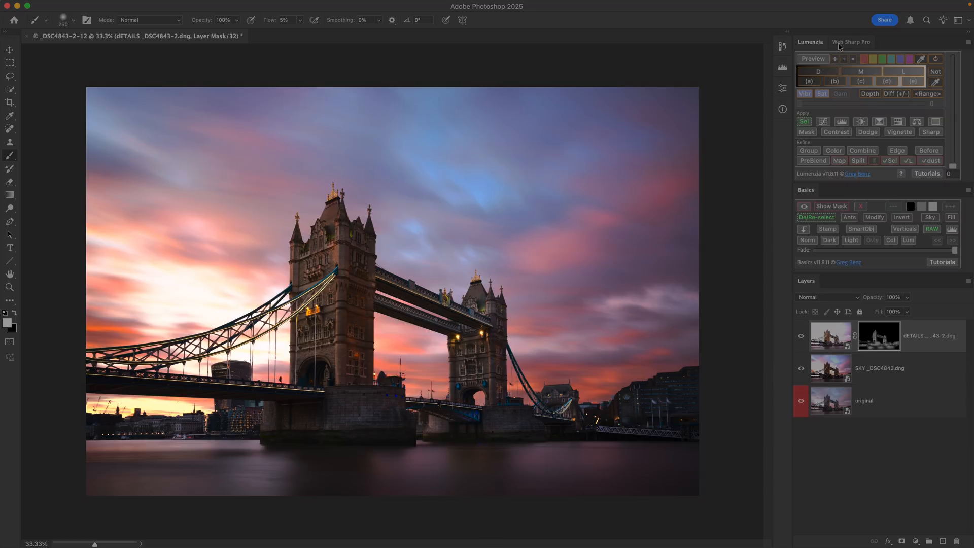
{"action": "left_click", "coordinate": [851, 42]}
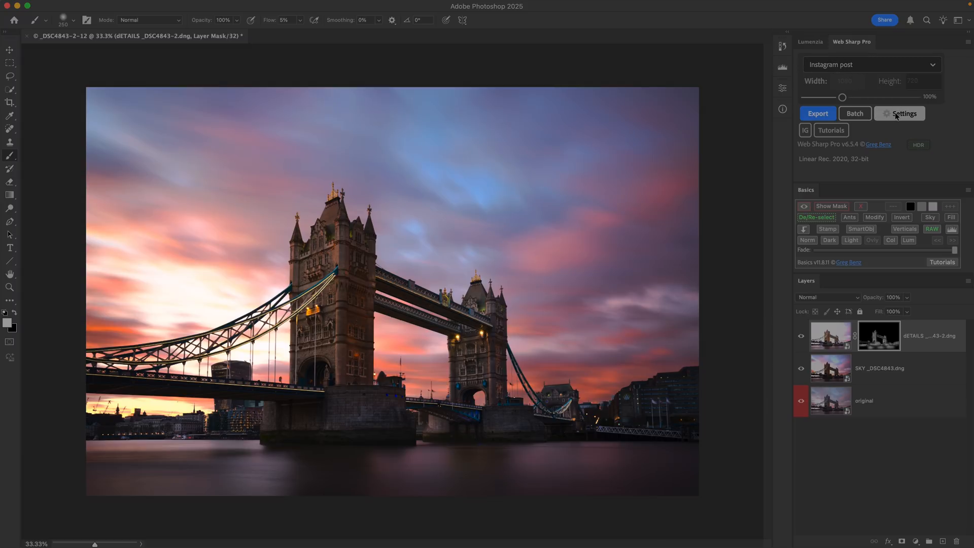
- Confirm HDR / JPG with gain map / P3 export settings and start the export
{"action": "left_click", "coordinate": [902, 112]}
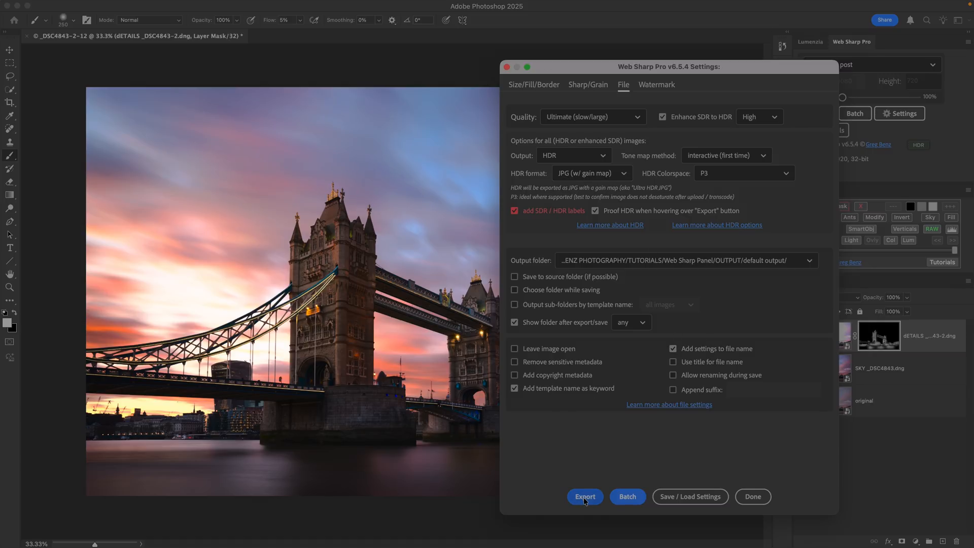
{"action": "left_click", "coordinate": [583, 496]}
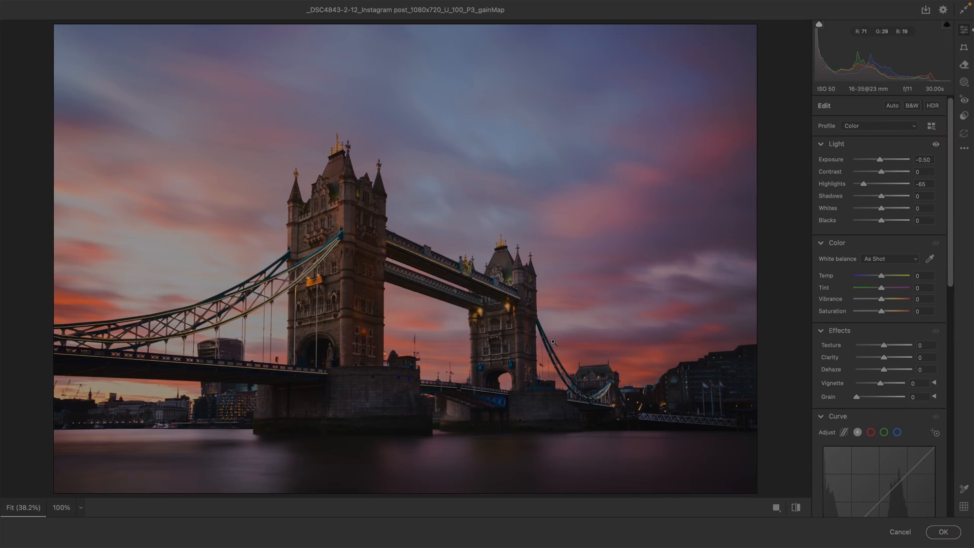
{"action": "mouse_move", "coordinate": [467, 300]}
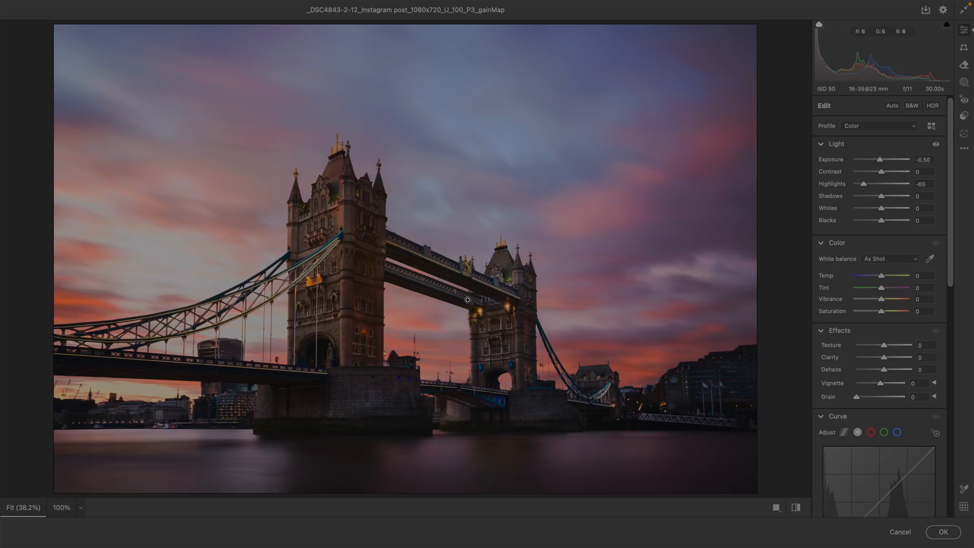
{"action": "mouse_move", "coordinate": [801, 173]}
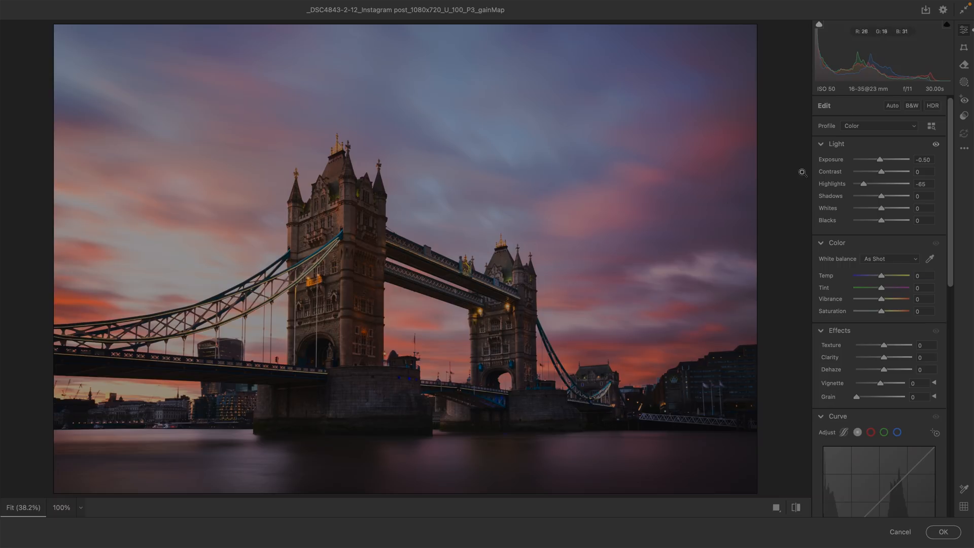
- Lower exposure to -0.55 with highlights -100 and shadows +20, then confirm with OK
{"action": "left_click", "coordinate": [931, 104]}
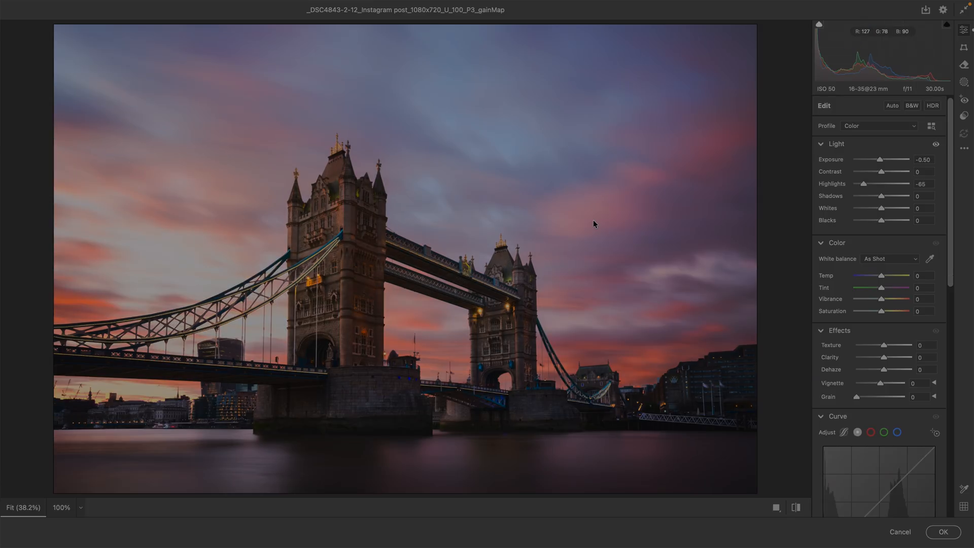
{"action": "mouse_move", "coordinate": [592, 267]}
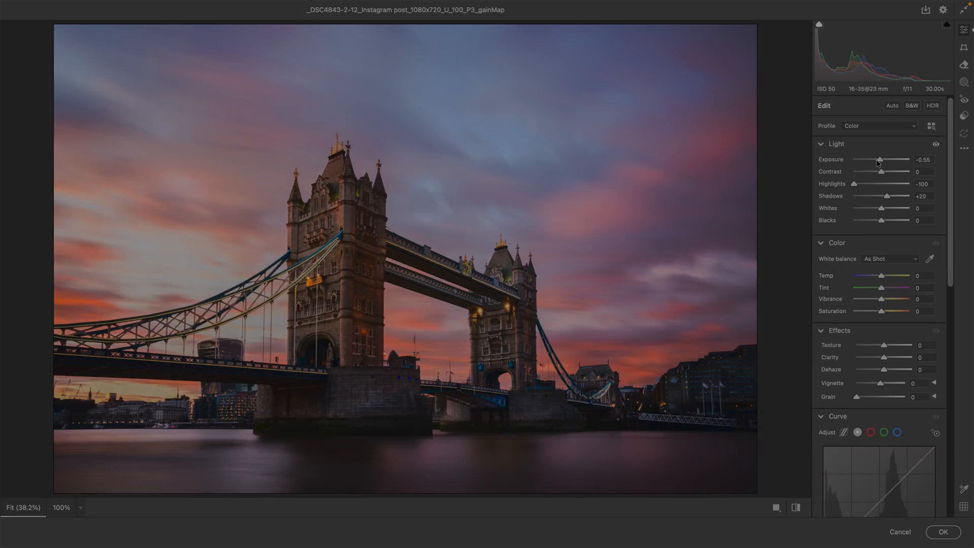
{"action": "left_click", "coordinate": [931, 106]}
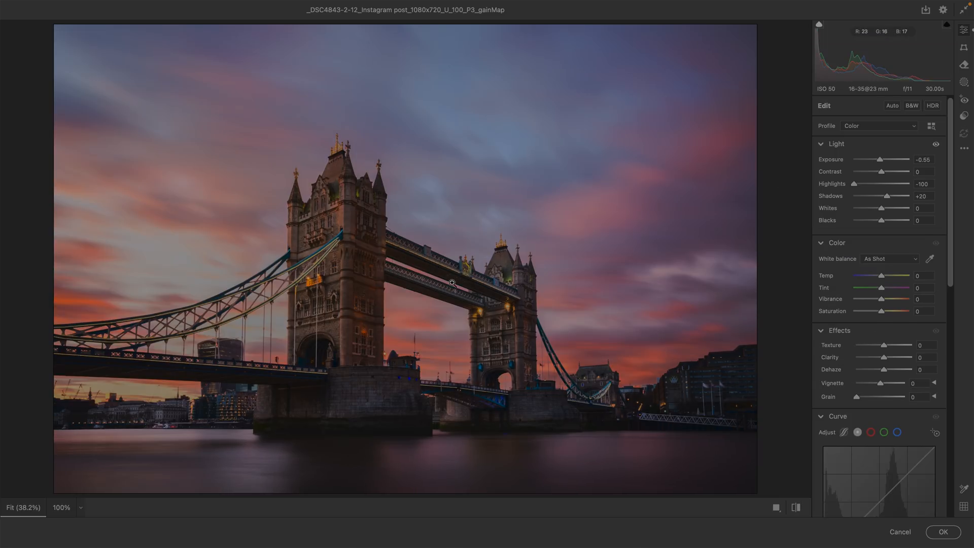
{"action": "mouse_move", "coordinate": [464, 318]}
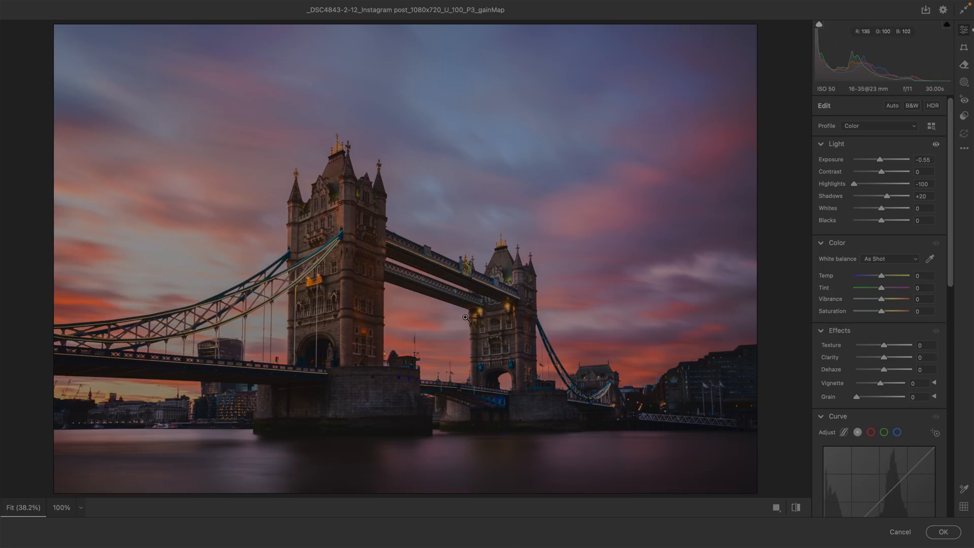
{"action": "mouse_move", "coordinate": [418, 408]}
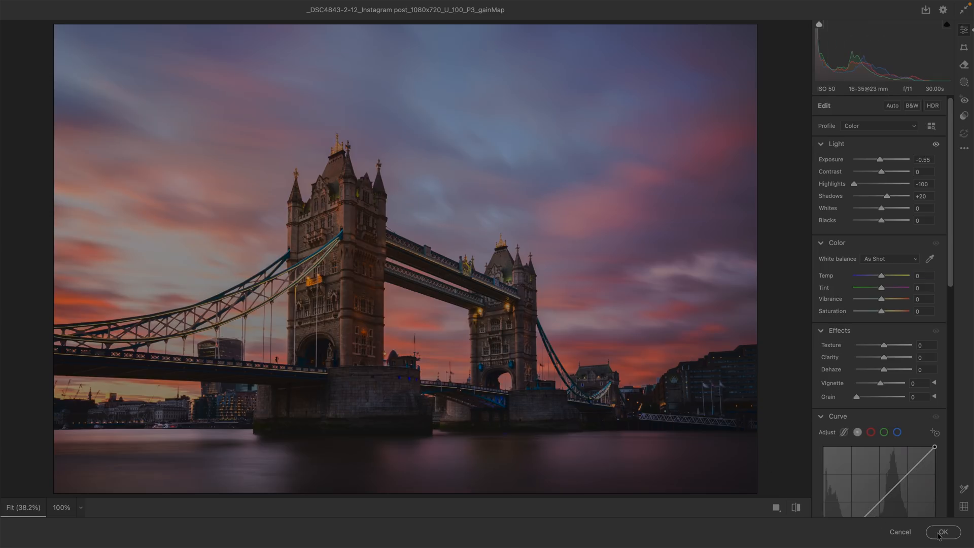
{"action": "left_click", "coordinate": [942, 532]}
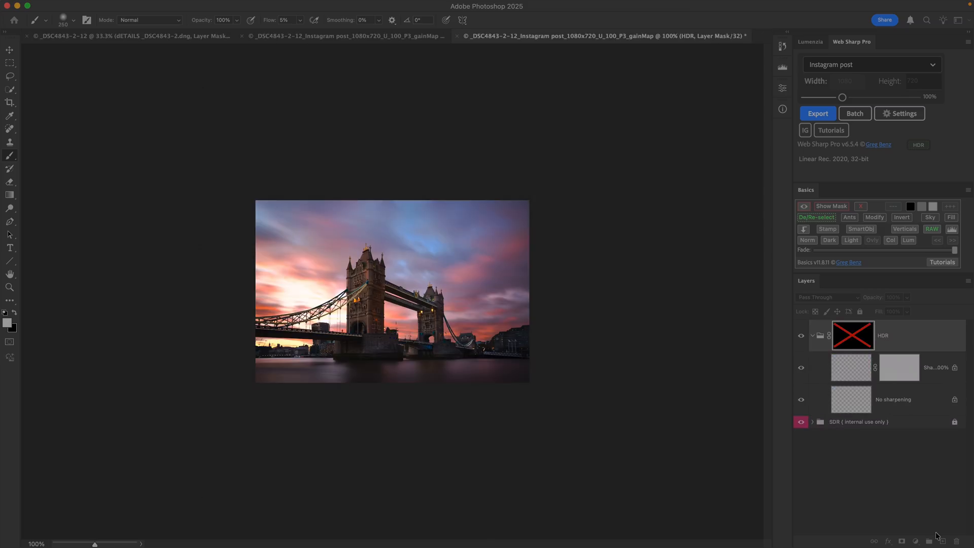
- Show the output folder with both bridge JPEGs and select the HDR gain-map JPEG
{"action": "left_click", "coordinate": [817, 113]}
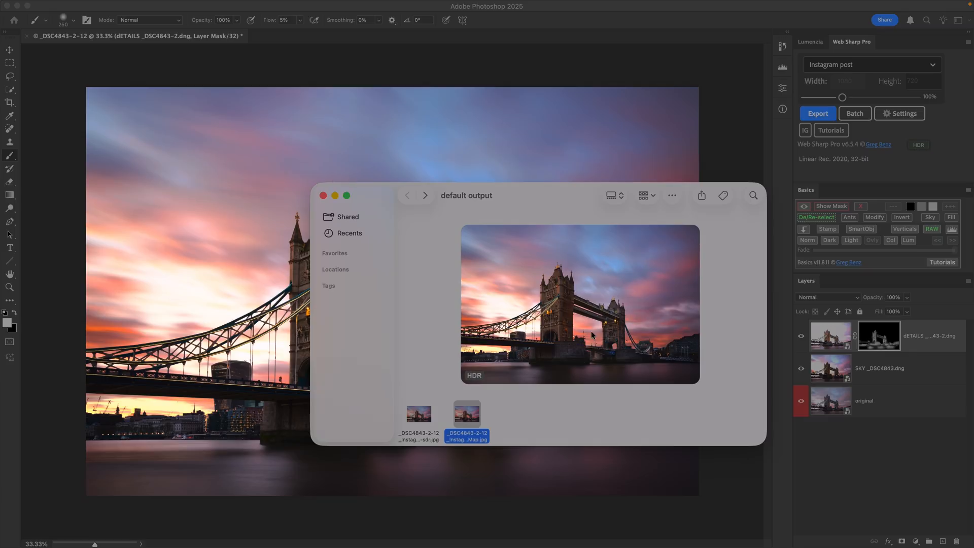
{"action": "mouse_move", "coordinate": [509, 374]}
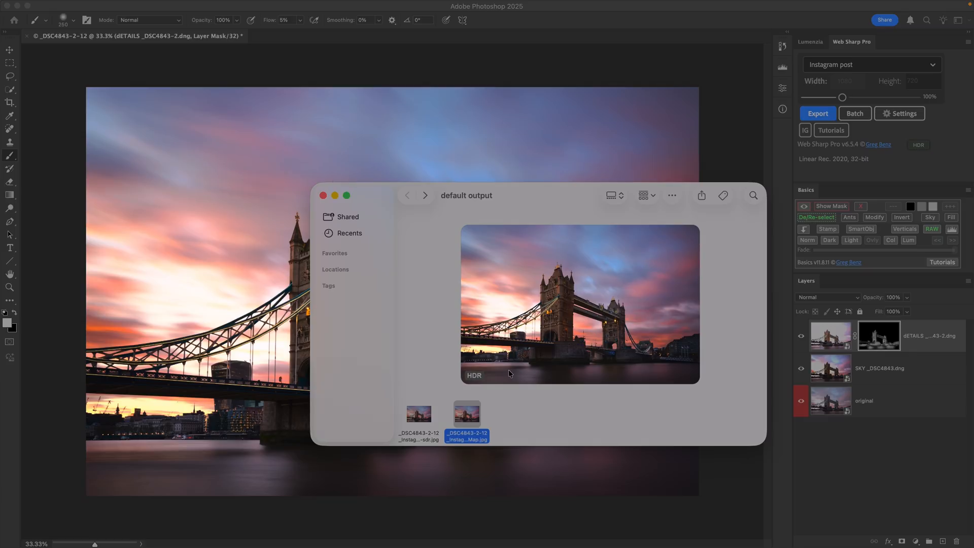
{"action": "left_click", "coordinate": [323, 194]}
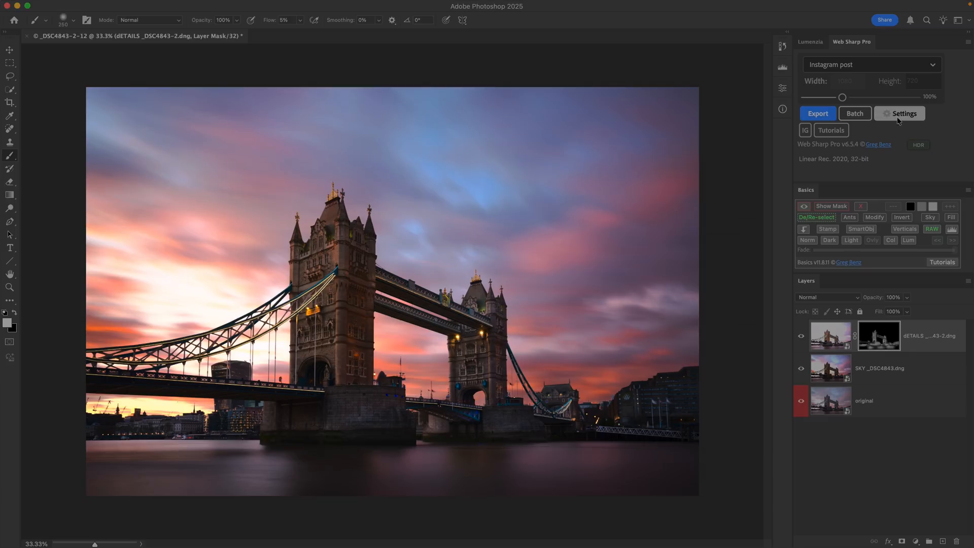
{"action": "left_click", "coordinate": [903, 114]}
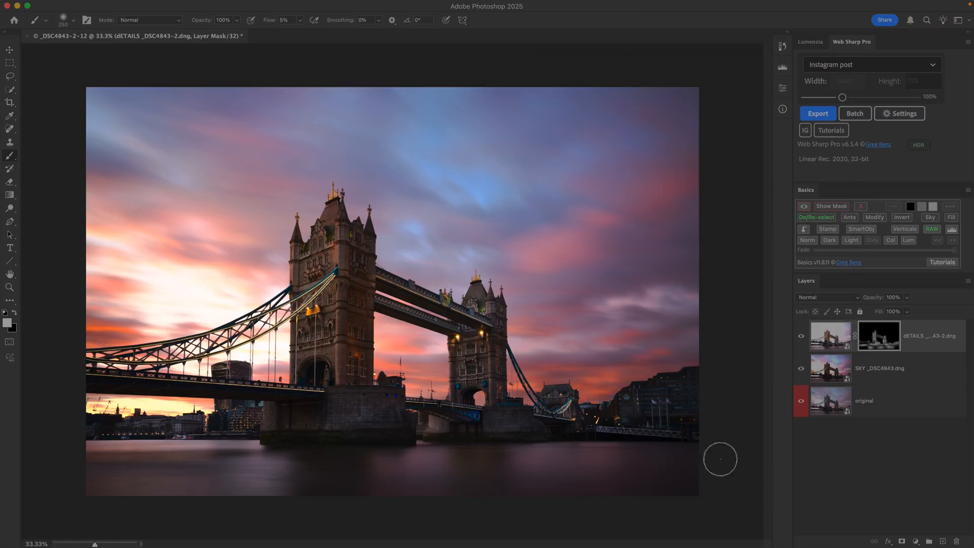
{"action": "left_click", "coordinate": [816, 112]}
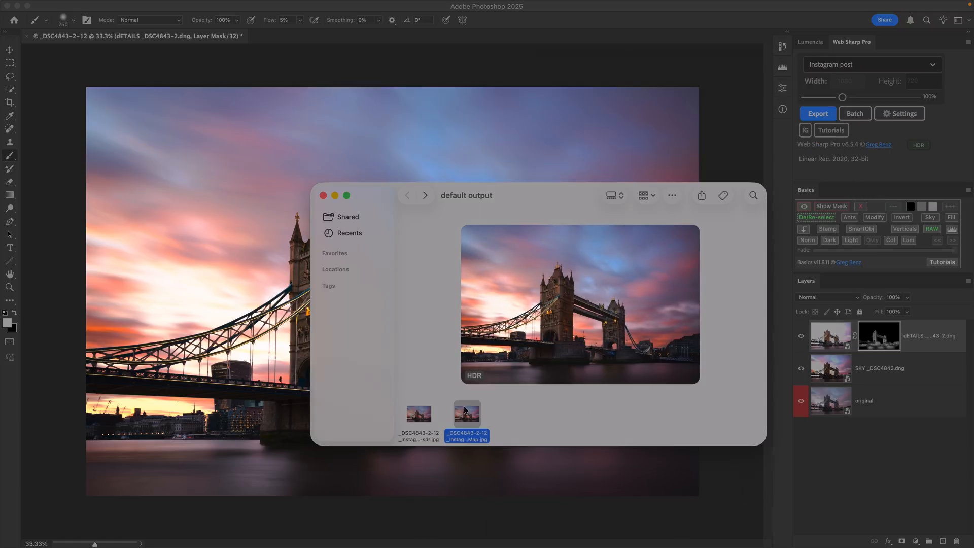
{"action": "left_click", "coordinate": [418, 413]}
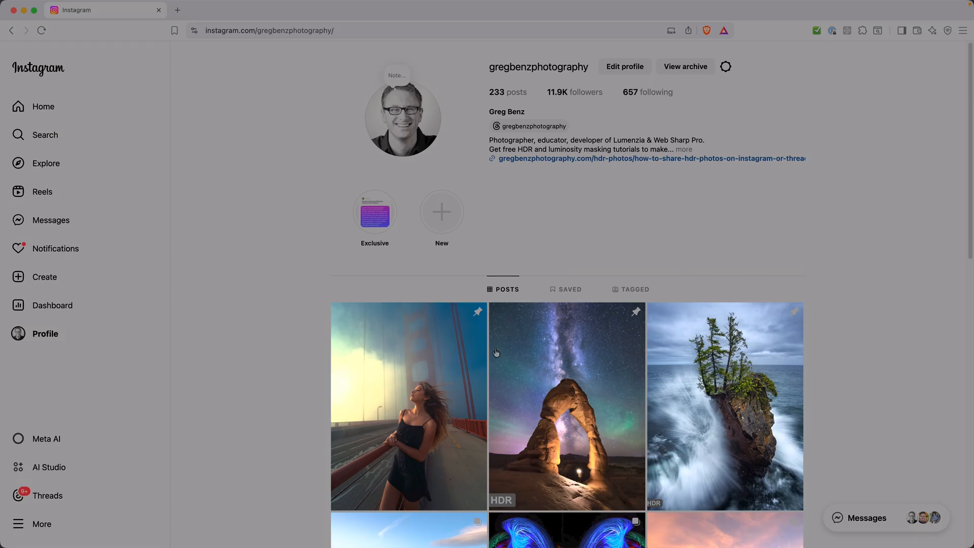
{"action": "mouse_move", "coordinate": [254, 301]}
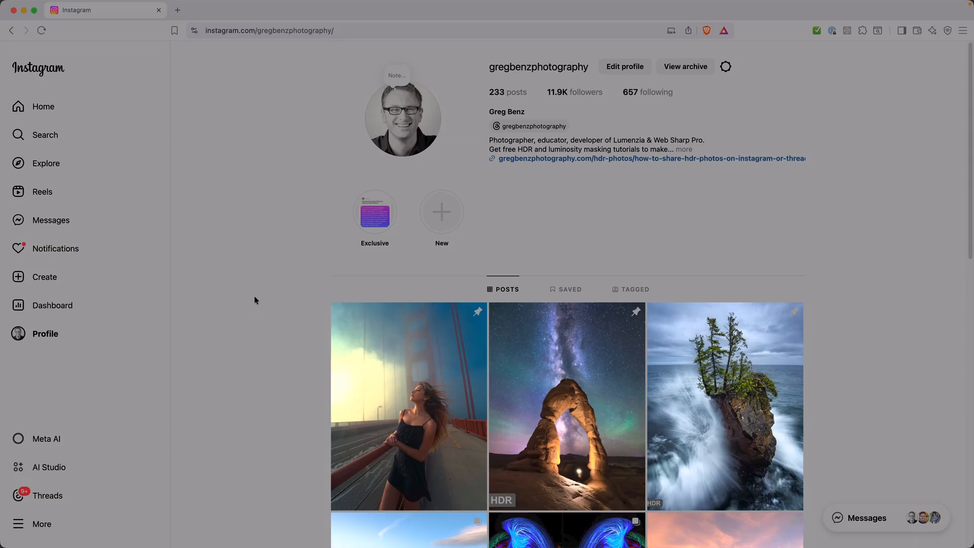
{"action": "mouse_move", "coordinate": [106, 278]}
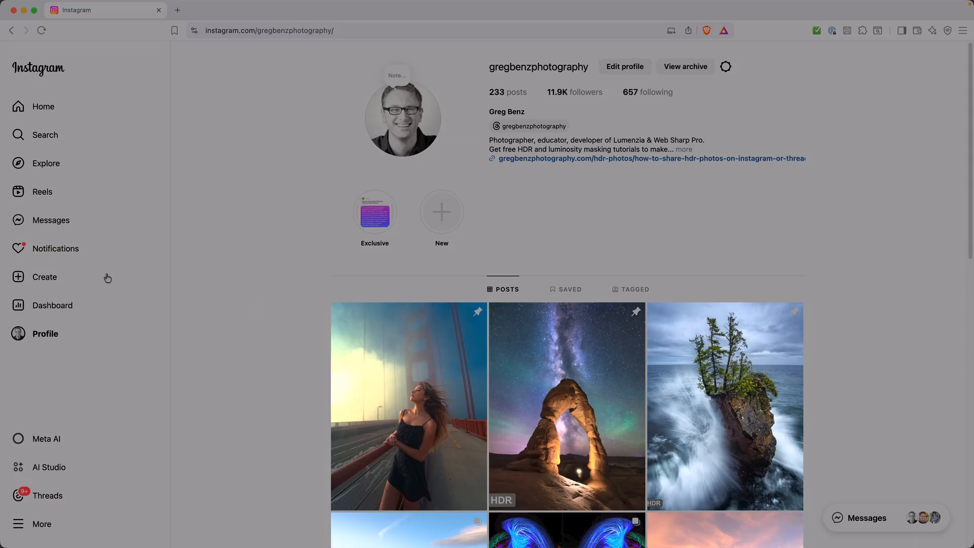
- Start a new Instagram post with the bridge photo kept at its original aspect ratio
{"action": "left_click", "coordinate": [44, 276]}
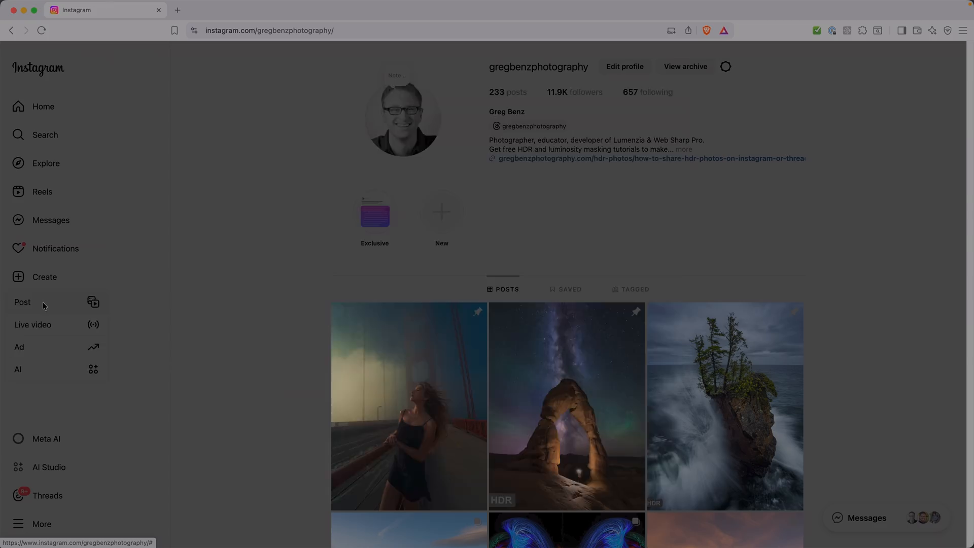
{"action": "left_click", "coordinate": [21, 303]}
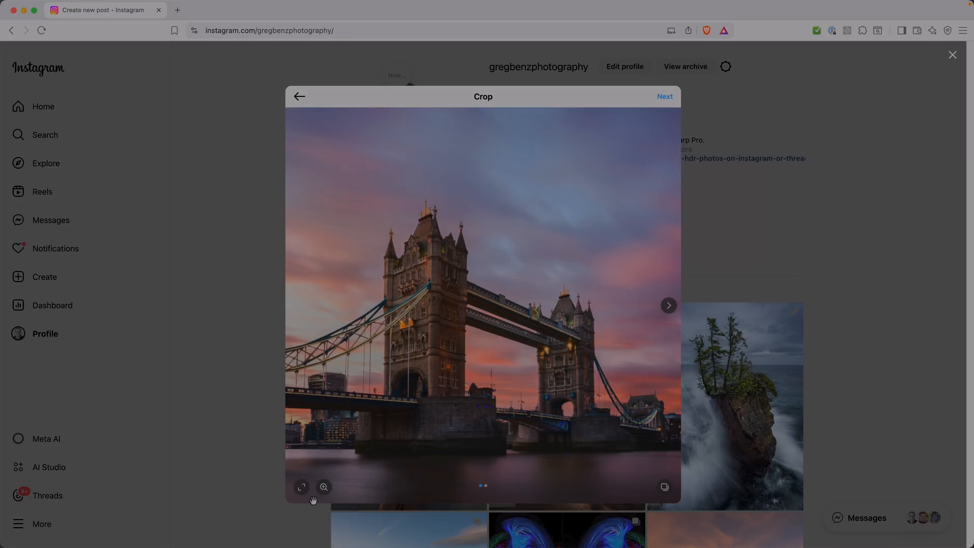
{"action": "left_click", "coordinate": [301, 486]}
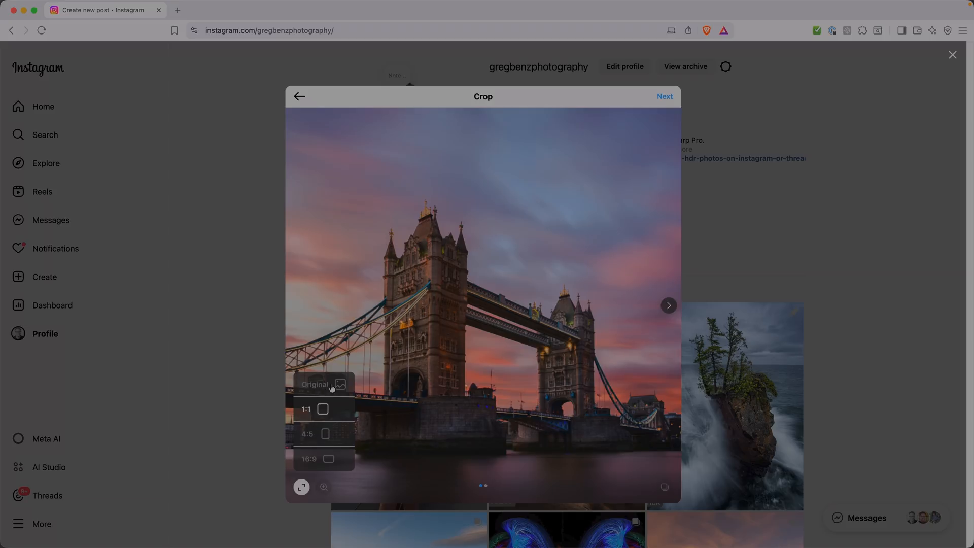
{"action": "left_click", "coordinate": [313, 384]}
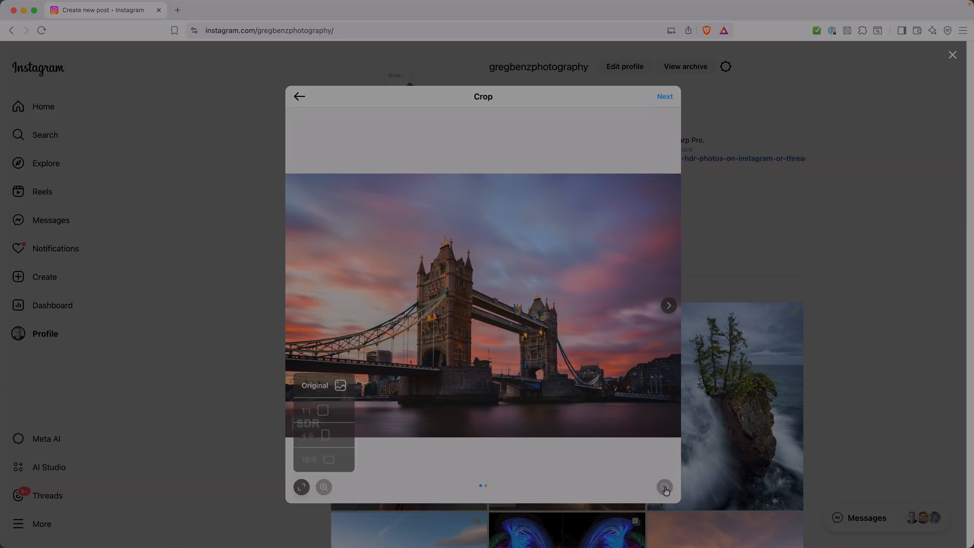
- Add the SDR companion JPEG as a second slide and share the post
{"action": "left_click", "coordinate": [663, 486]}
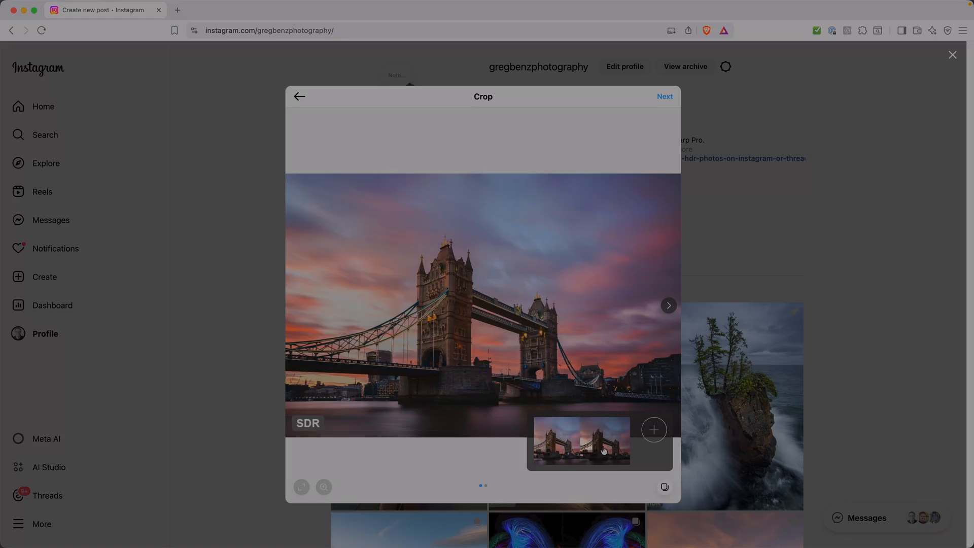
{"action": "left_click", "coordinate": [653, 429]}
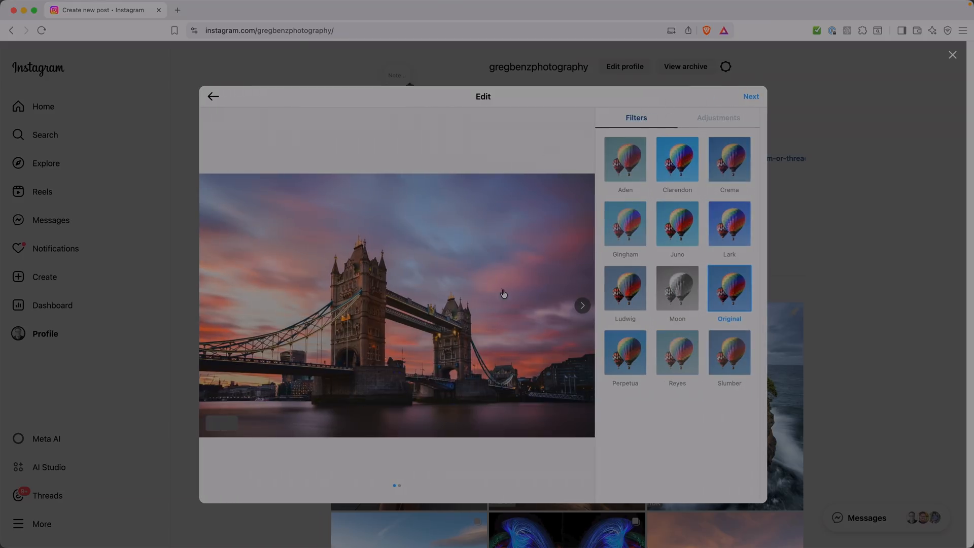
{"action": "left_click", "coordinate": [751, 96]}
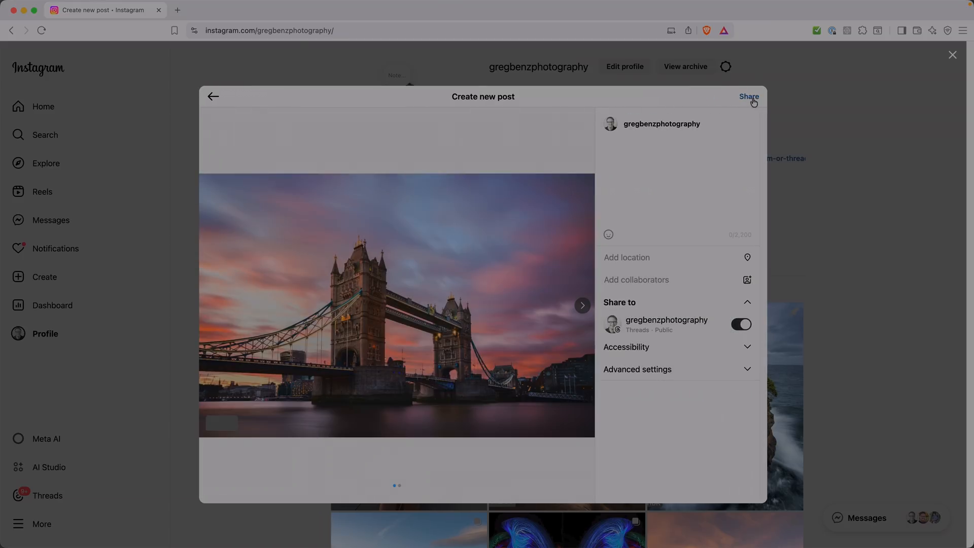
{"action": "left_click", "coordinate": [749, 98]}
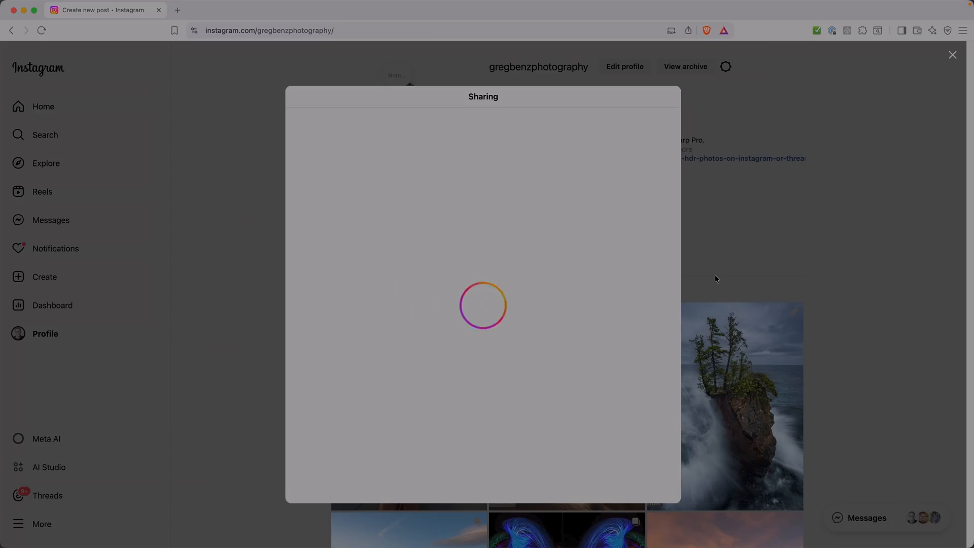
{"action": "mouse_move", "coordinate": [821, 331]}
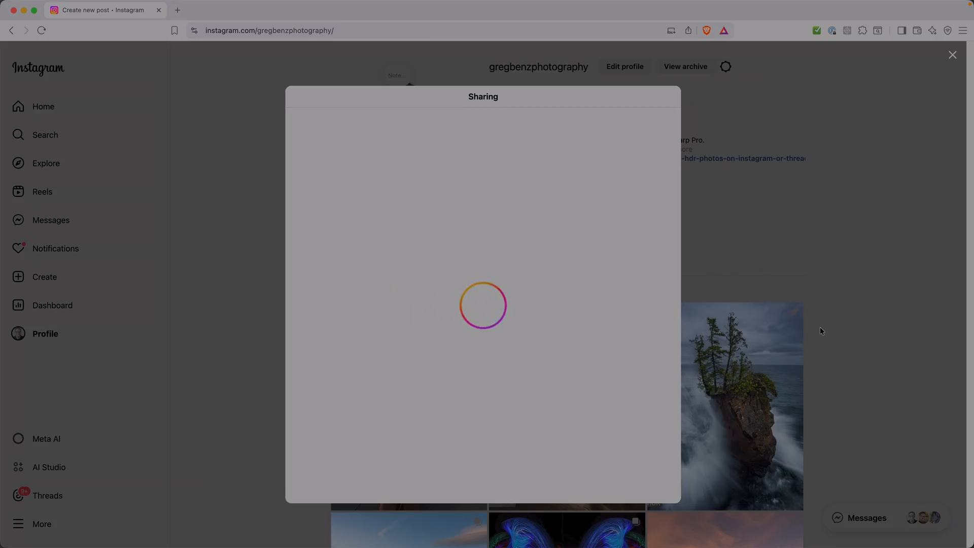
{"action": "mouse_move", "coordinate": [821, 227]}
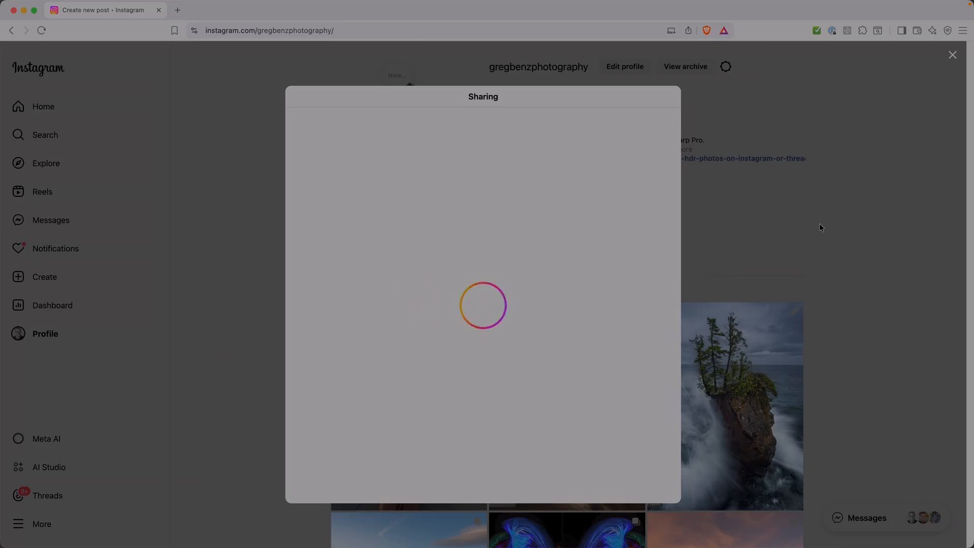
{"action": "mouse_move", "coordinate": [760, 280]}
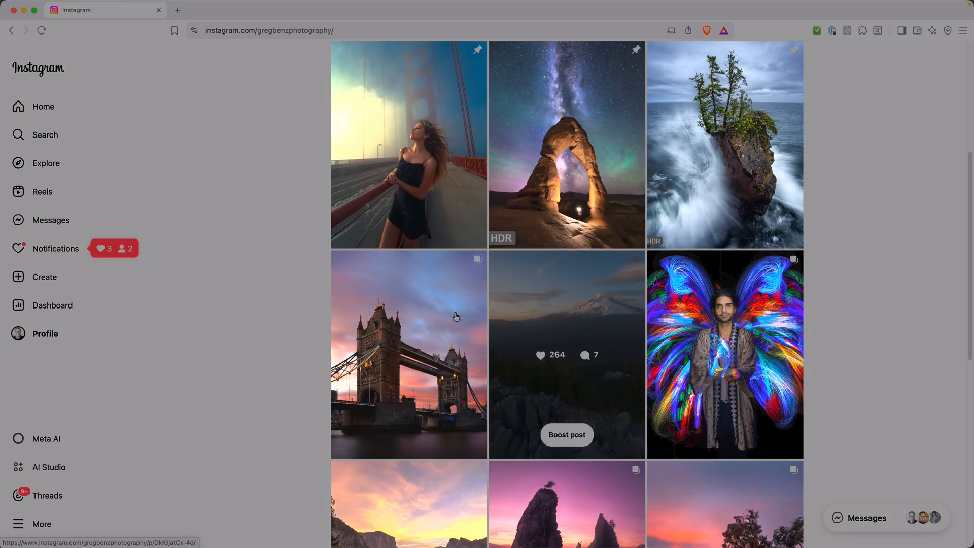
- View the new bridge post's HDR and SDR slides, then return to the profile grid
{"action": "left_click", "coordinate": [408, 354]}
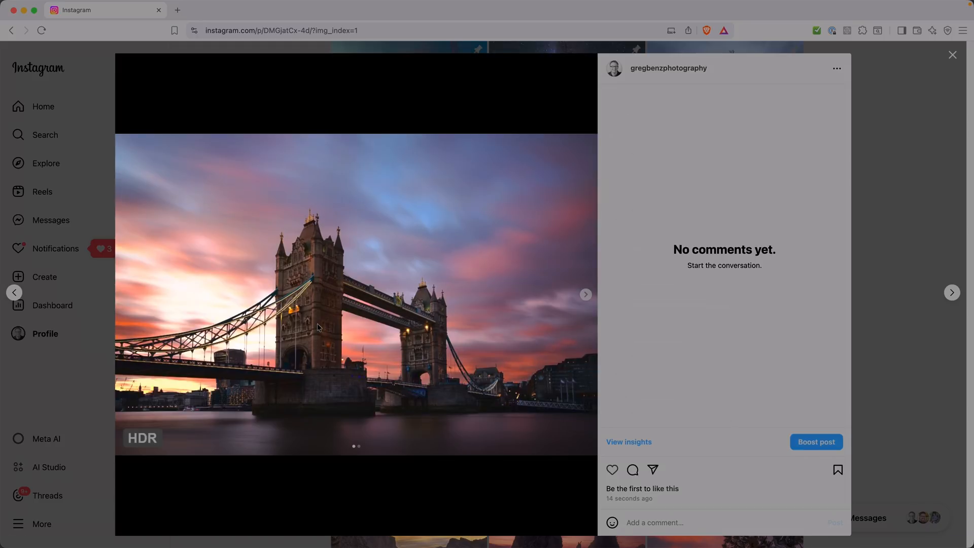
{"action": "left_click", "coordinate": [584, 294]}
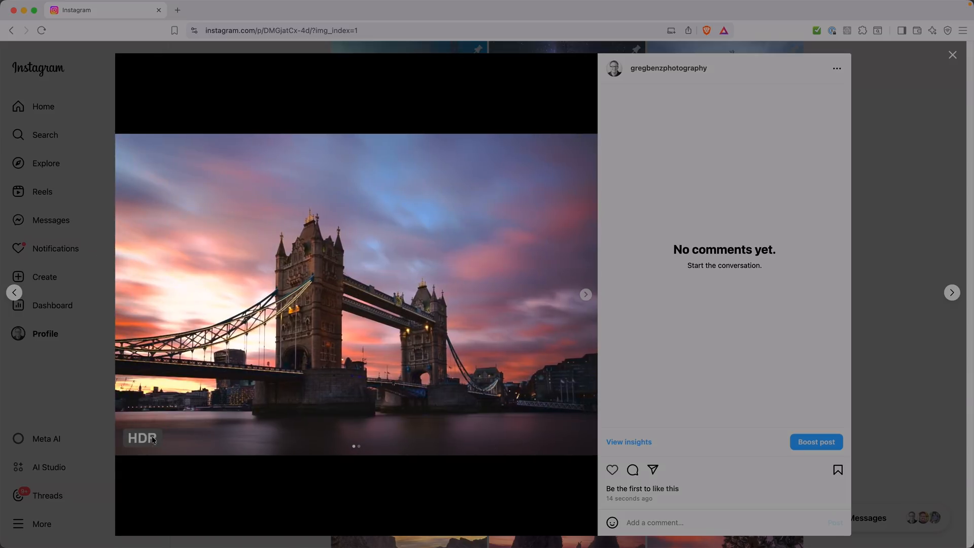
{"action": "mouse_move", "coordinate": [567, 309]}
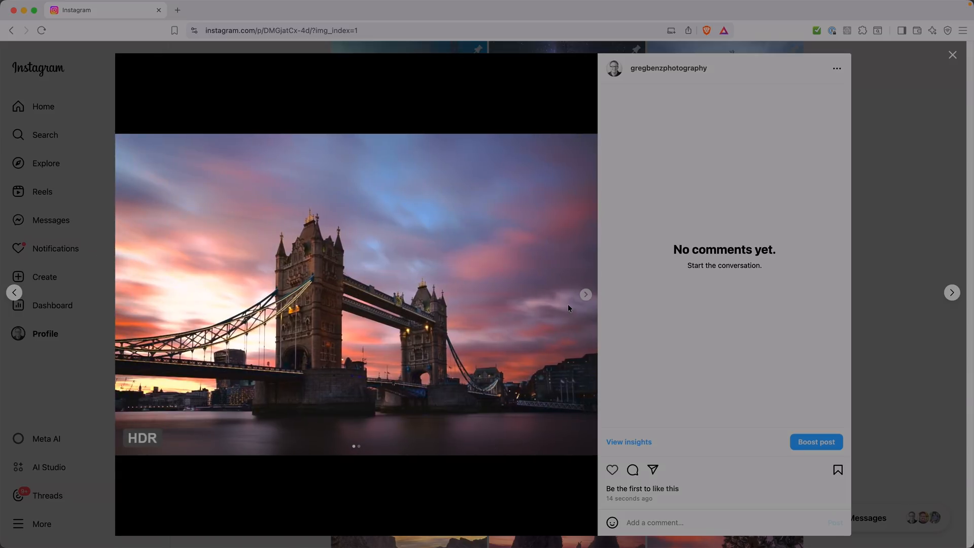
{"action": "mouse_move", "coordinate": [587, 316]}
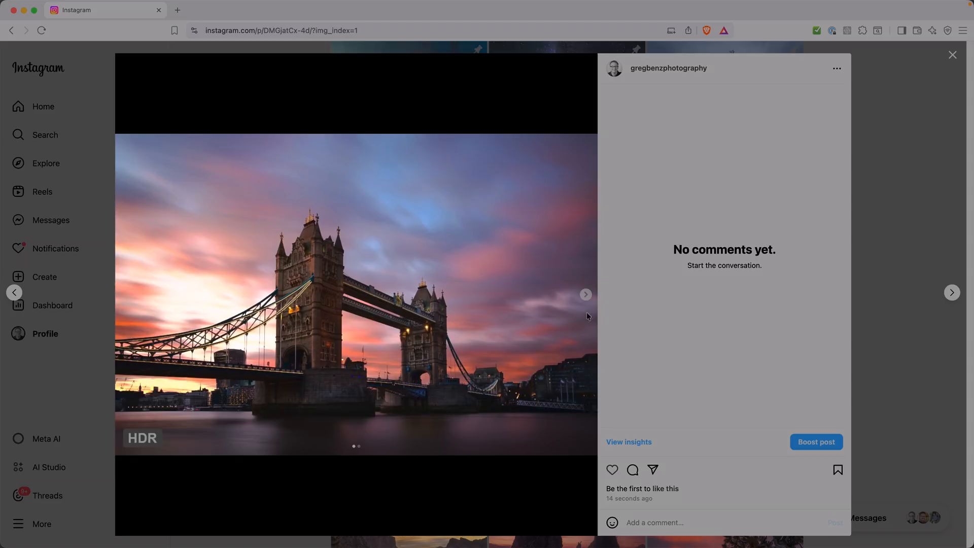
{"action": "mouse_move", "coordinate": [584, 297]}
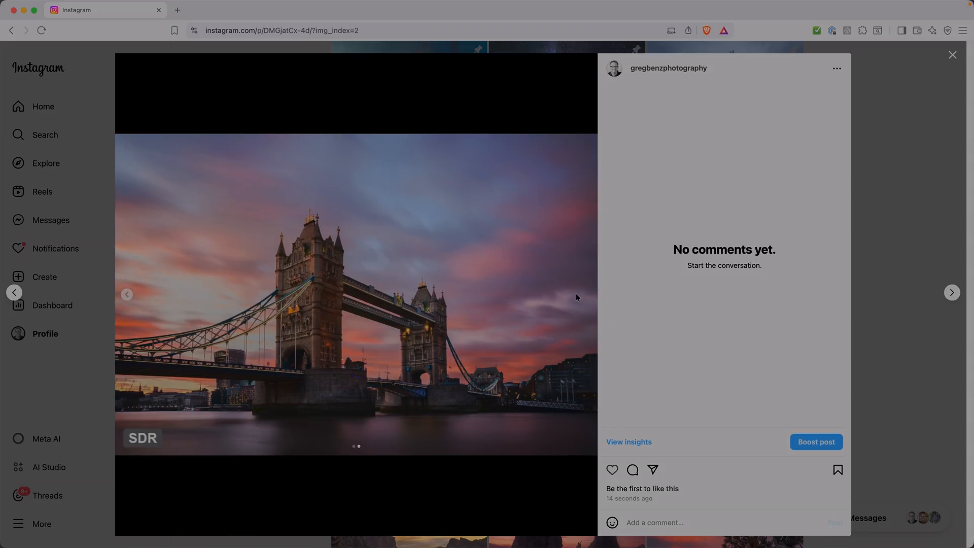
{"action": "left_click", "coordinate": [953, 55]}
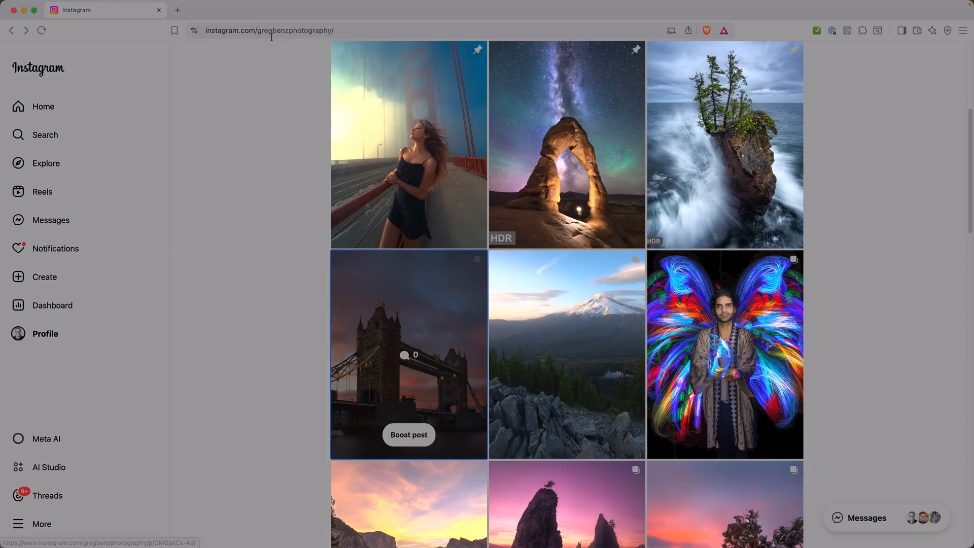
{"action": "mouse_move", "coordinate": [341, 40]}
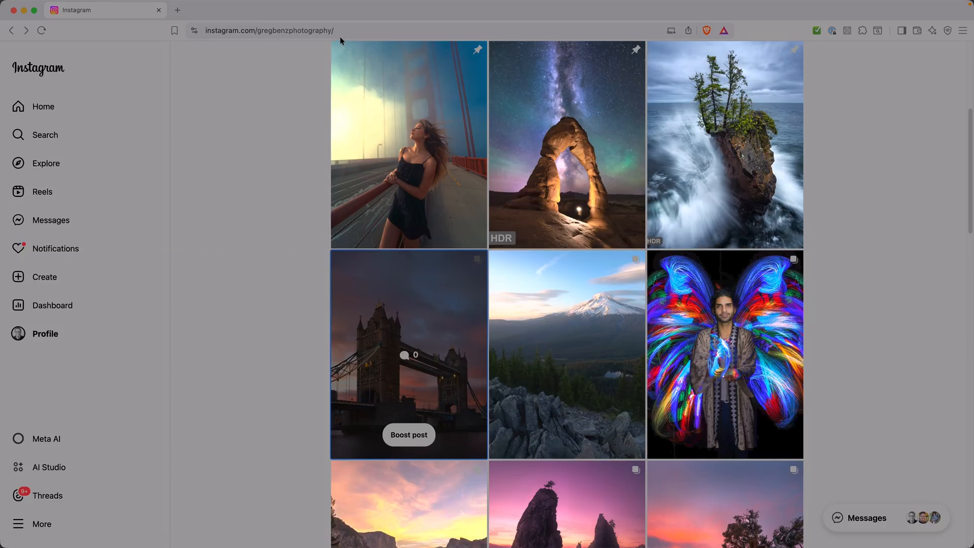